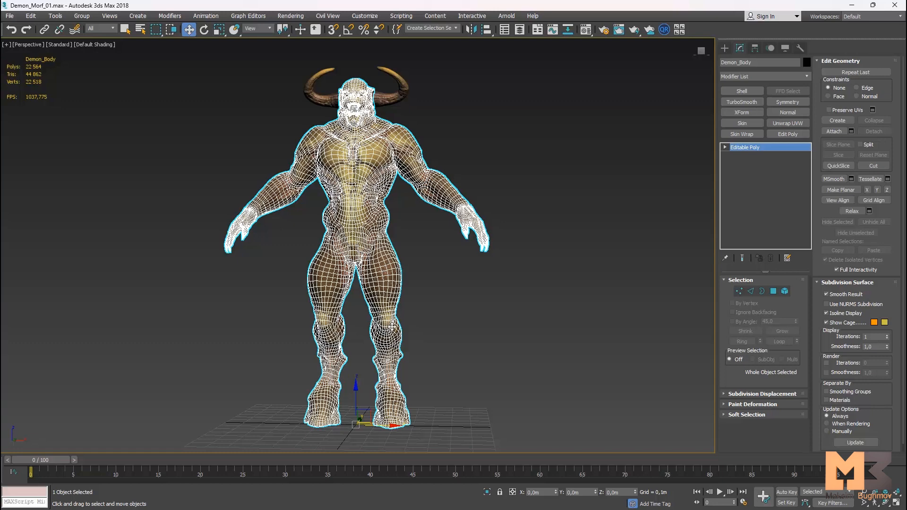
mouse_move(392, 351)
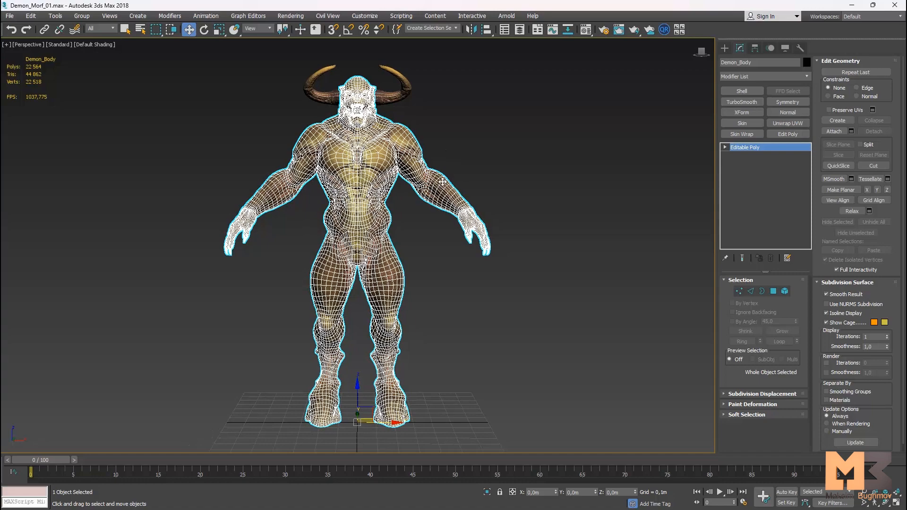
mouse_move(472, 171)
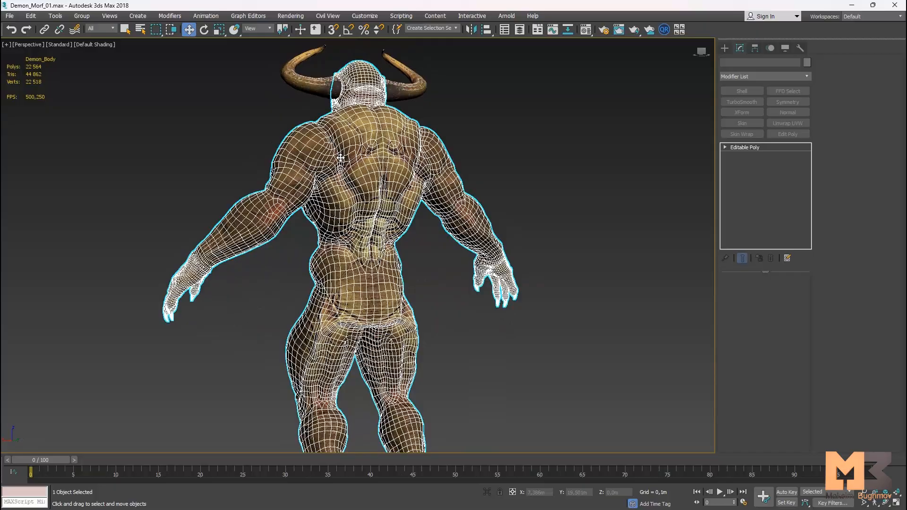
Orbit to a side profile of the demon and select the body mesh.
left_click(746, 147)
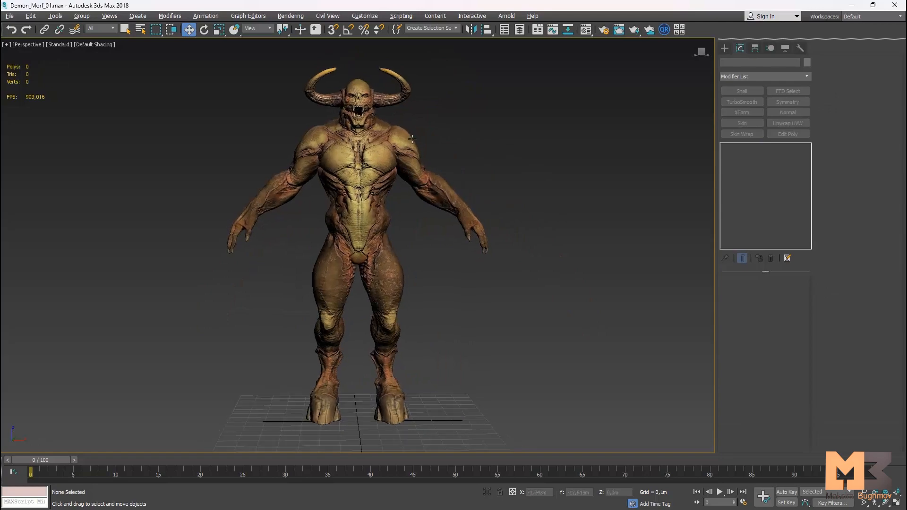
scroll("up", 3)
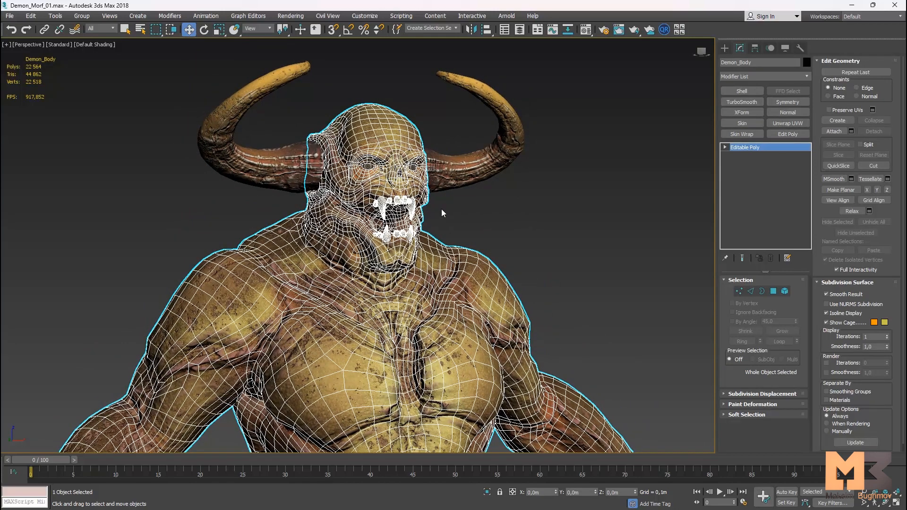
mouse_move(449, 213)
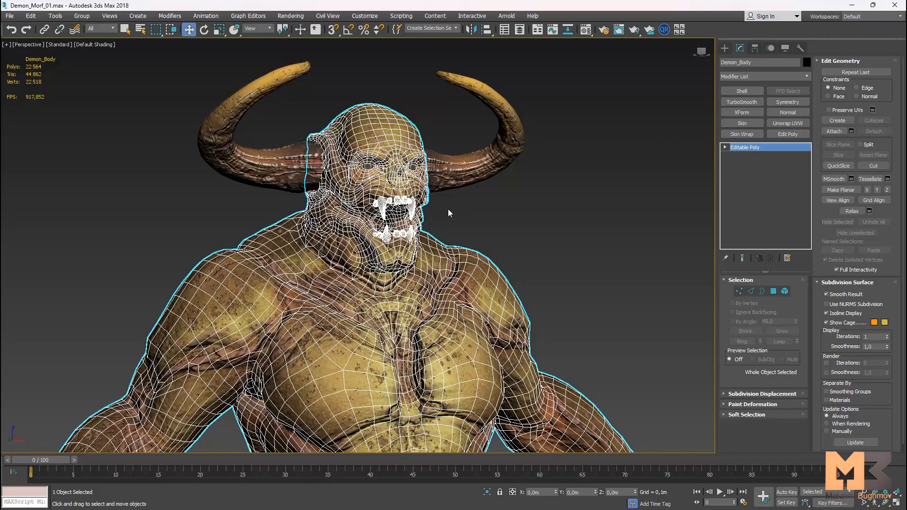
mouse_move(456, 217)
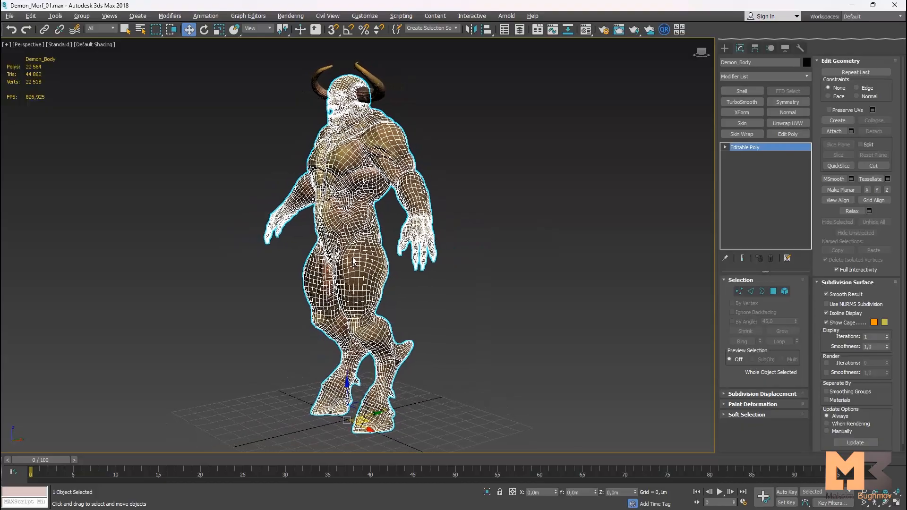
left_click_drag(353, 260, 479, 261)
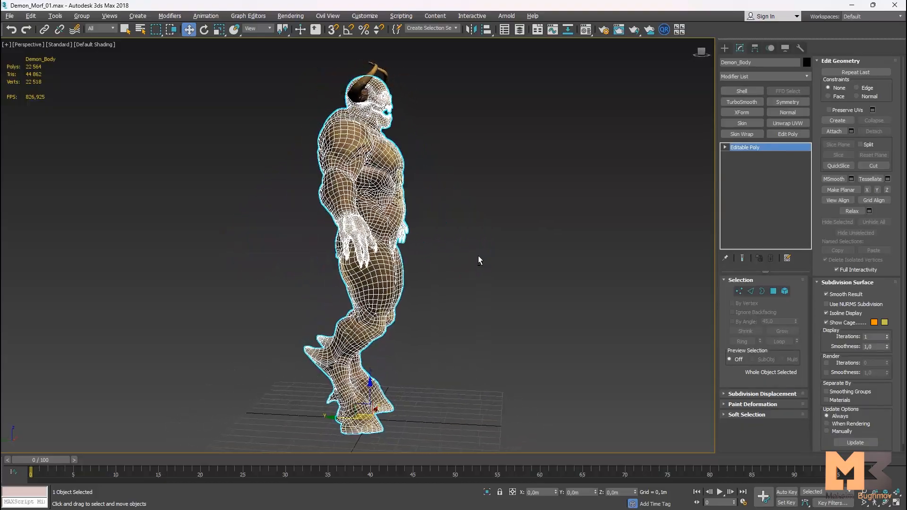
left_click_drag(478, 259, 411, 323)
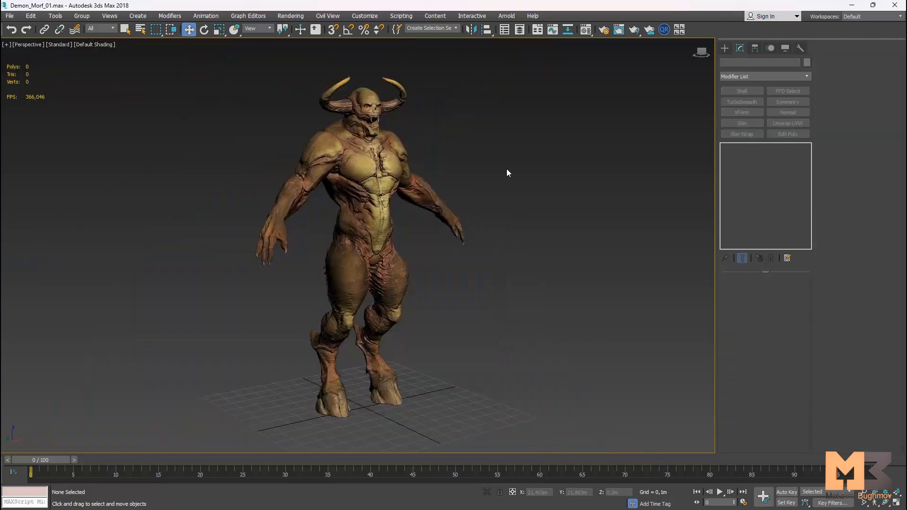
left_click(403, 155)
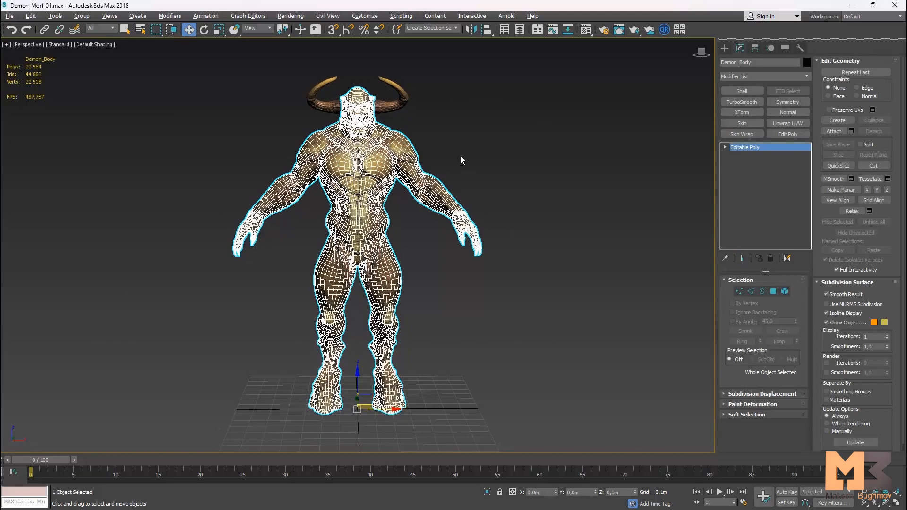
Export the selection as Basic.obj into Desktop > Models > Morf_Mesh.
left_click(9, 15)
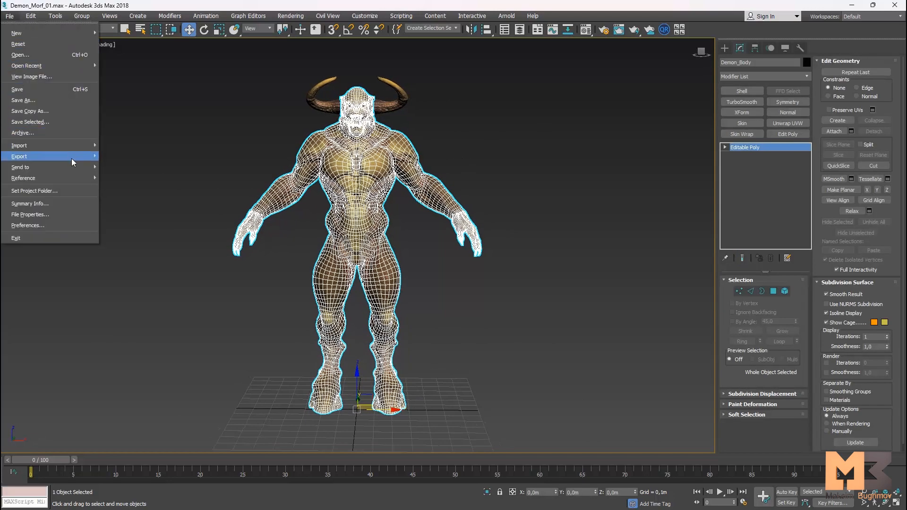
left_click(19, 157)
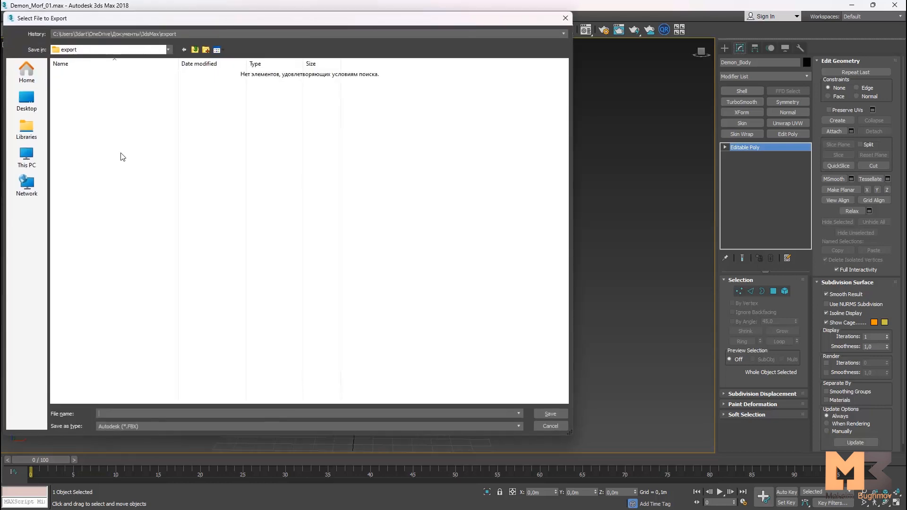
left_click(26, 99)
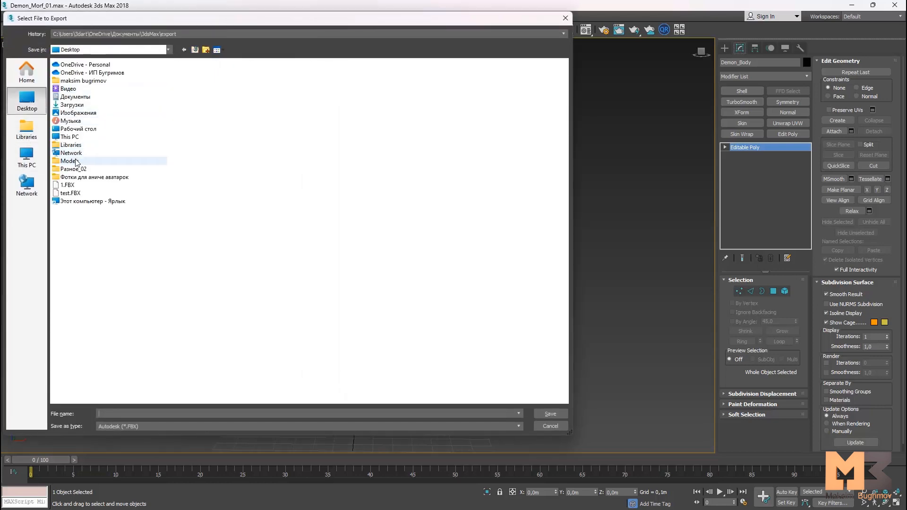
double_click(70, 161)
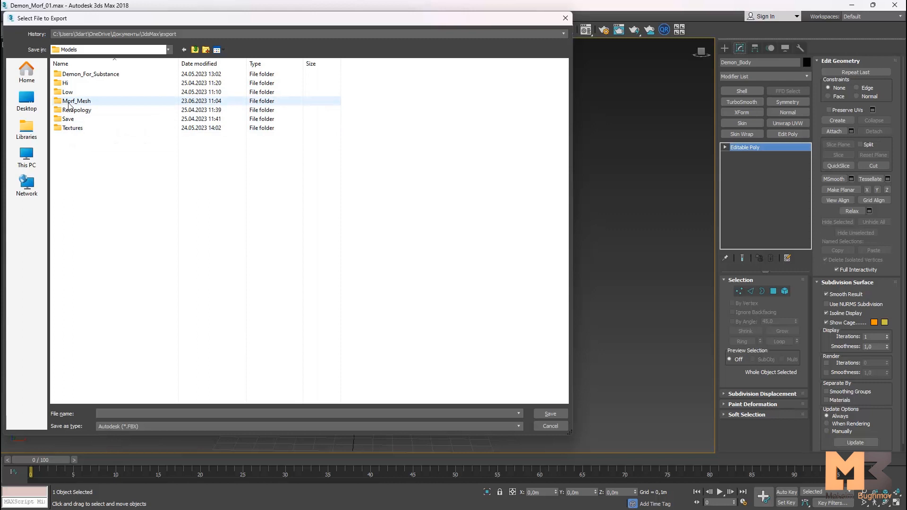
double_click(76, 101)
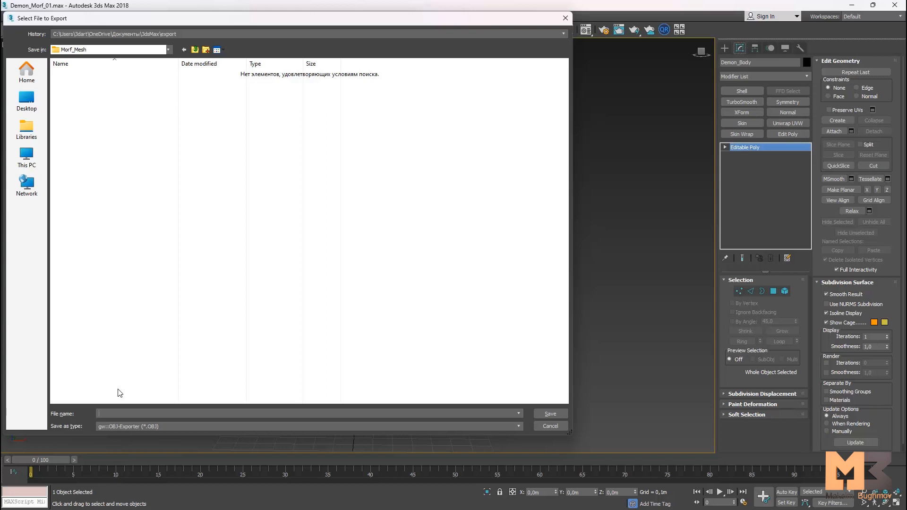
type("И")
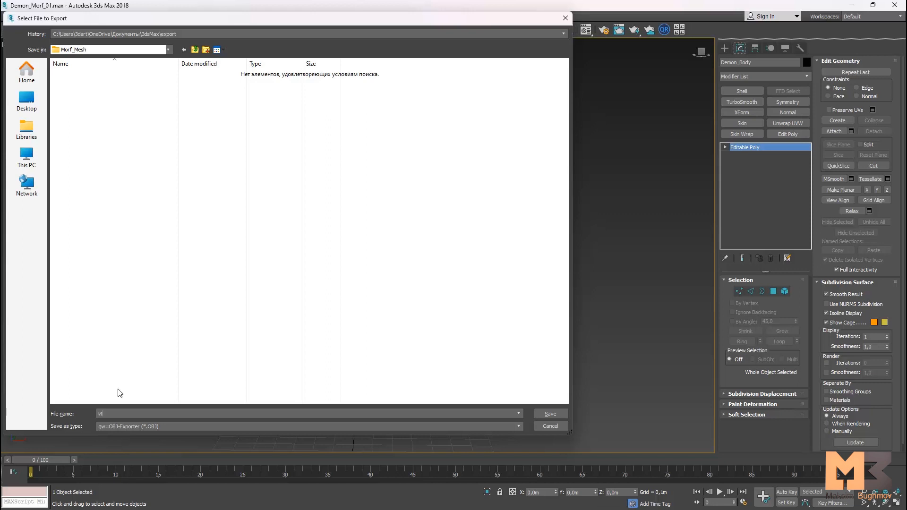
type("ы")
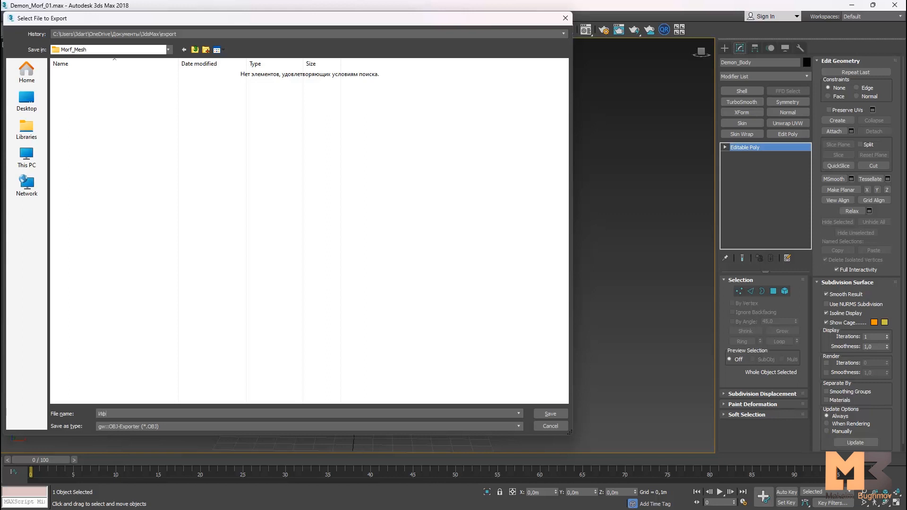
type("Basic")
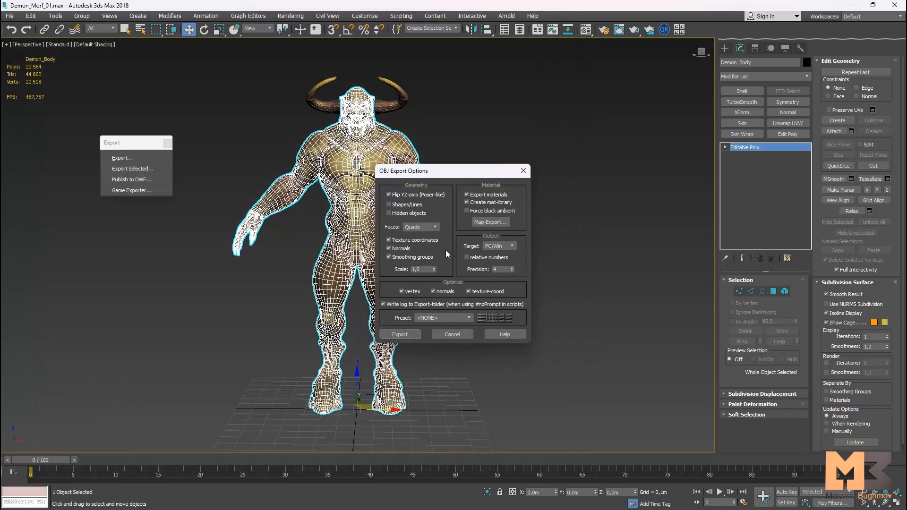
left_click(399, 334)
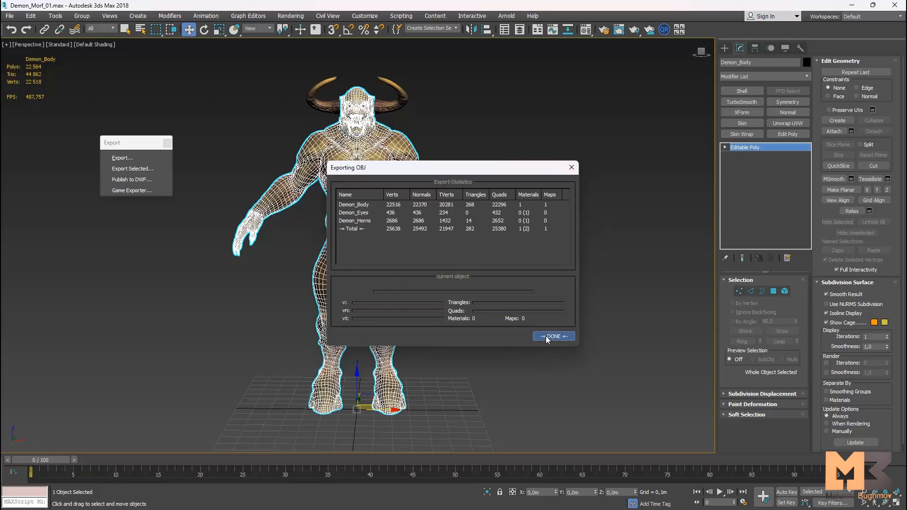
left_click(552, 336)
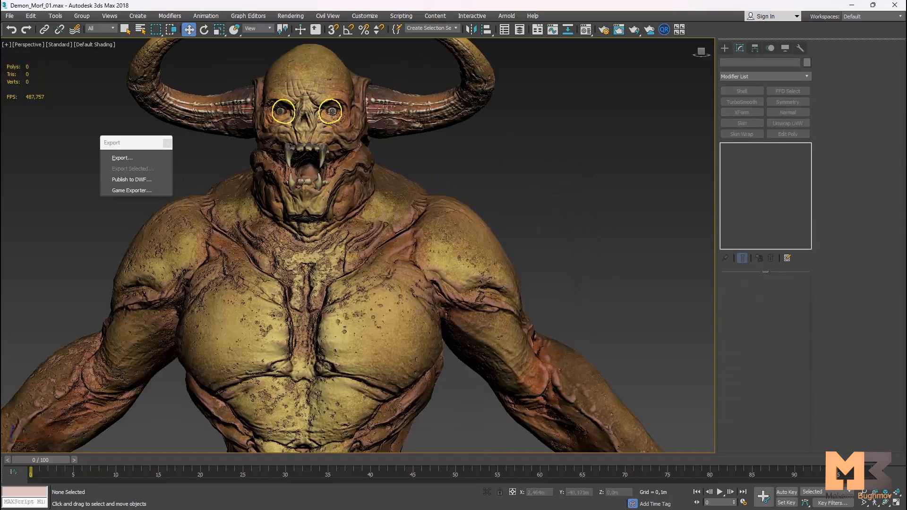
Export the demon's eyes as Eyes.obj into the Morf_Mesh folder.
left_click(121, 158)
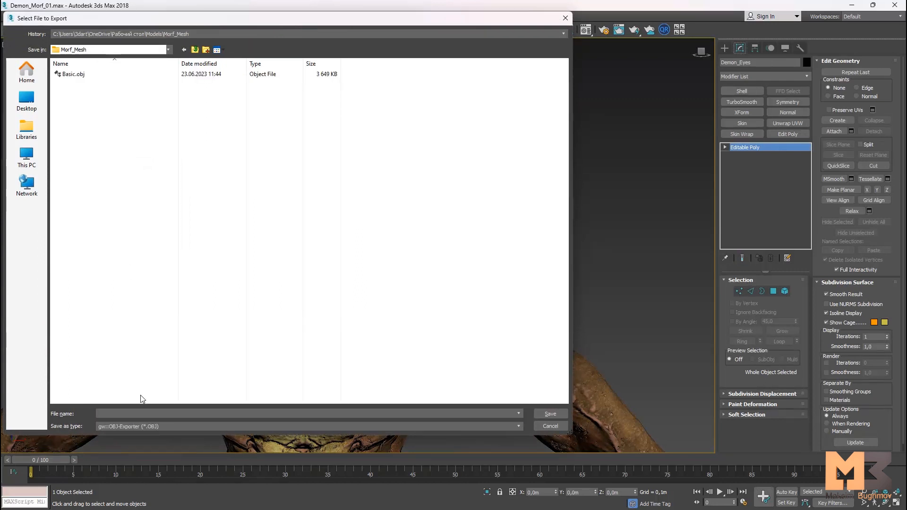
type("Eyes")
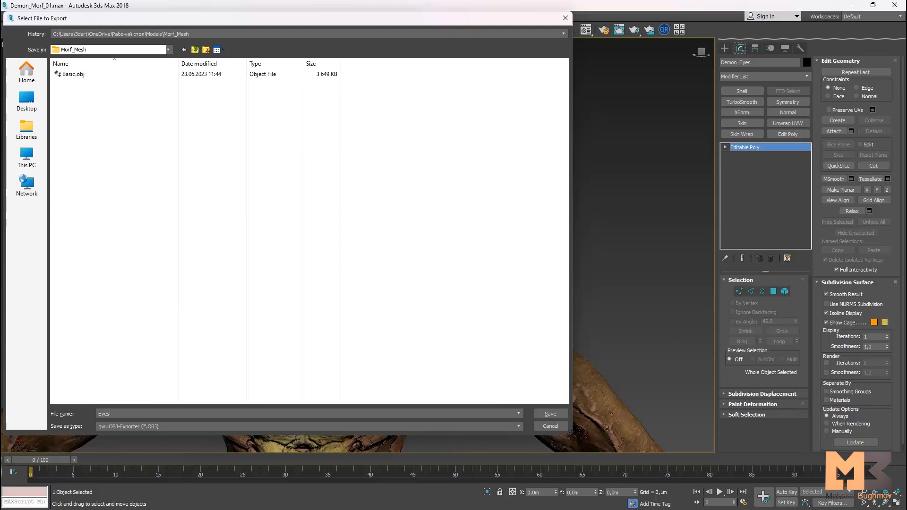
left_click(549, 414)
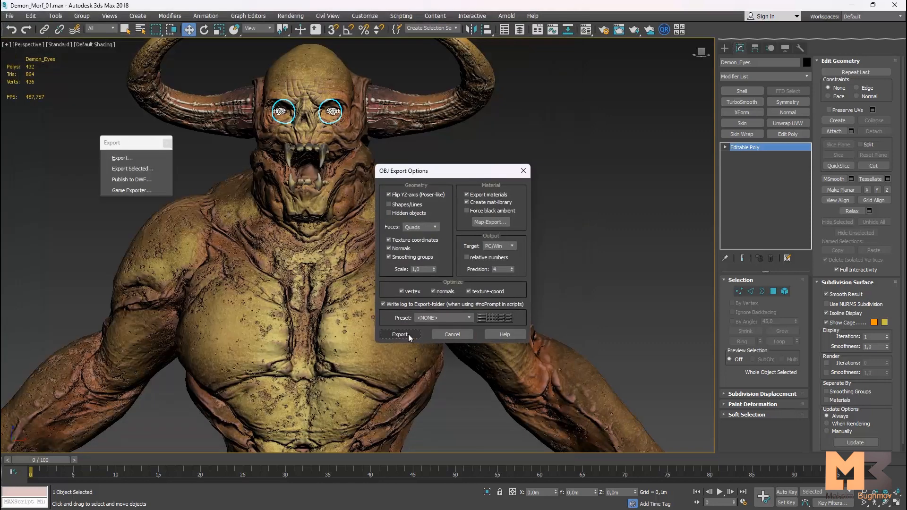
left_click(400, 334)
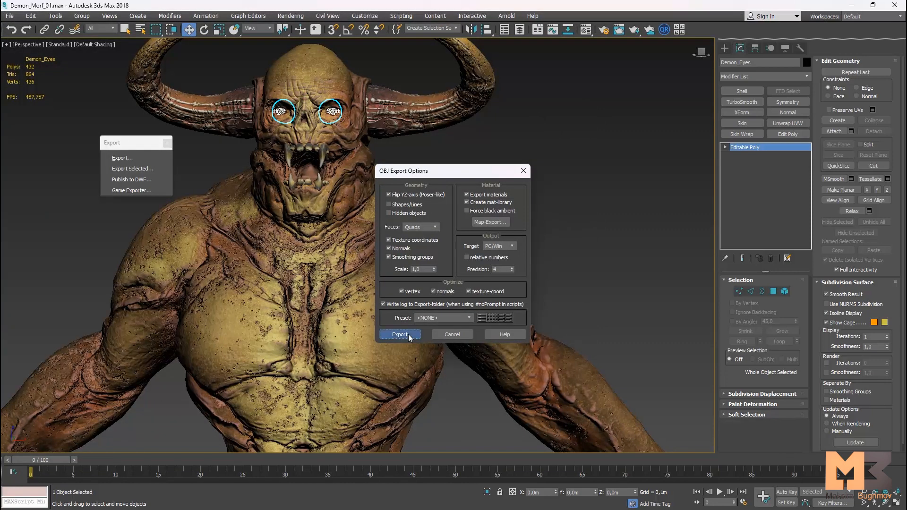
left_click(399, 335)
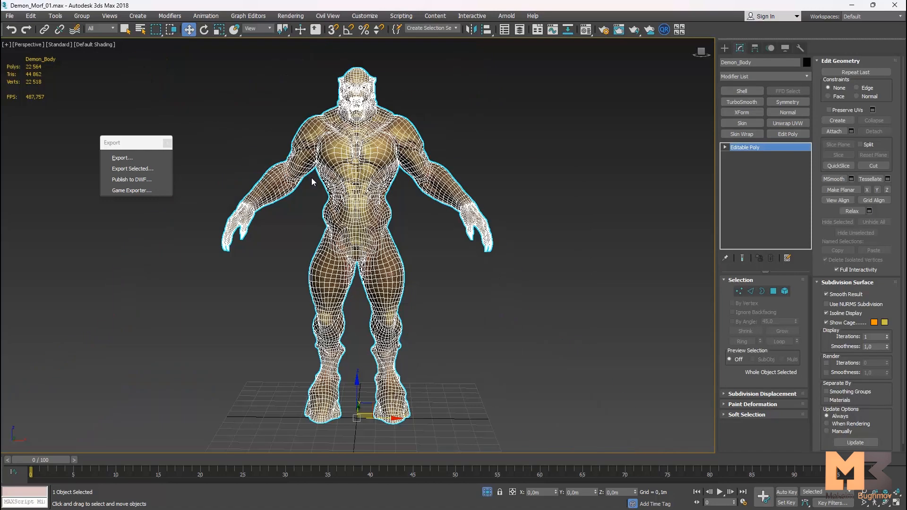
Re-export the demon body alone, overwriting Basic.obj.
left_click(121, 157)
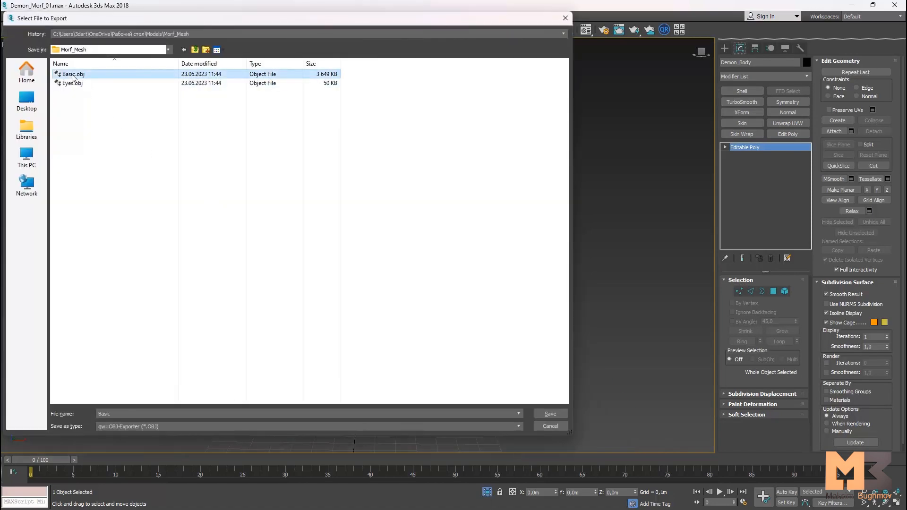
left_click(549, 413)
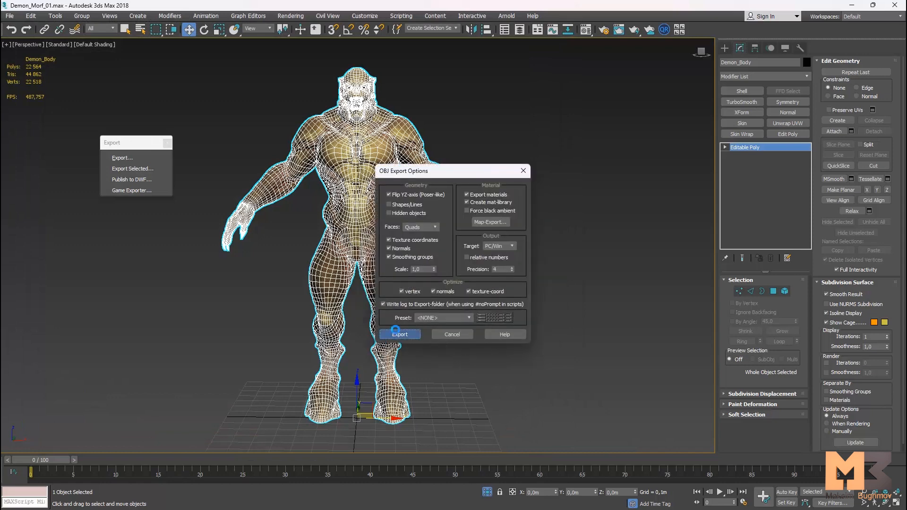
left_click(399, 334)
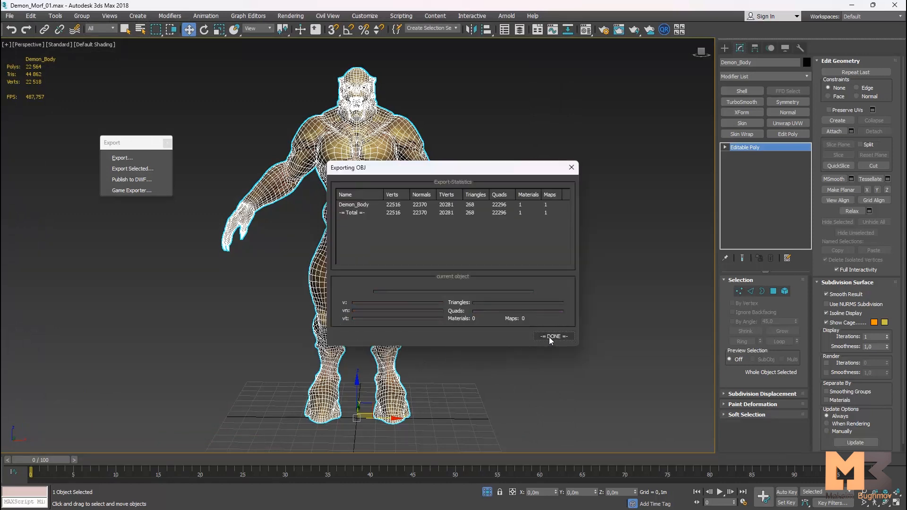
left_click(553, 337)
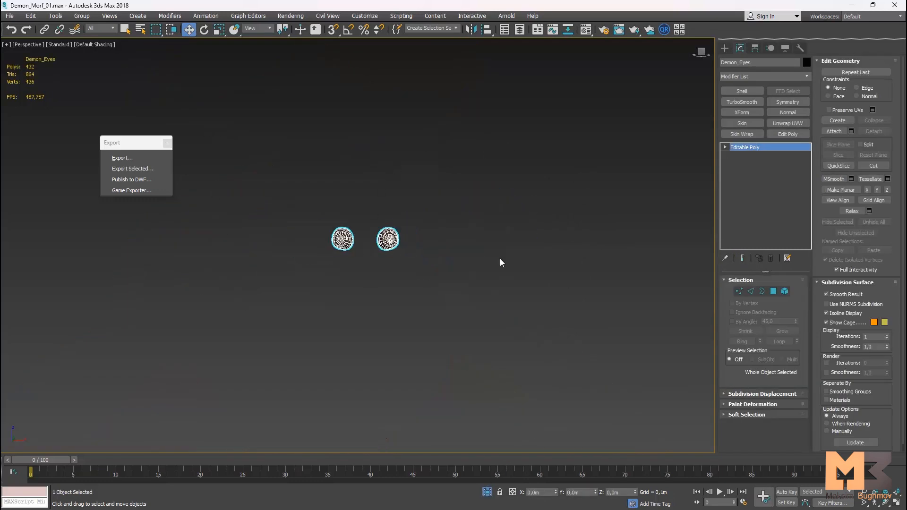
Re-export the eyes alone, overwriting Eyes.obj.
left_click(122, 157)
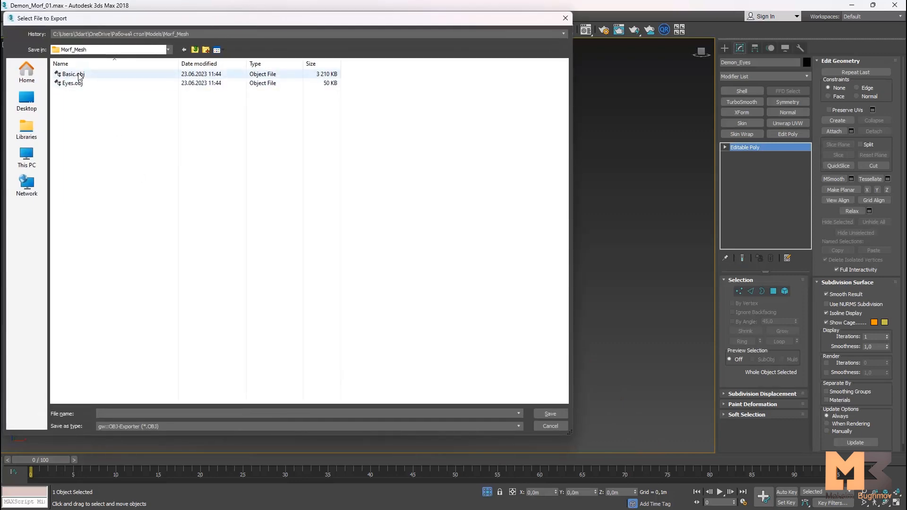
left_click(72, 82)
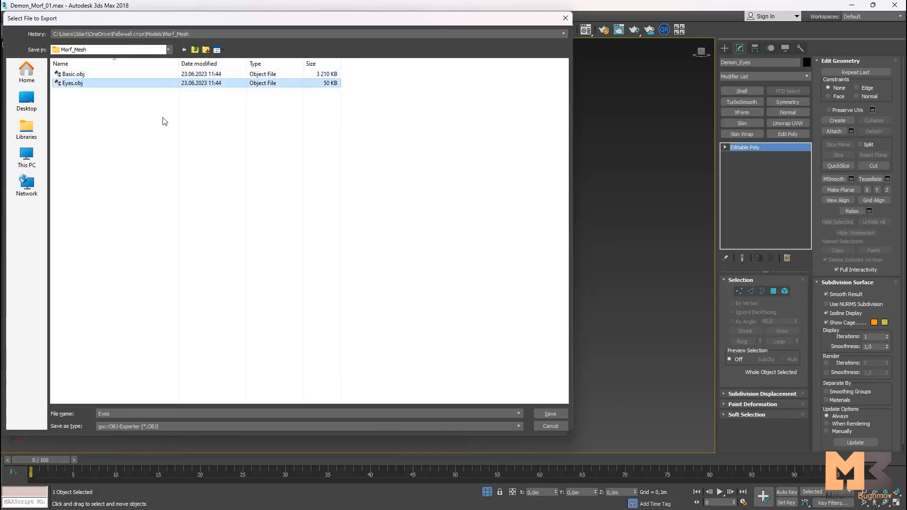
left_click(549, 414)
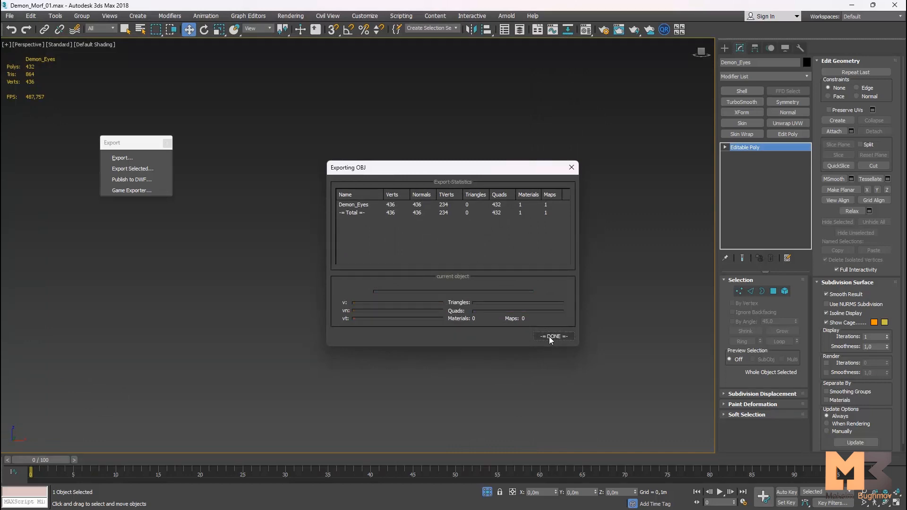
left_click(553, 336)
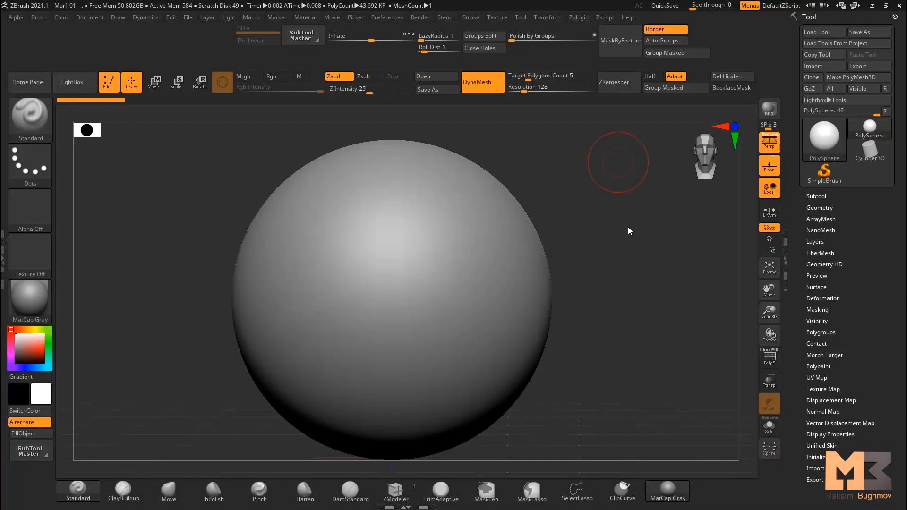
mouse_move(577, 208)
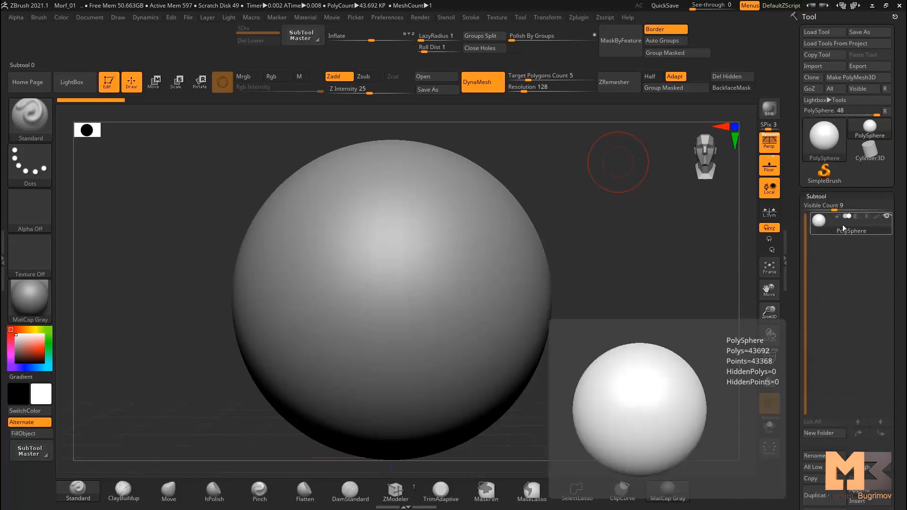
Import Basic.obj from Models > Morf_Mesh as the tool and append a sphere subtool.
left_click(813, 66)
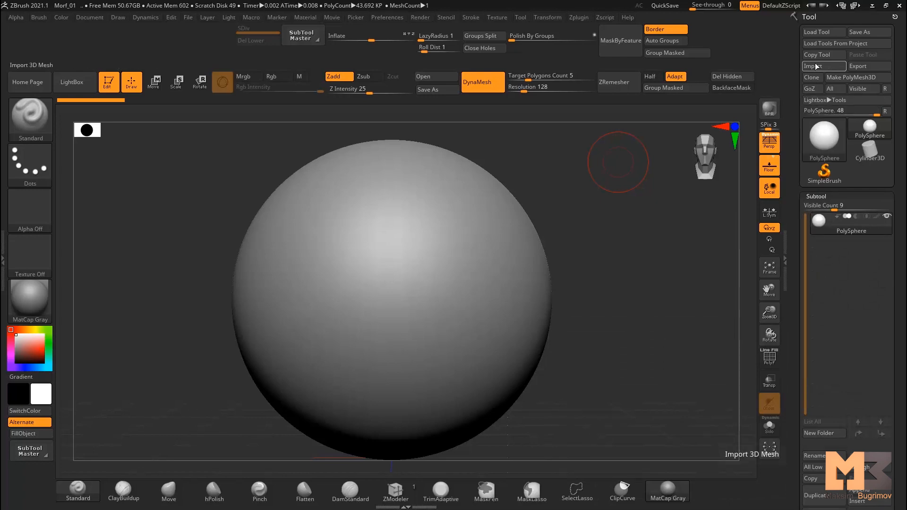
left_click(813, 66)
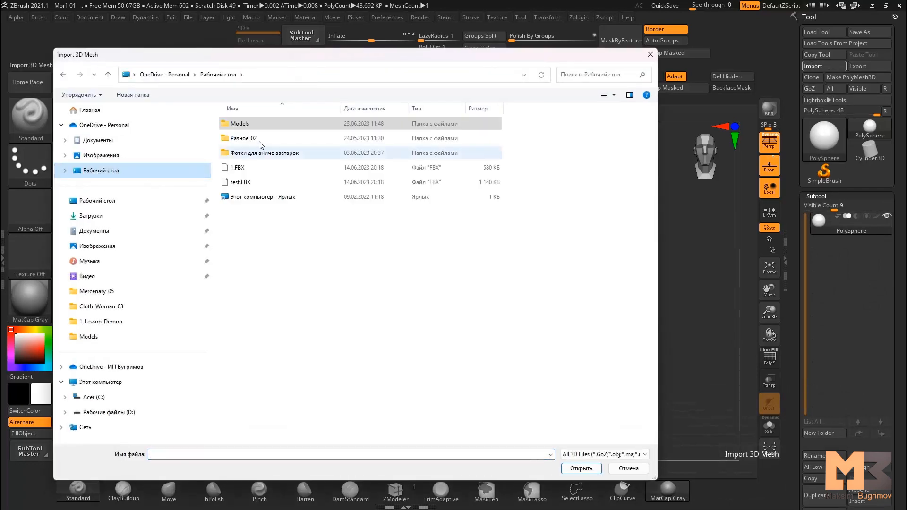
double_click(240, 123)
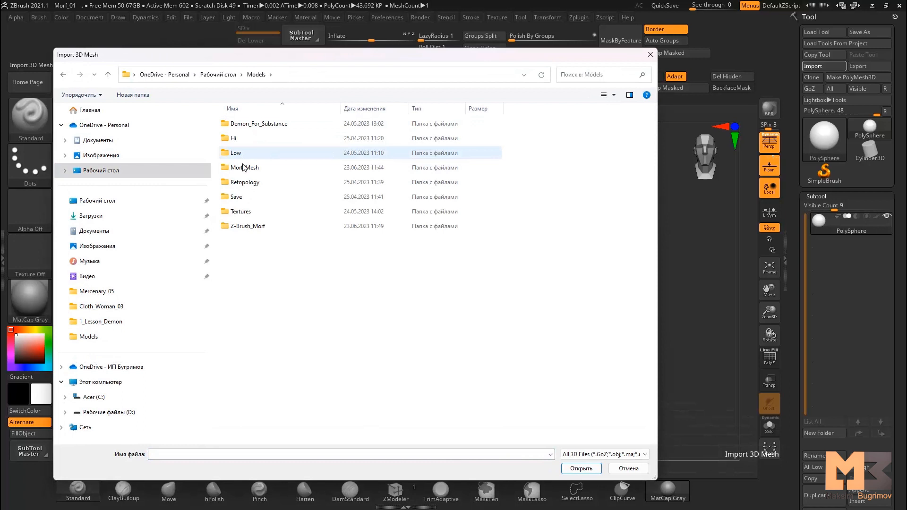
left_click(240, 211)
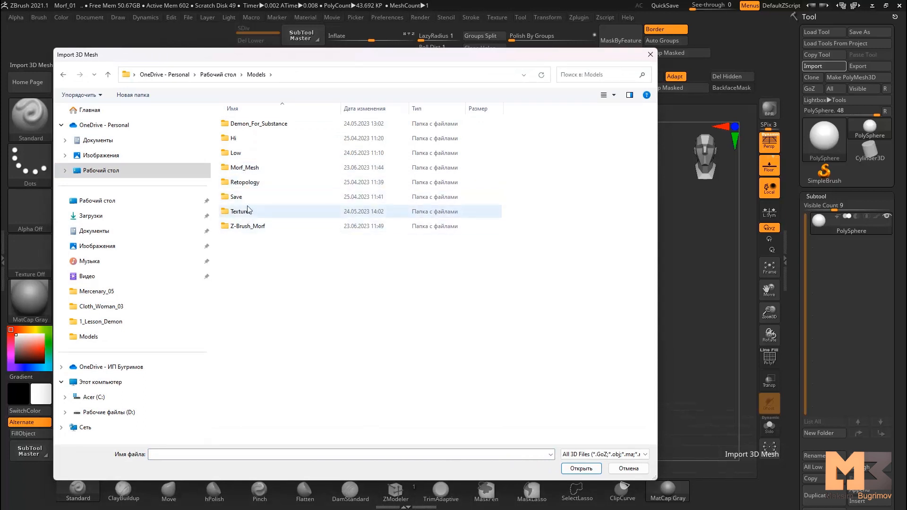
double_click(245, 167)
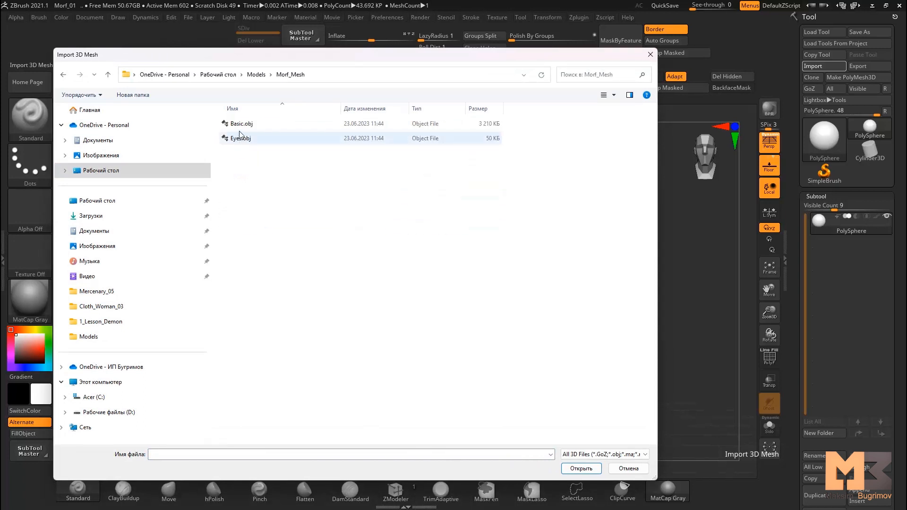
left_click(241, 124)
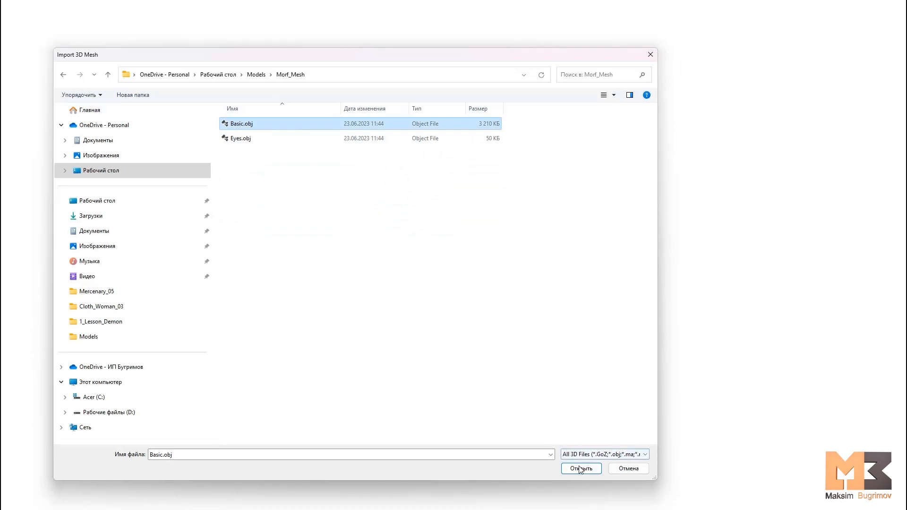
left_click(580, 469)
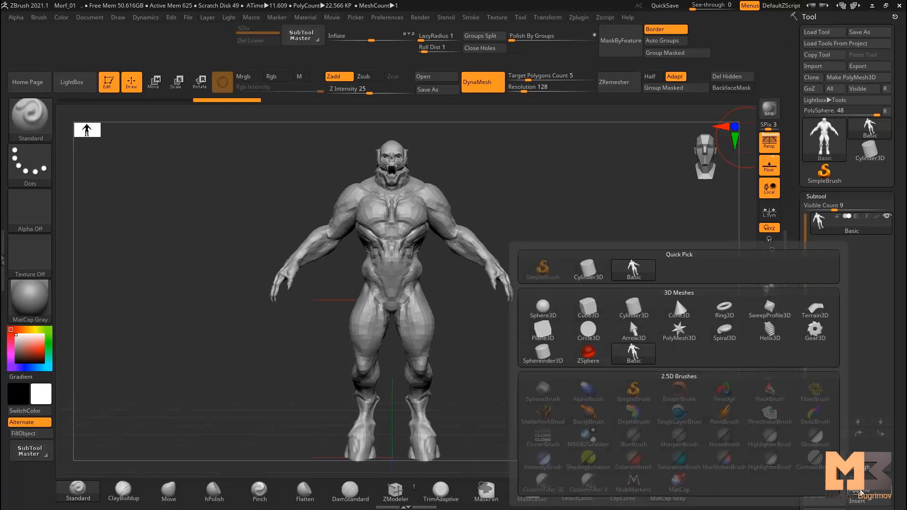
left_click(543, 307)
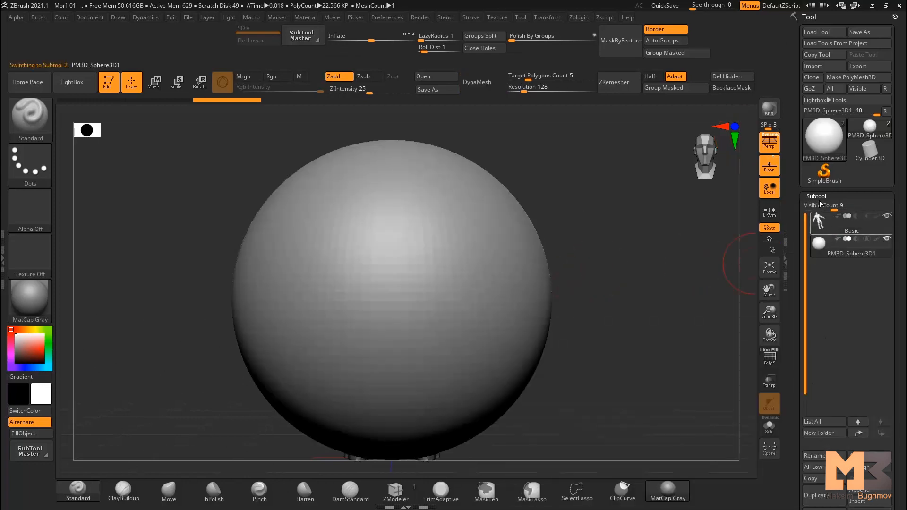
left_click(812, 66)
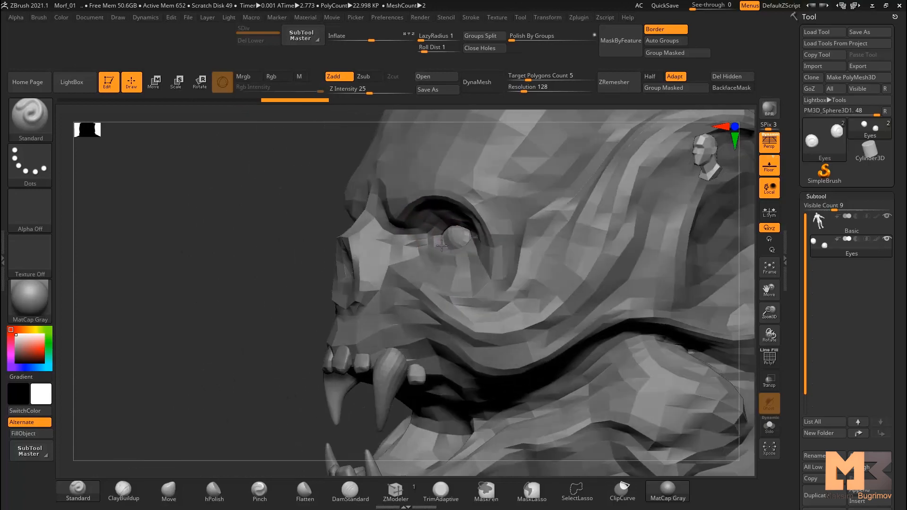
Orbit around the demon's head to check the eyes in their sockets.
left_click_drag(440, 245, 446, 226)
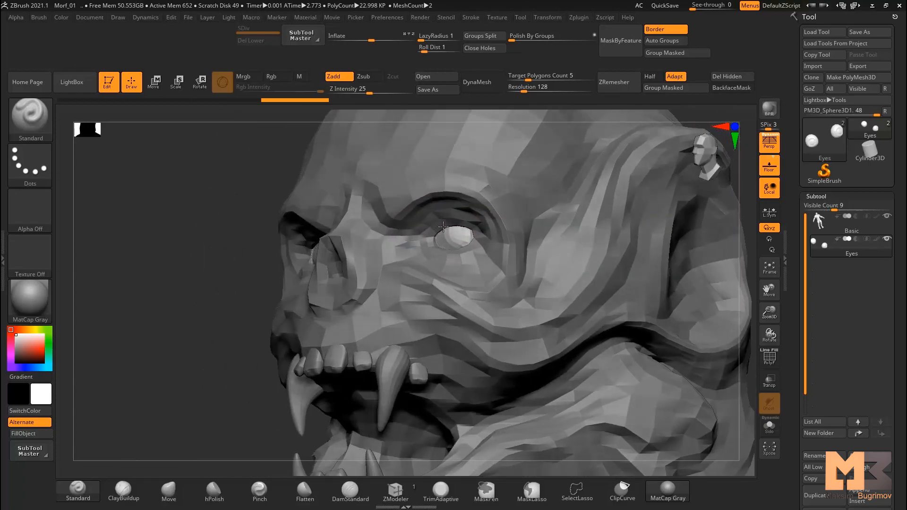
left_click_drag(443, 226, 454, 223)
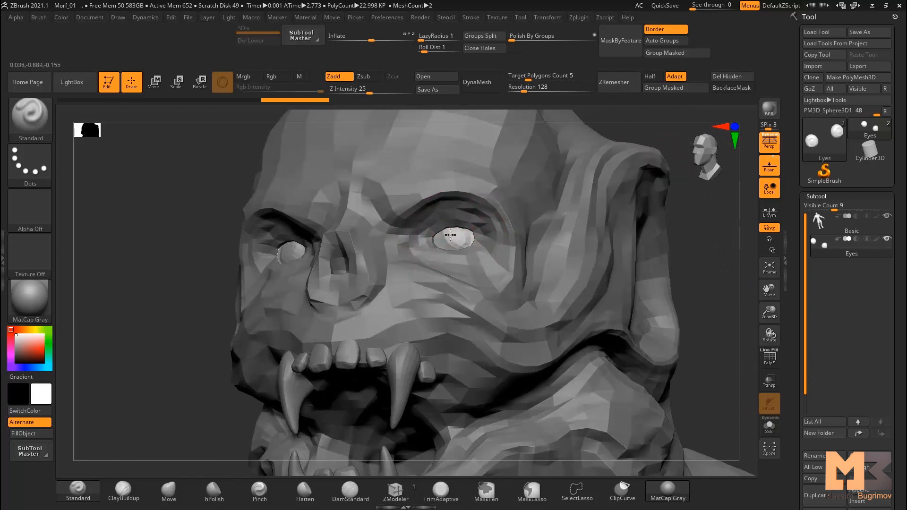
left_click_drag(452, 236, 477, 258)
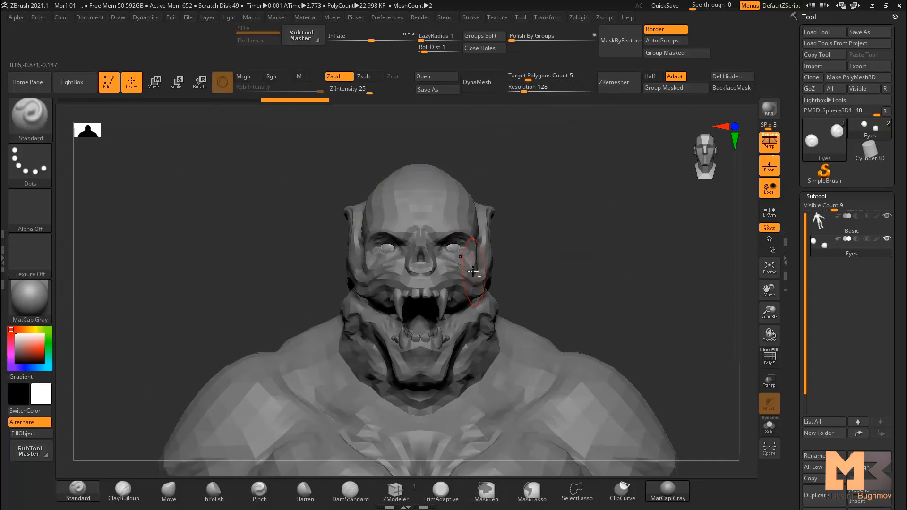
left_click_drag(472, 272, 477, 245)
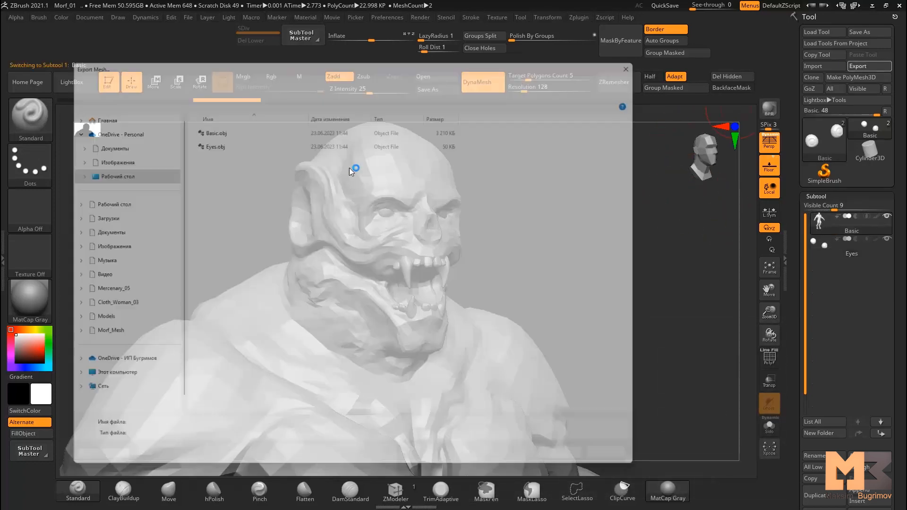
Export the Basic body mesh back to Morf_Mesh, overwriting Basic.obj.
left_click(215, 124)
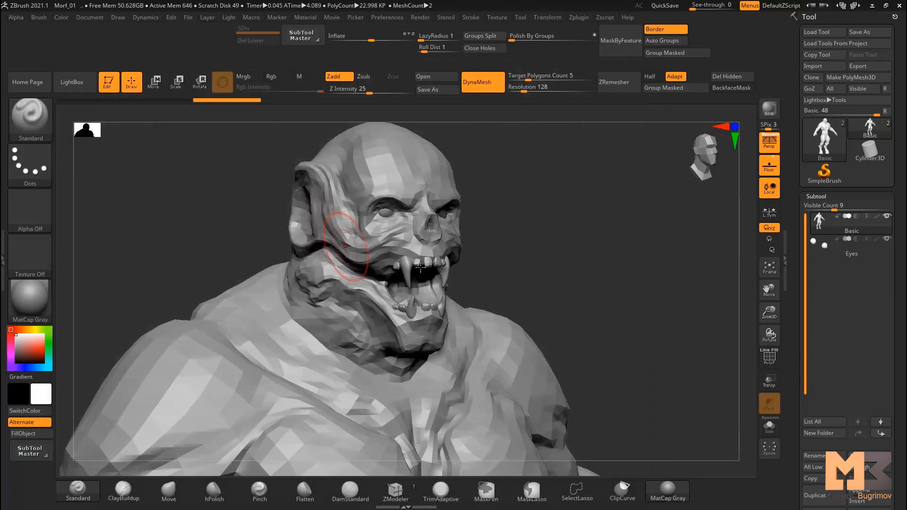
left_click_drag(346, 245, 520, 219)
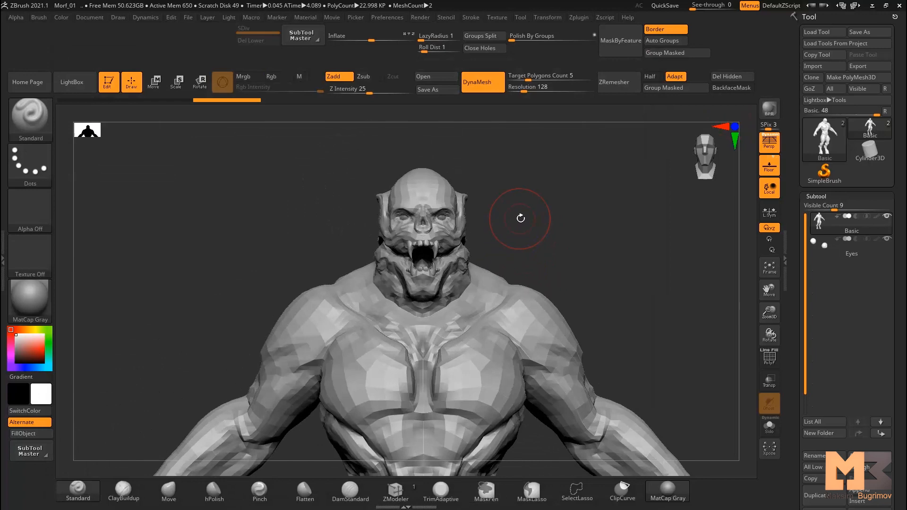
left_click_drag(521, 219, 510, 186)
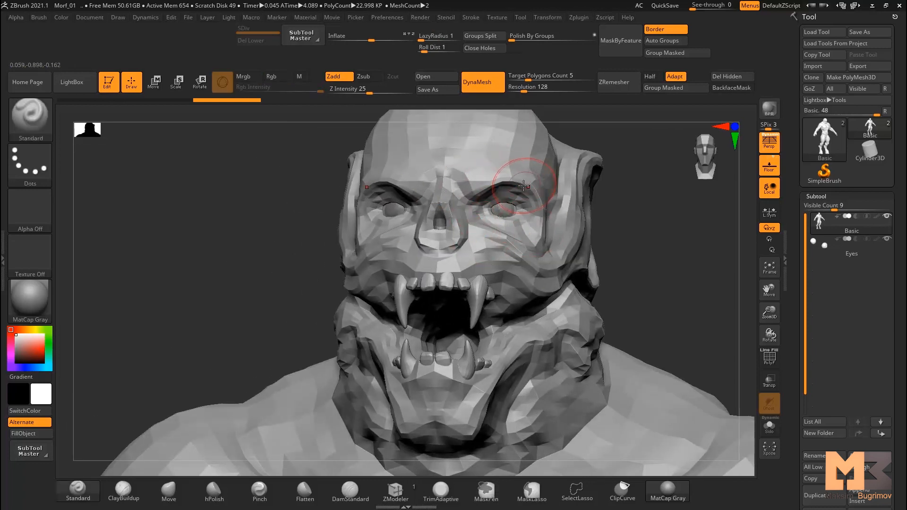
left_click_drag(524, 185, 480, 232)
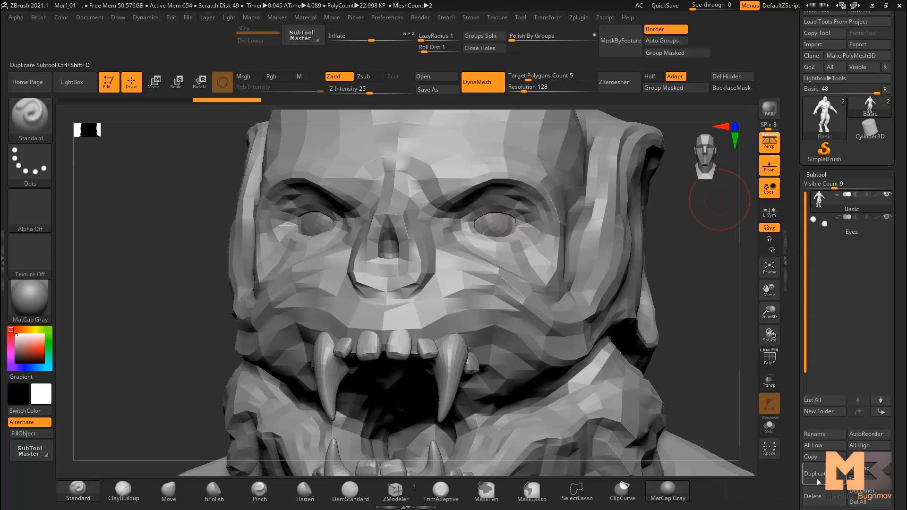
Duplicate the Basic body subtool and rename the copy Close_Eyes.
left_click(815, 473)
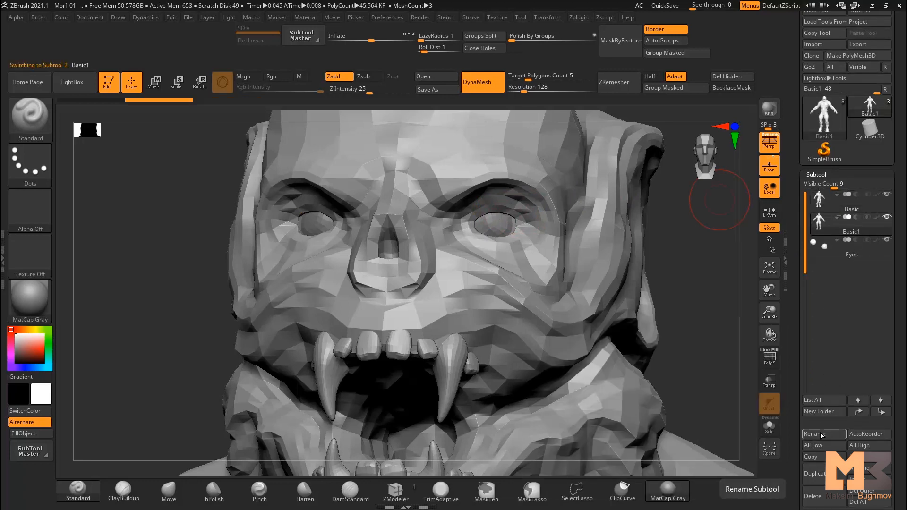
left_click(822, 435)
type("Close")
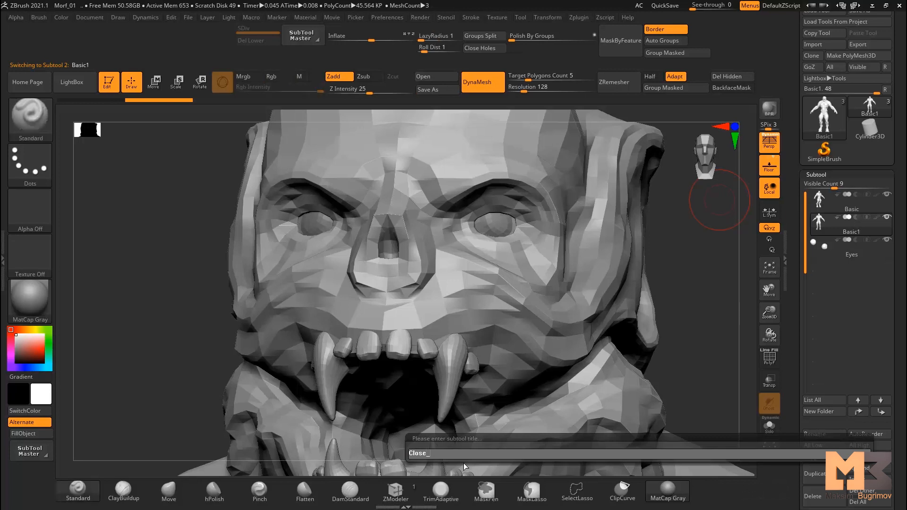
left_click(278, 77)
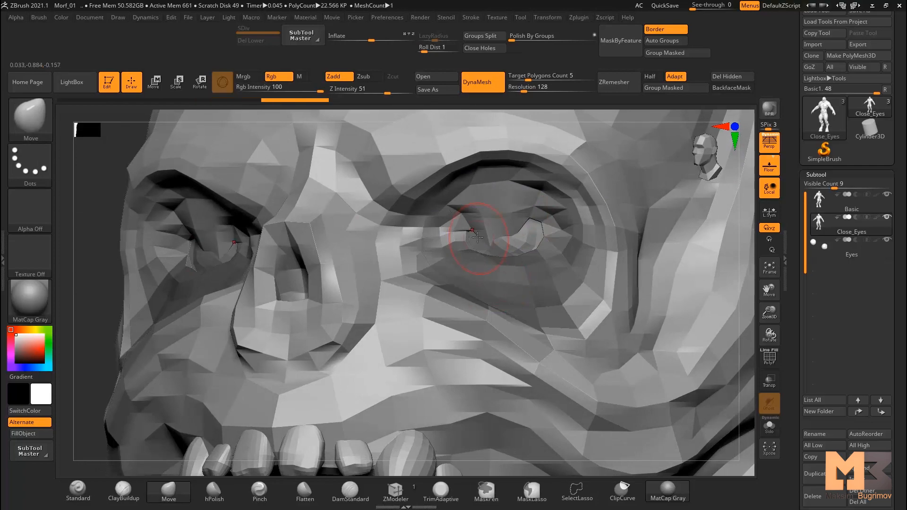
Pull the upper eyelids down over the eyes with the Move brush.
left_click_drag(478, 238, 489, 249)
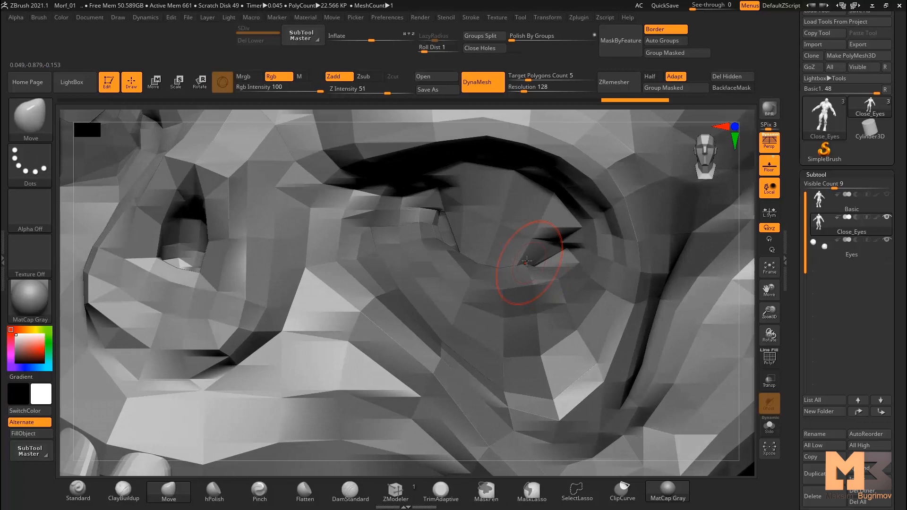
left_click_drag(527, 262, 446, 233)
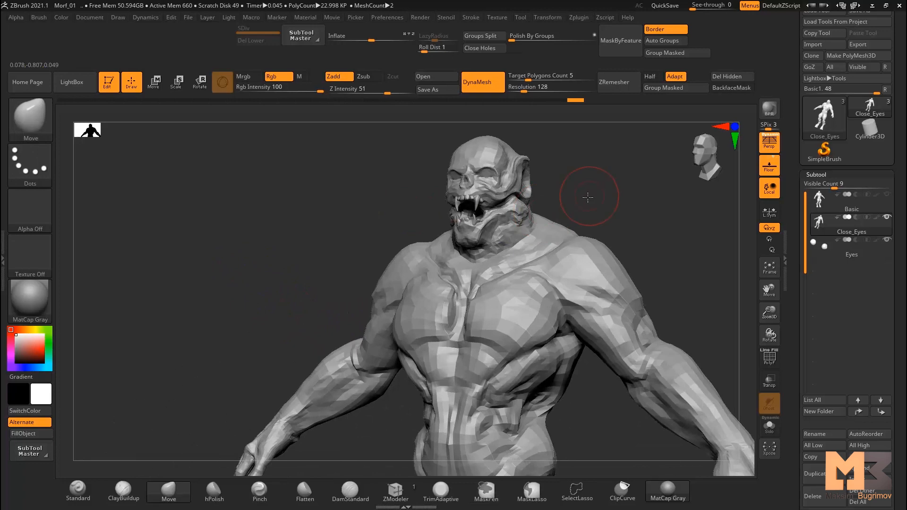
left_click(485, 492)
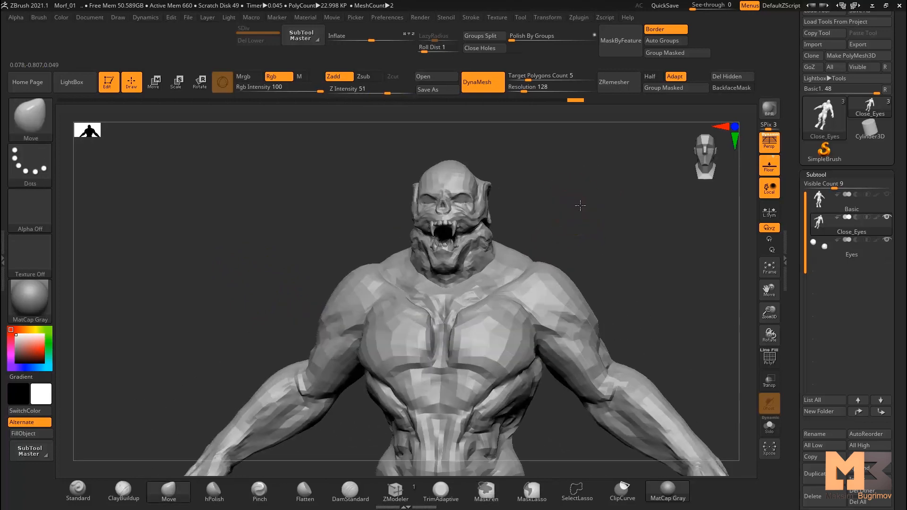
mouse_move(868, 44)
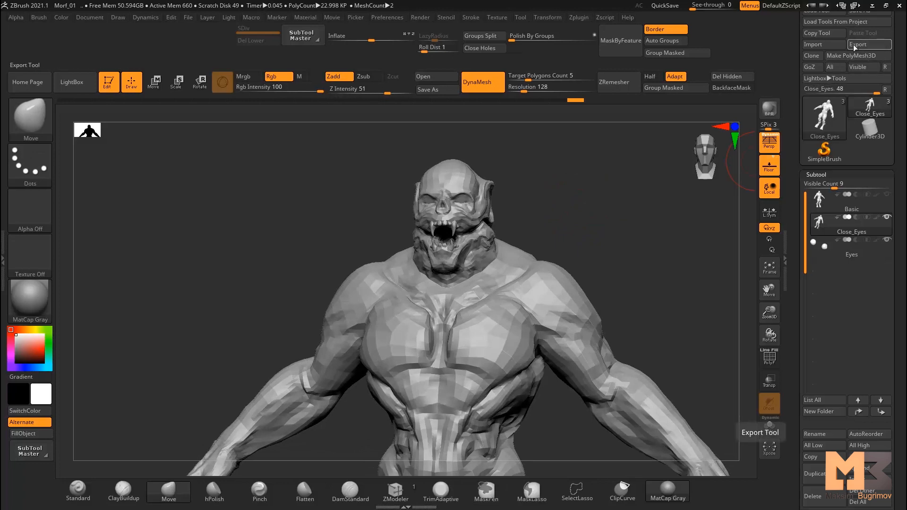
Save the Close_Eyes subtool as Close_Eyes.obj in Morf_Mesh, then select Basic.
left_click(868, 44)
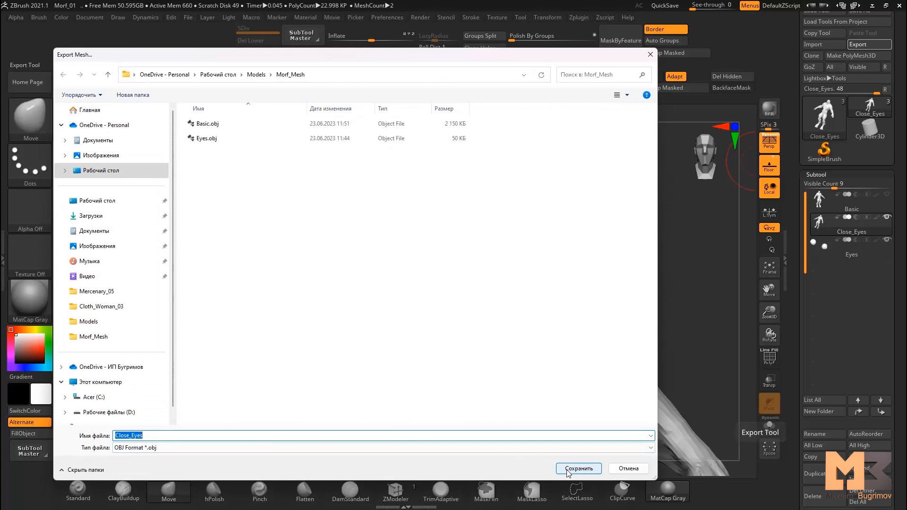
left_click(578, 469)
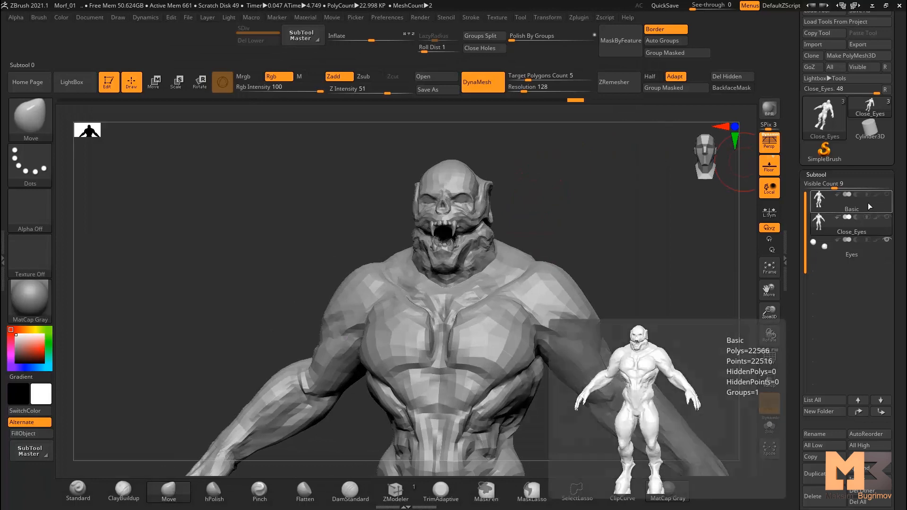
left_click(851, 201)
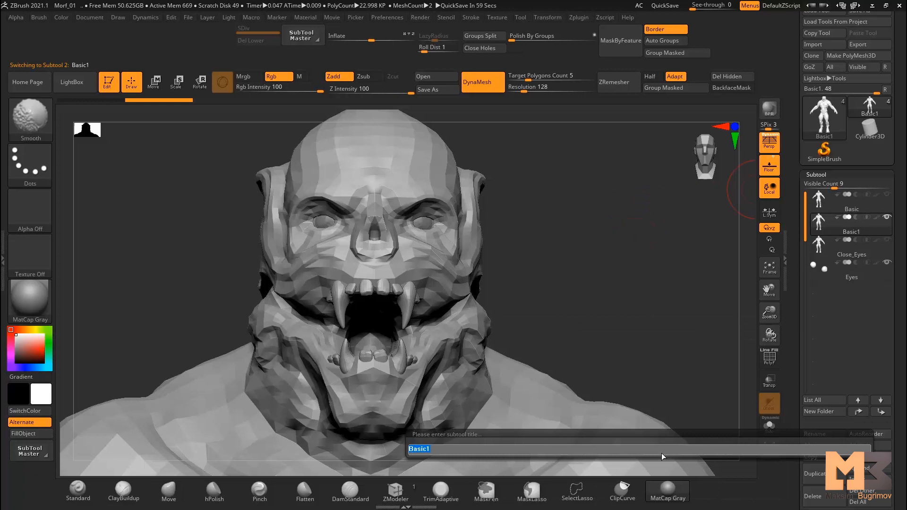
Rename the body copy Evil_Brows and push its brows down into a frown.
type("E")
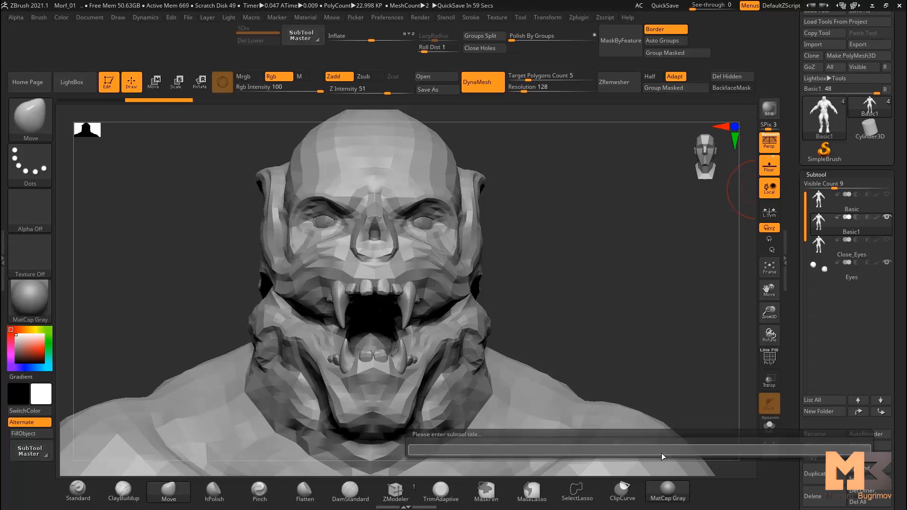
type("Evil_Broes")
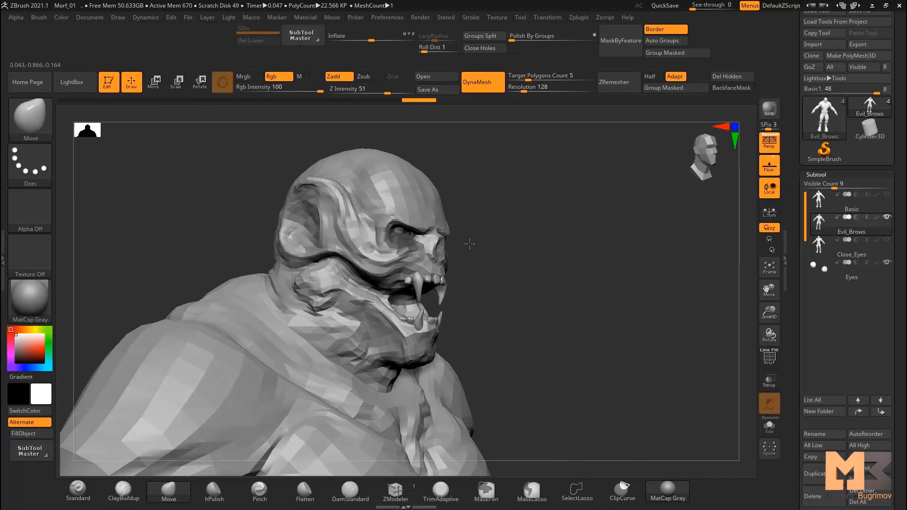
left_click_drag(469, 244, 489, 245)
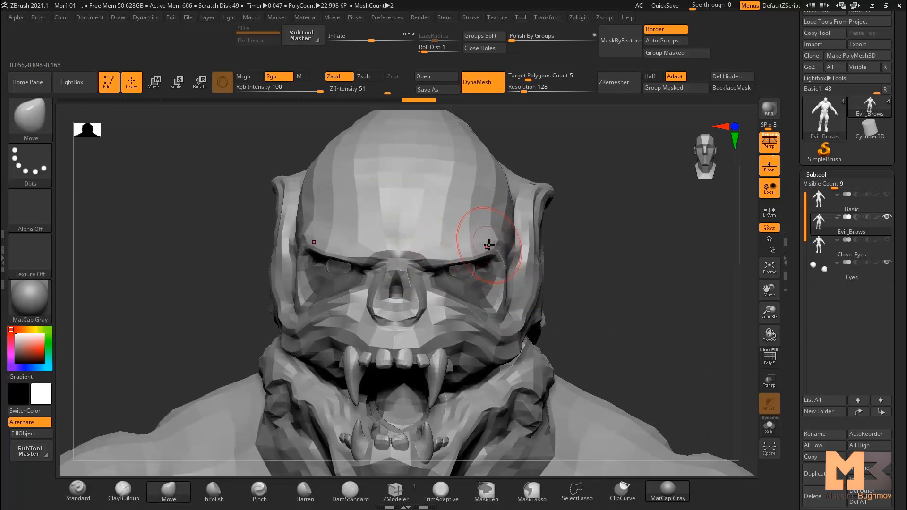
left_click_drag(488, 246, 412, 253)
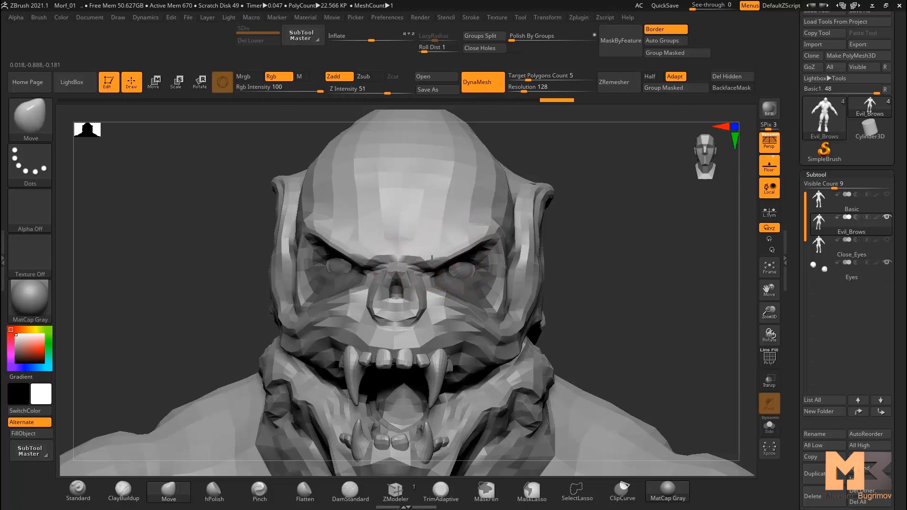
left_click_drag(431, 260, 489, 252)
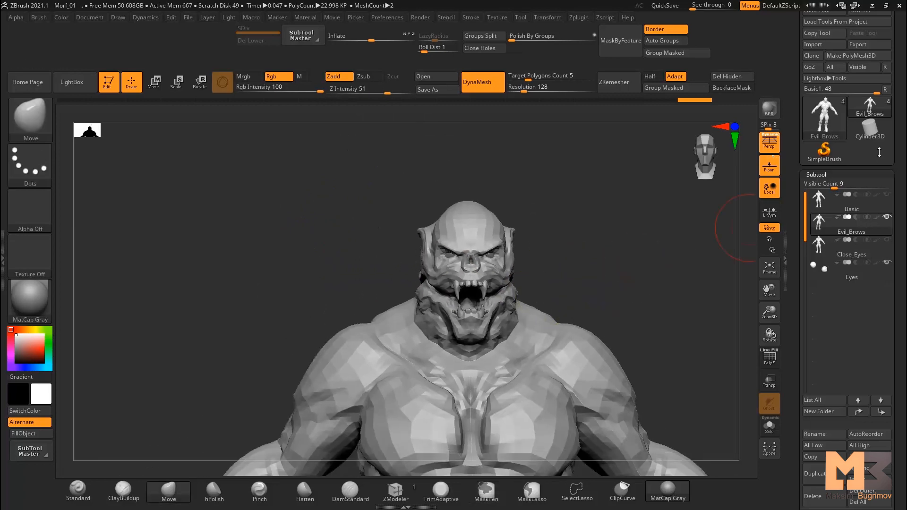
left_click(868, 44)
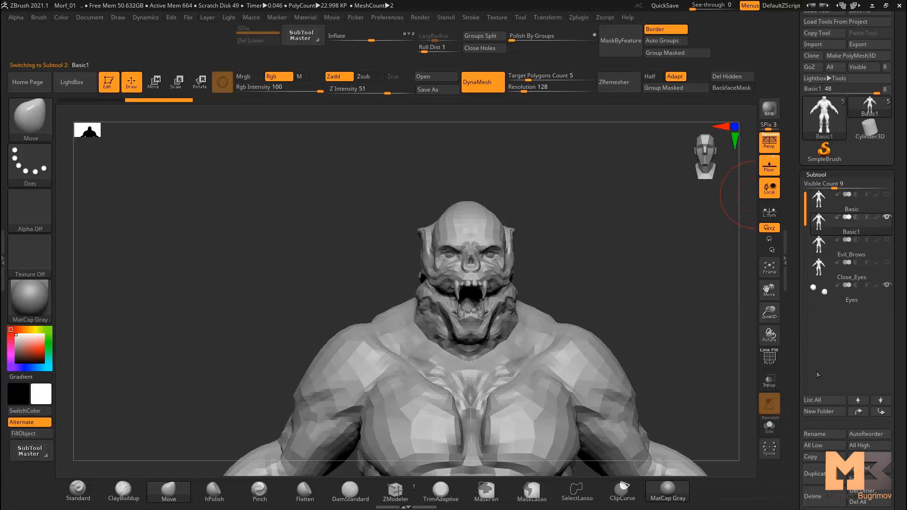
Rename the duplicated body subtool to Sad_Brows.
left_click(824, 433)
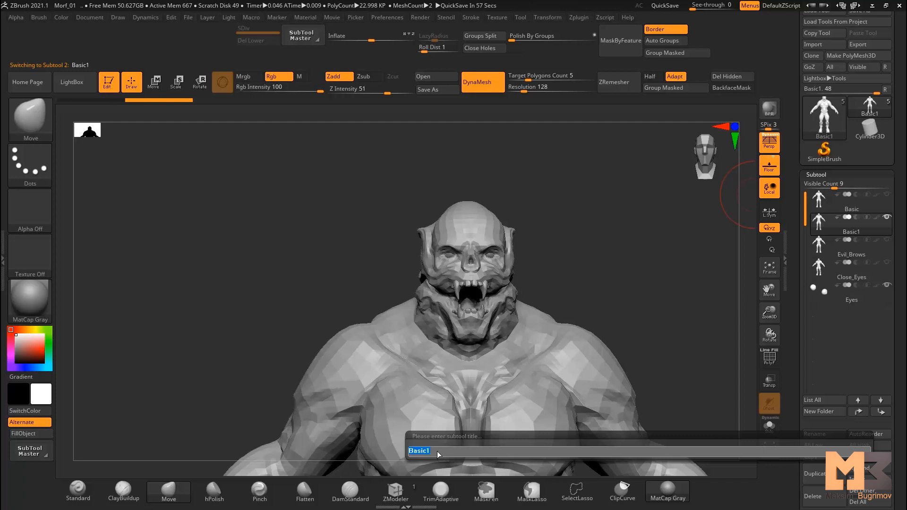
type("Sad_")
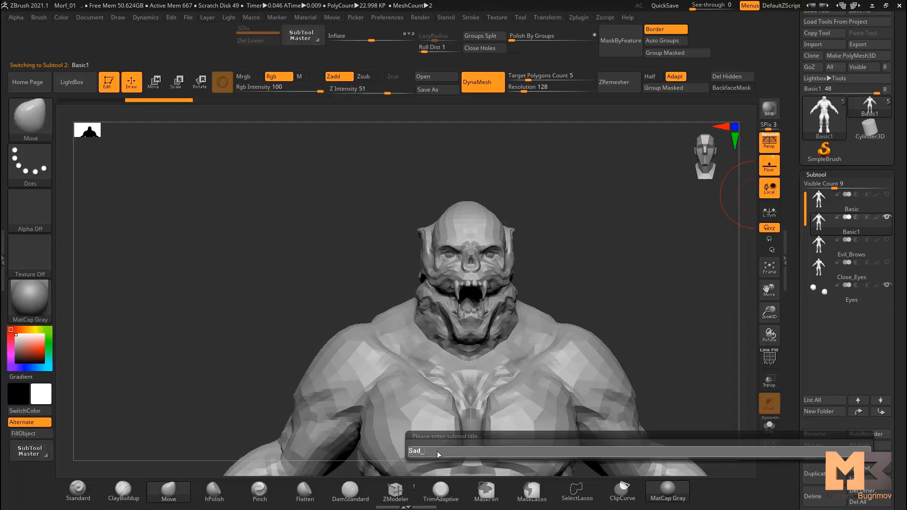
type("Brow")
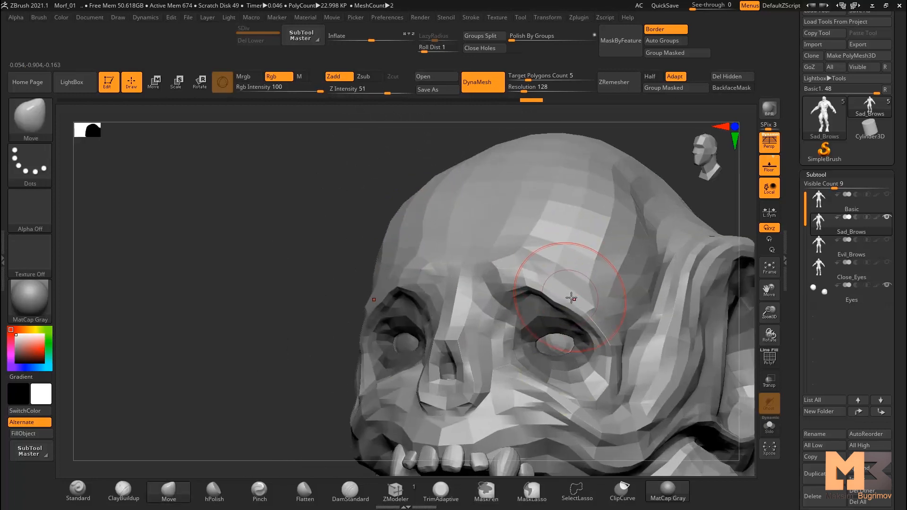
Push the brows into a sad slant and export Sad_Brows.obj to Morf_Mesh.
left_click_drag(572, 298, 521, 237)
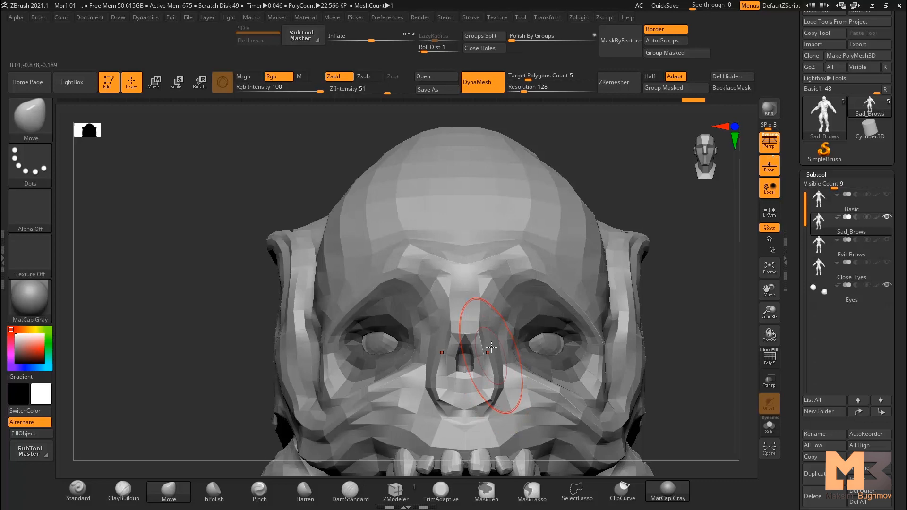
left_click_drag(489, 347, 506, 273)
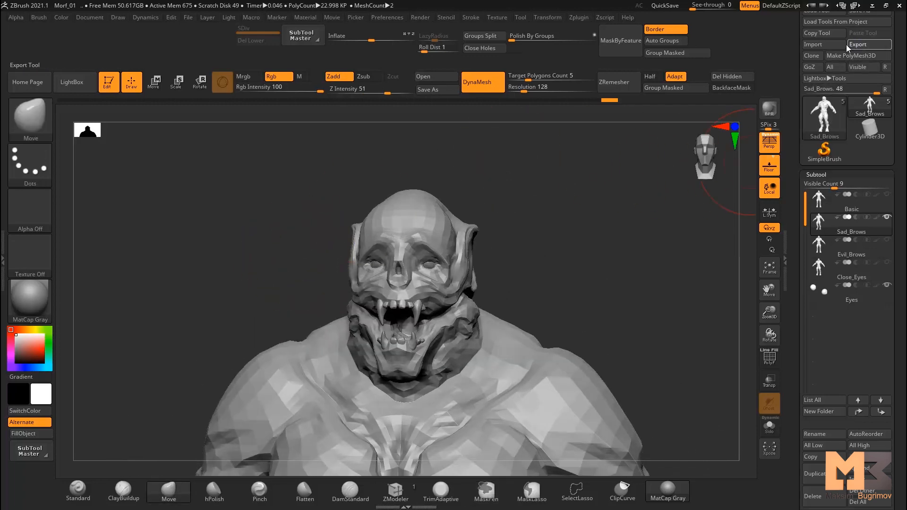
left_click(869, 44)
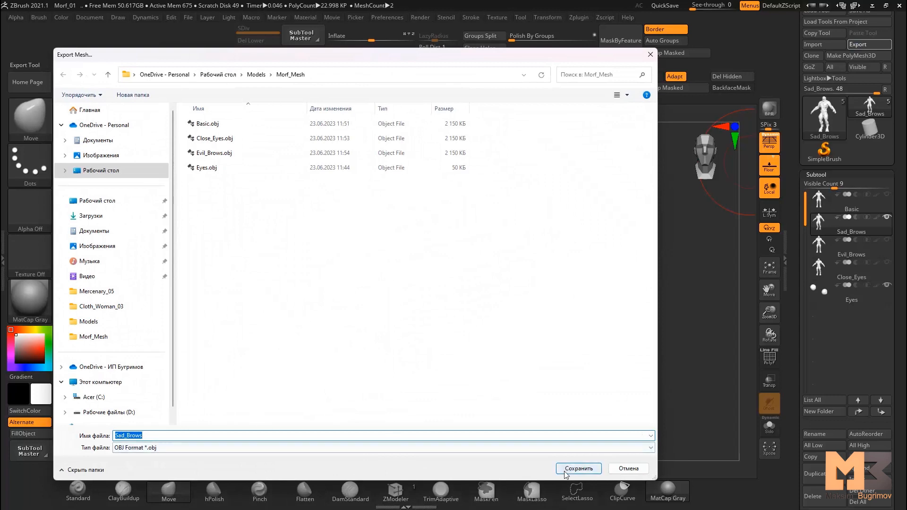
left_click(578, 469)
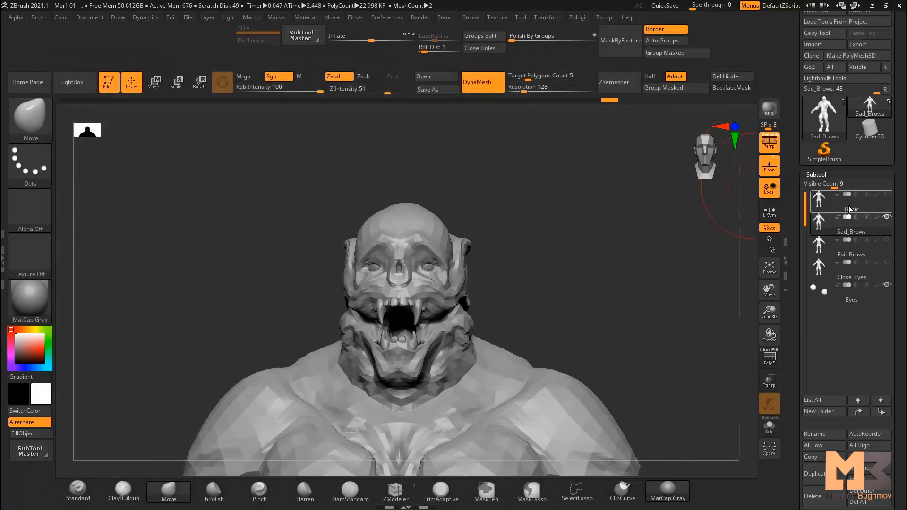
left_click(851, 198)
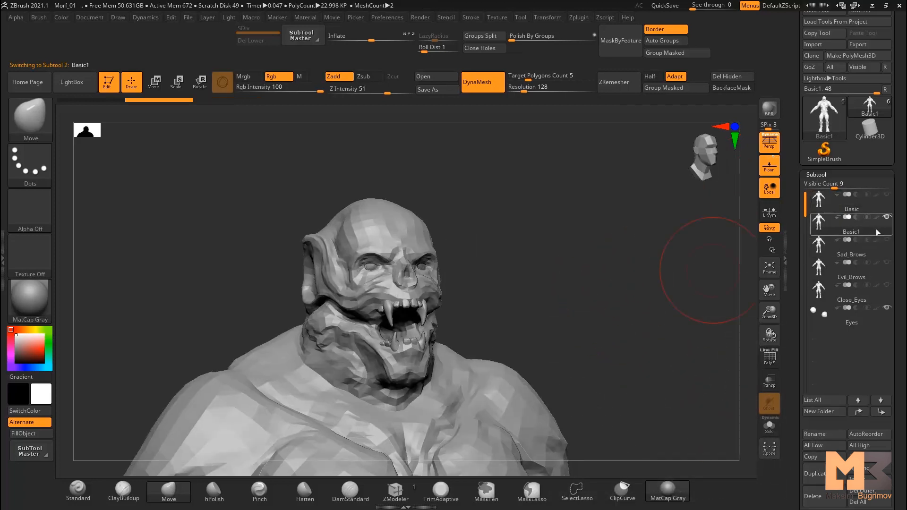
Rename the new body copy to Open_Mouth.
left_click(822, 433)
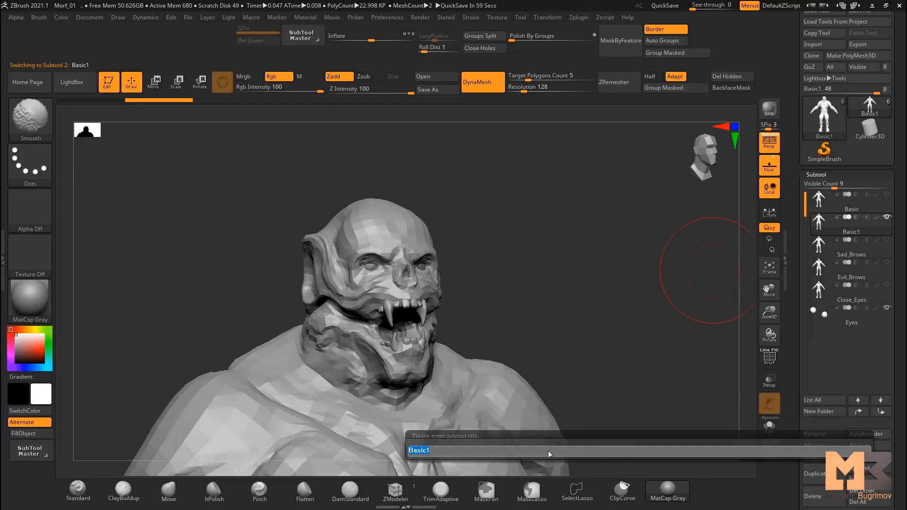
type("Open_")
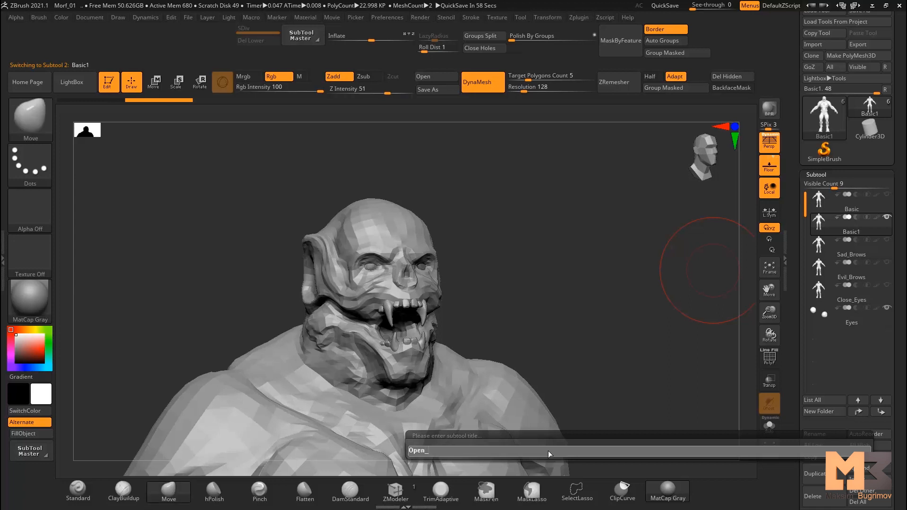
type("Mout")
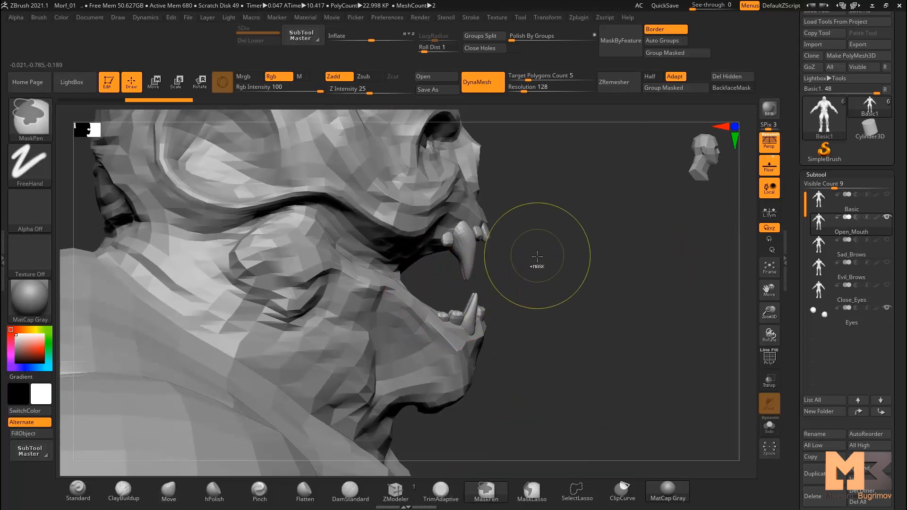
Mask Open_Mouth's lower jaw, rotate it downward with Transpose, and smooth the cheek.
left_click(531, 496)
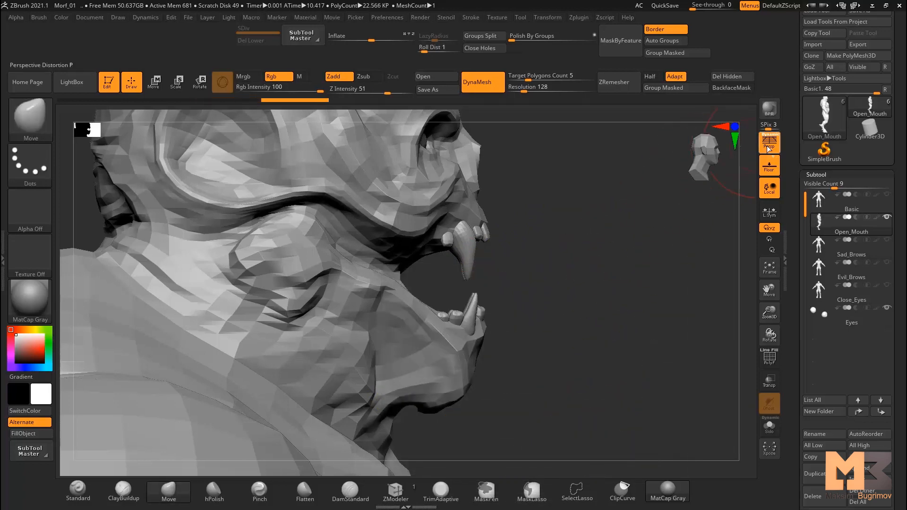
left_click(530, 492)
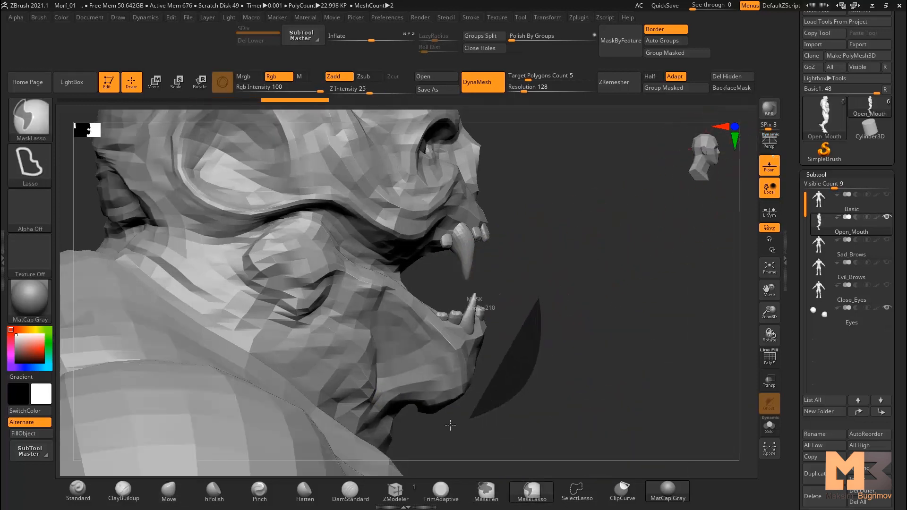
left_click_drag(475, 307, 467, 289)
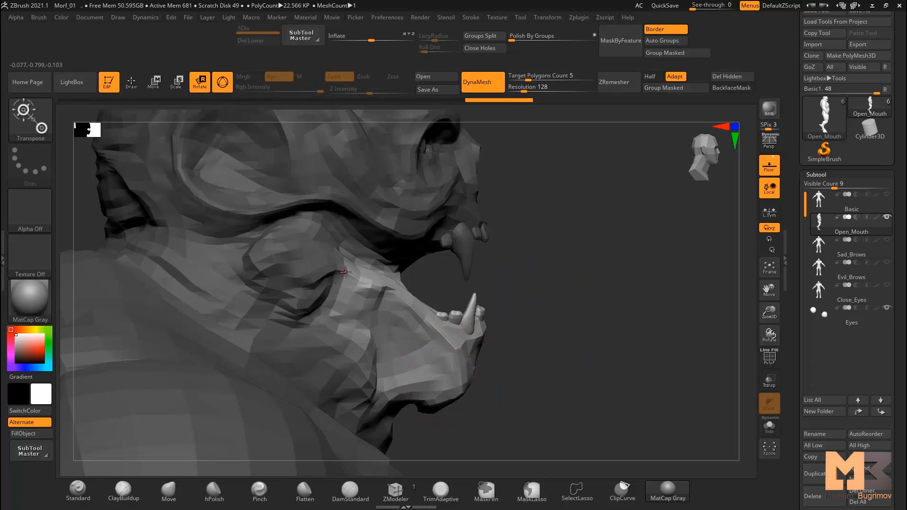
left_click(222, 81)
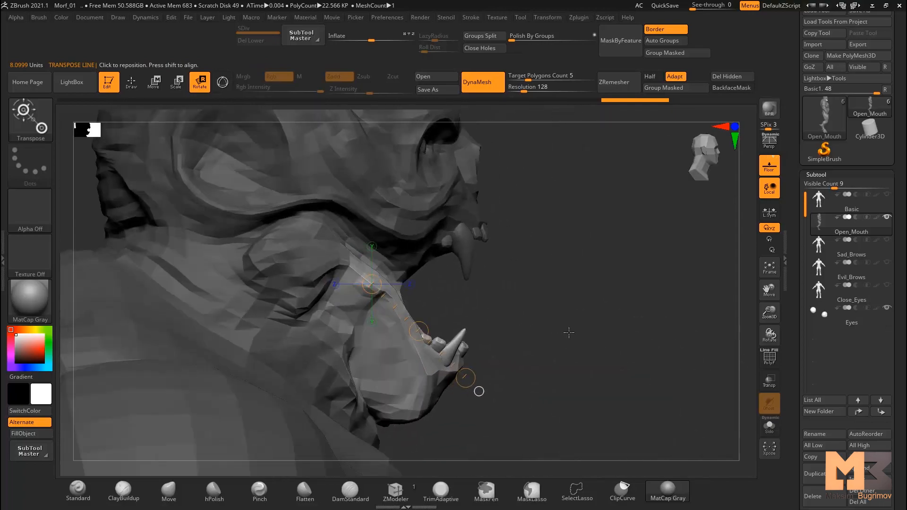
left_click(108, 82)
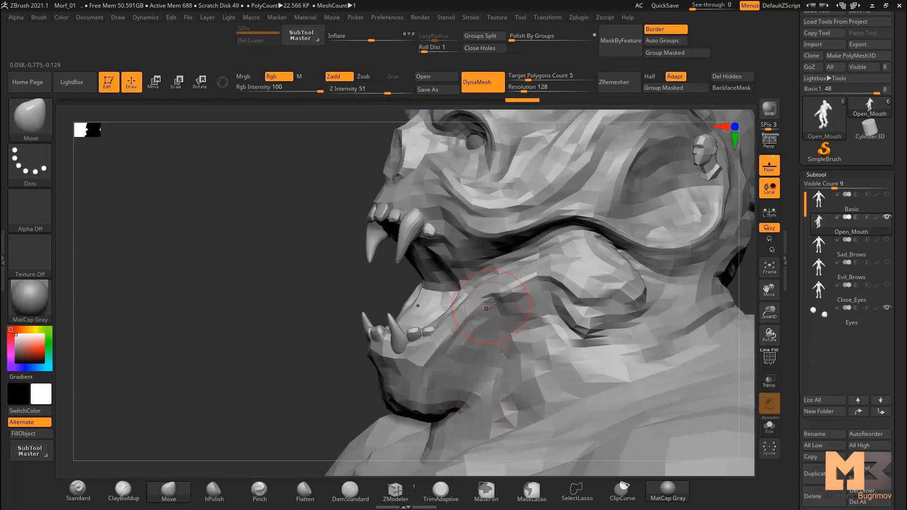
left_click_drag(490, 304, 451, 294)
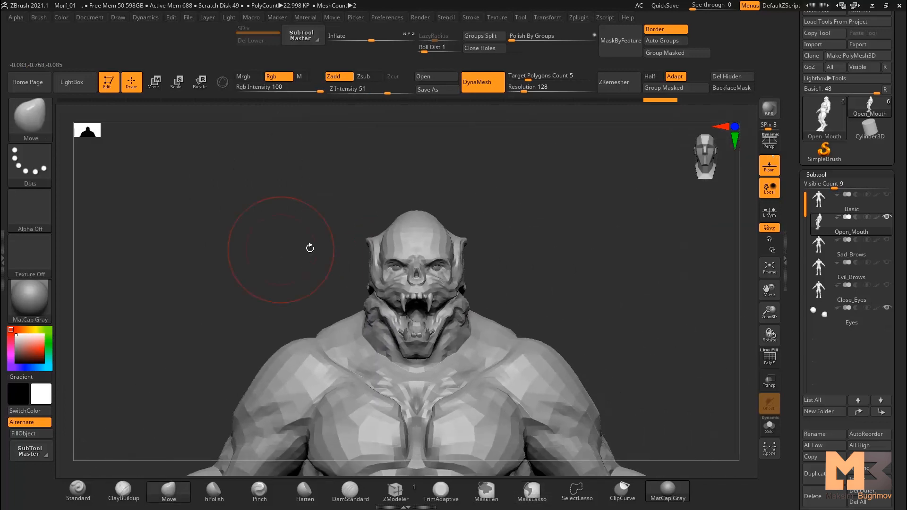
left_click(868, 44)
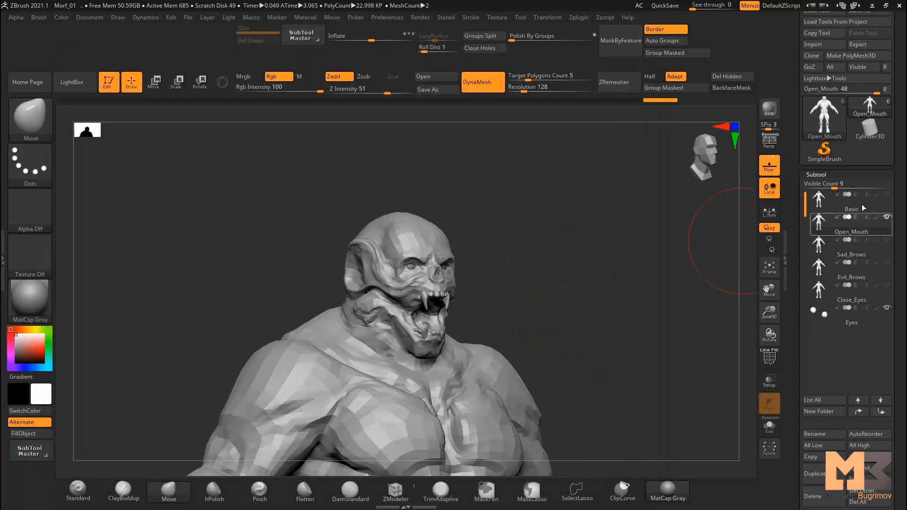
Copy the Basic body and name the new subtool Close_Mouth.
left_click(851, 193)
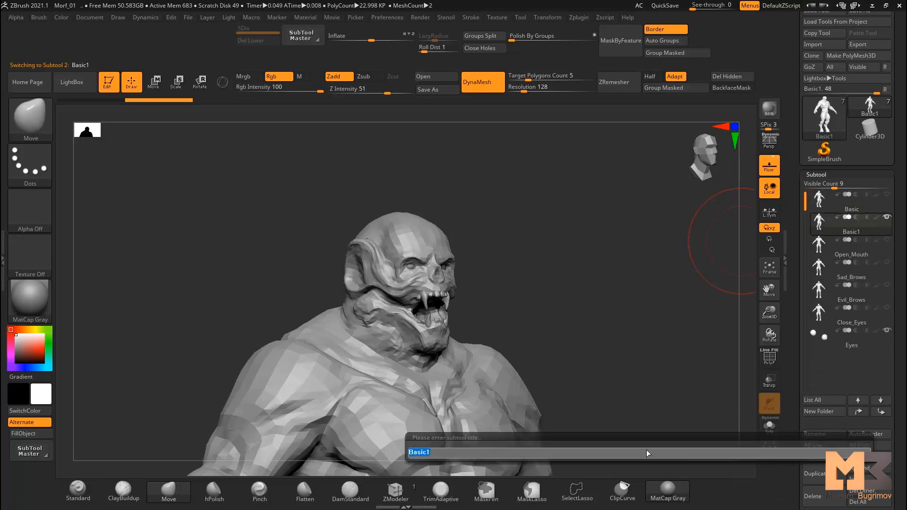
type("Close")
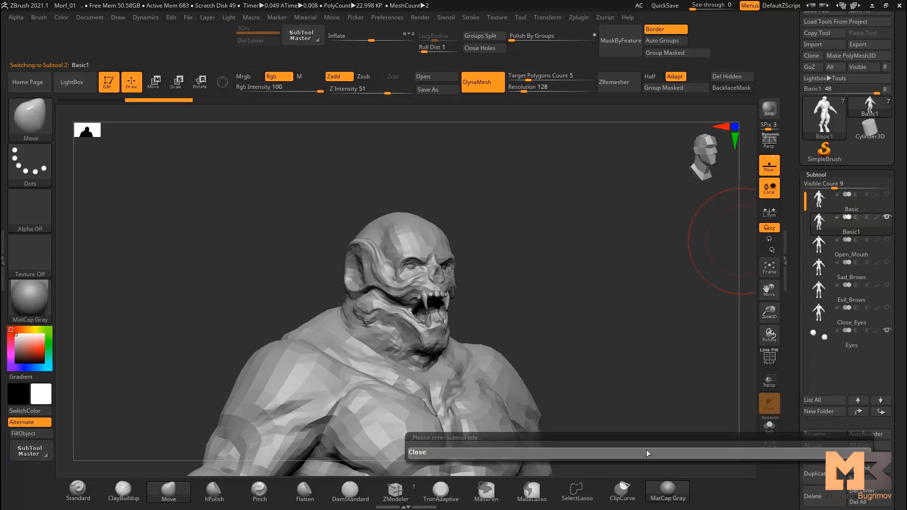
type("_Mou")
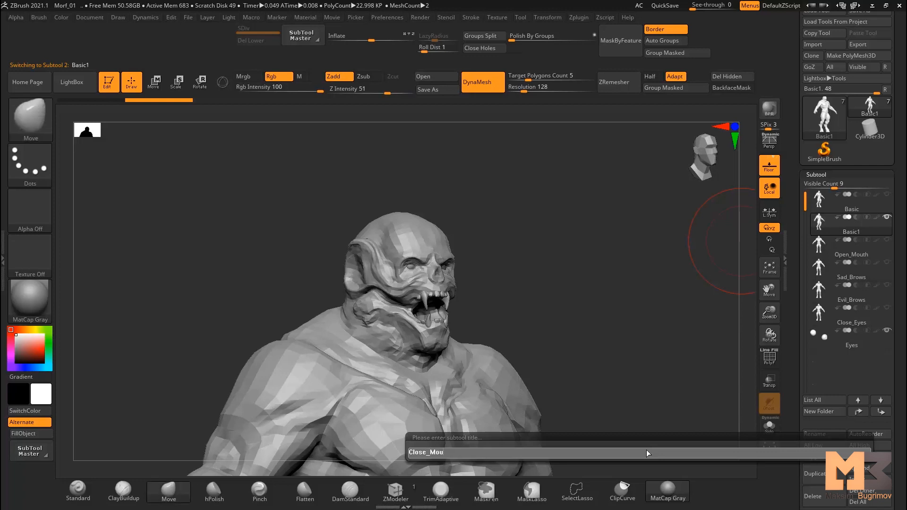
type("th")
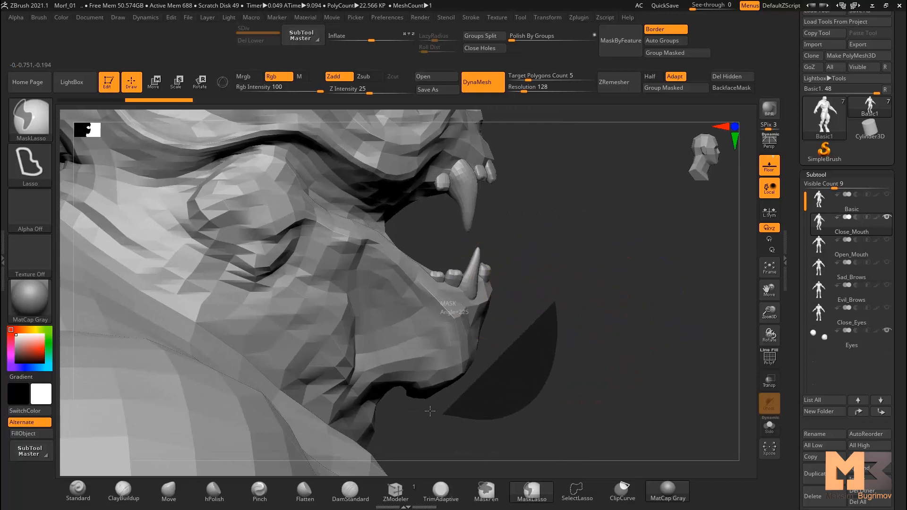
Mask and raise Close_Mouth's lower jaw to shut the mouth, then reselect Basic.
left_click_drag(430, 412, 478, 242)
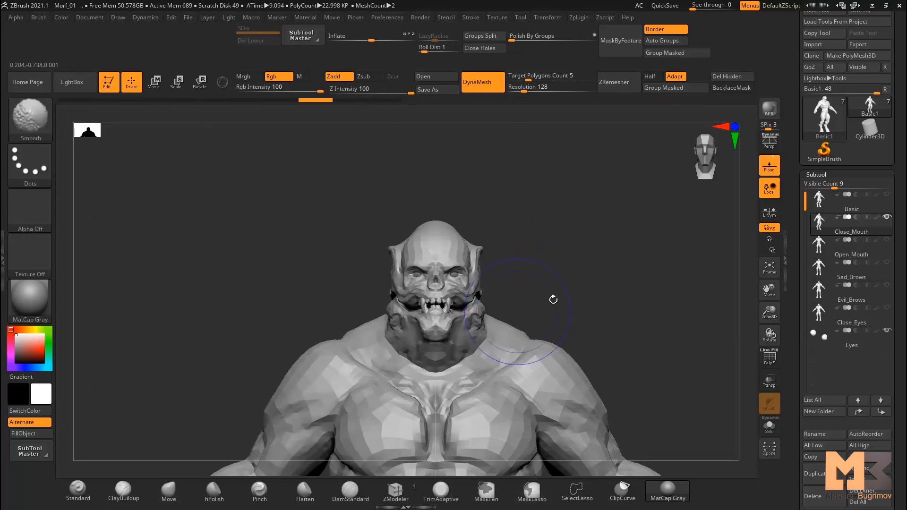
left_click(869, 44)
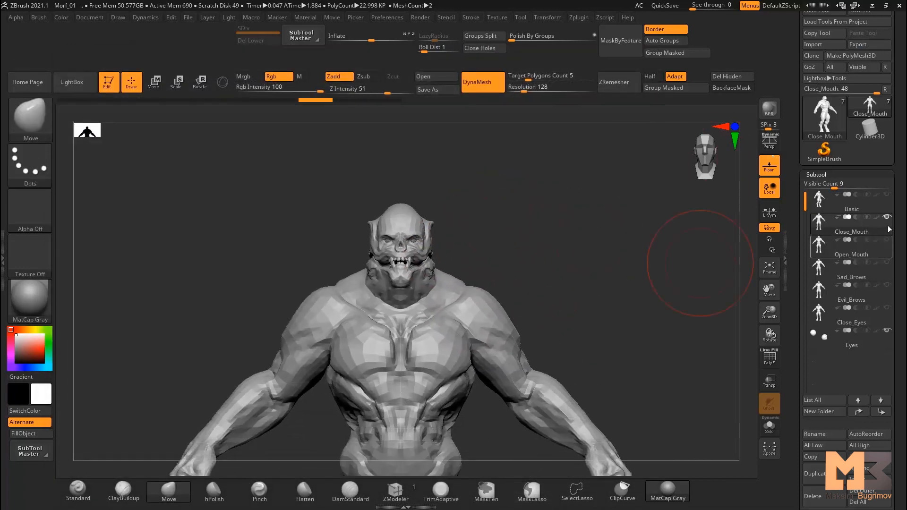
left_click(850, 200)
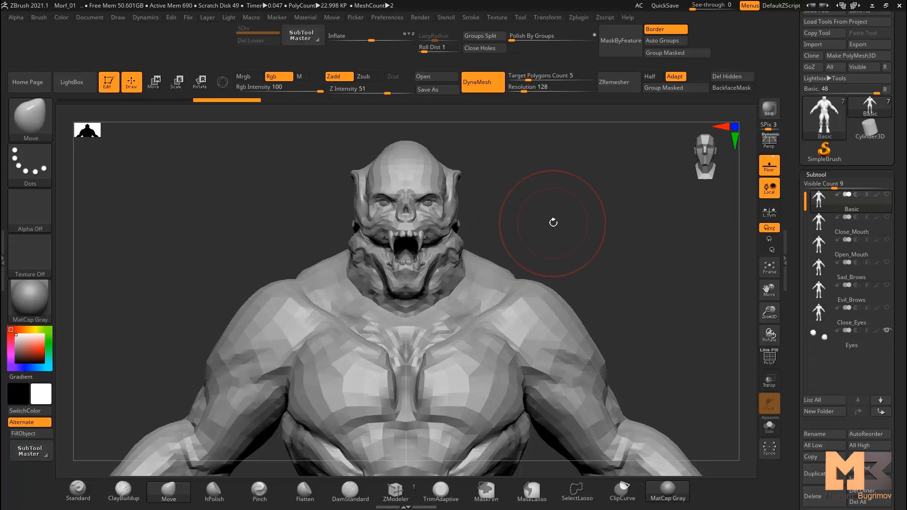
mouse_move(866, 7)
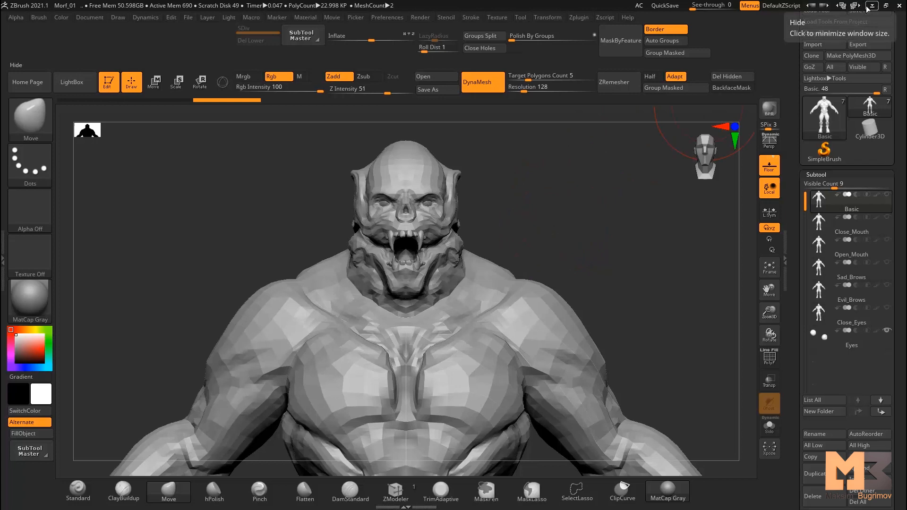
mouse_move(607, 233)
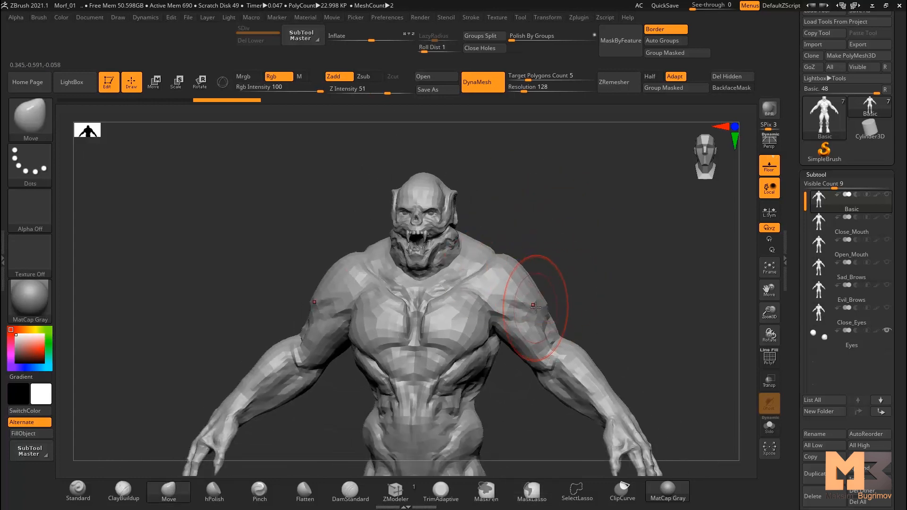
Check Basic's polygon counts and create its duplicate, Basic1.
left_click(530, 496)
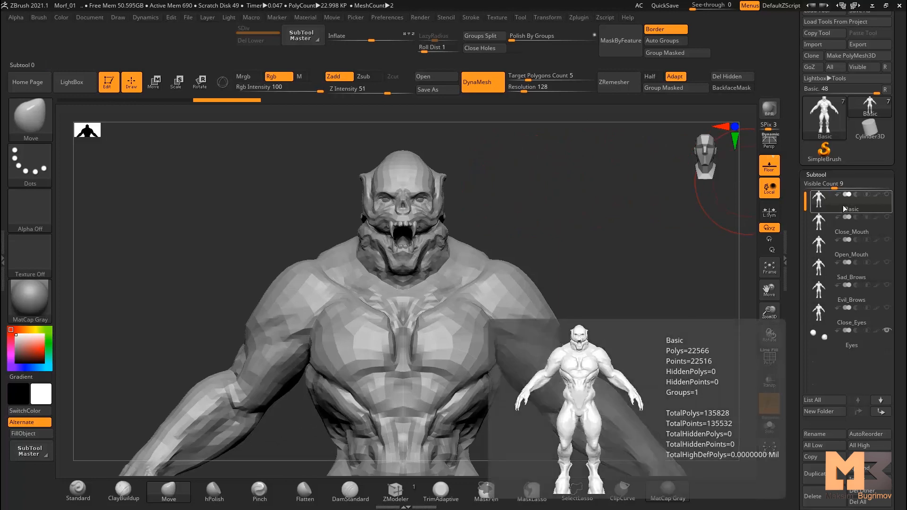
left_click(851, 342)
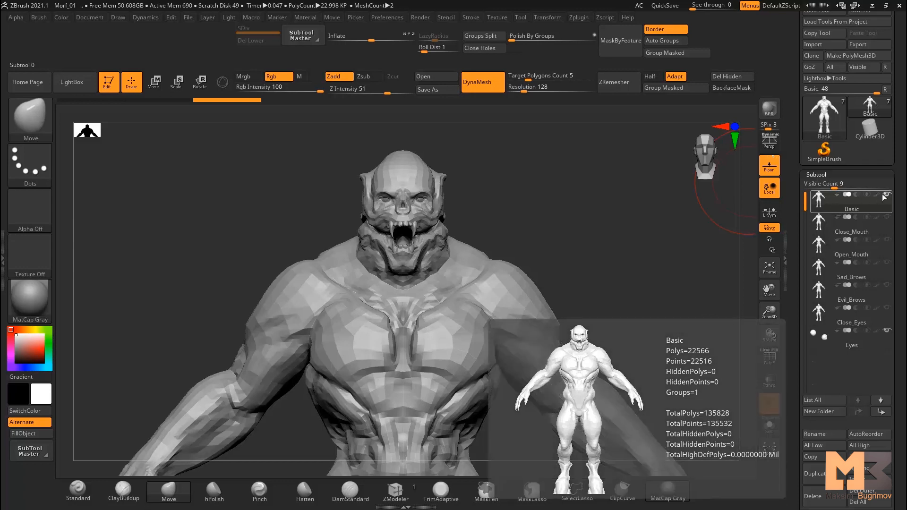
left_click(851, 232)
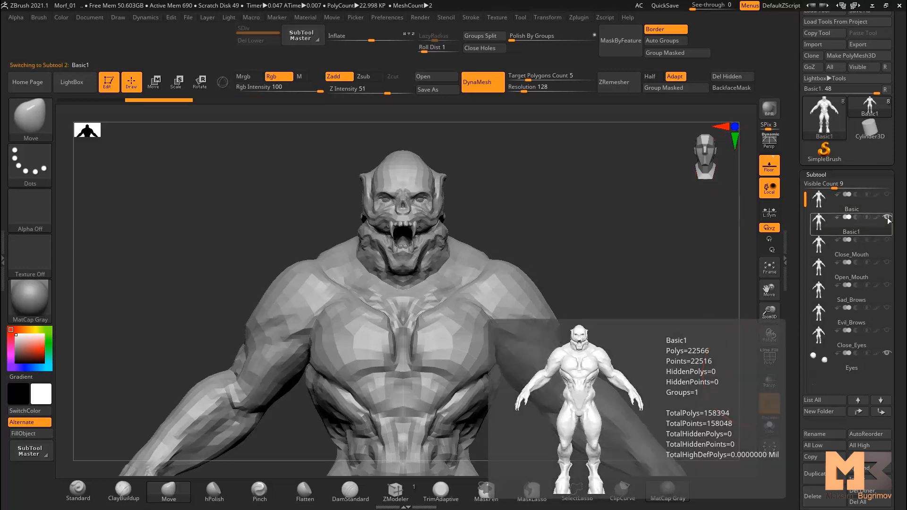
Rename the duplicated body subtool to Prportion_01.
left_click(823, 434)
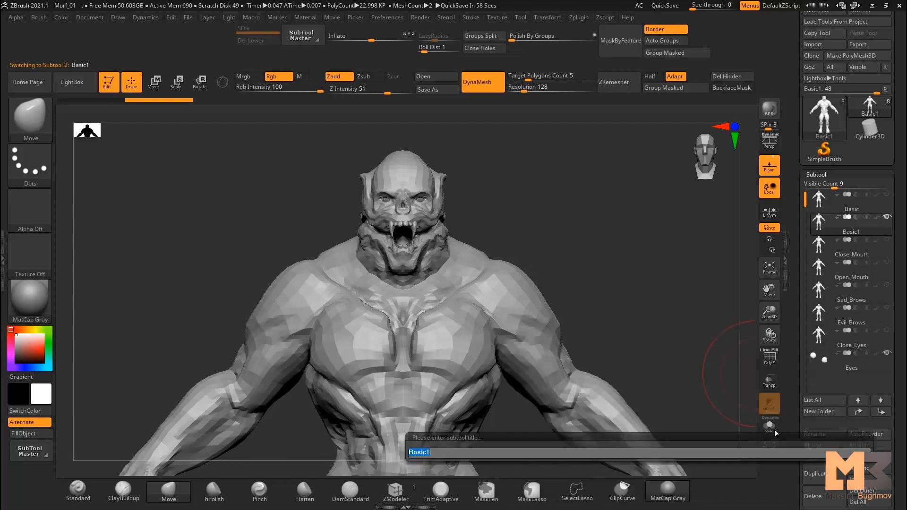
type("Pro")
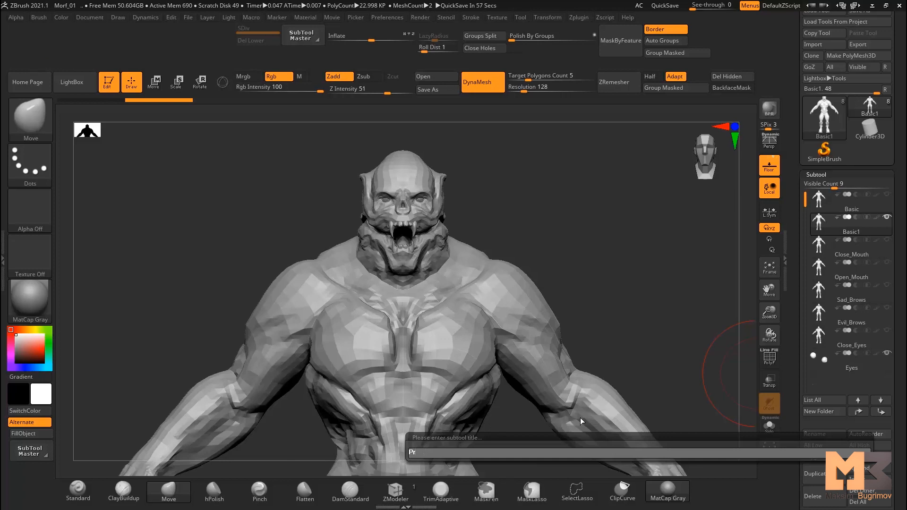
type("p")
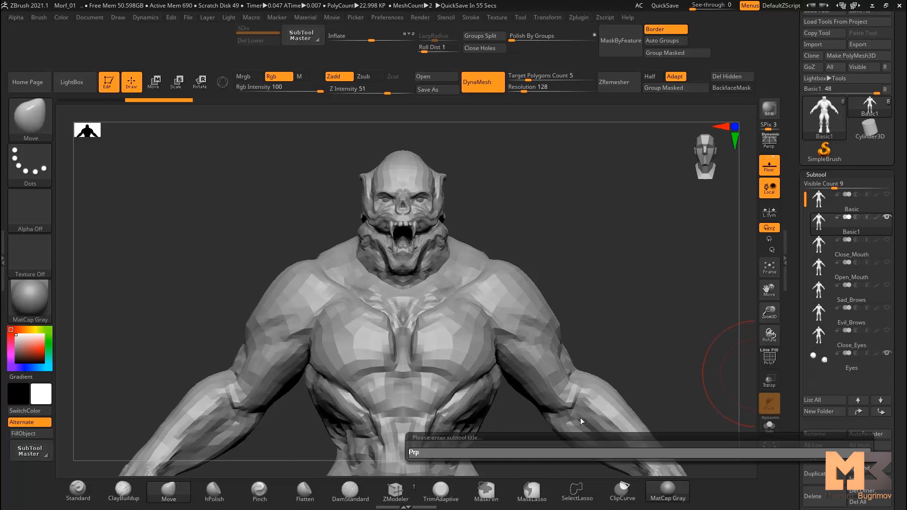
type("portion")
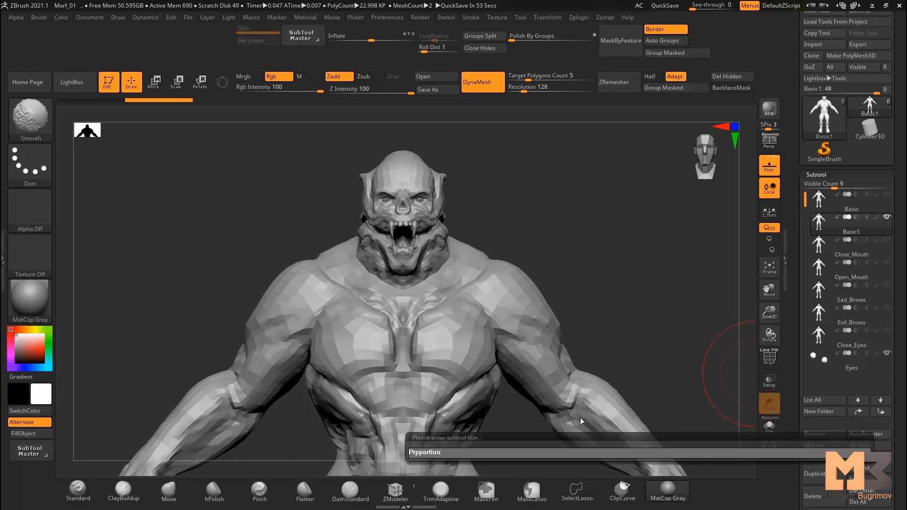
key("Enter")
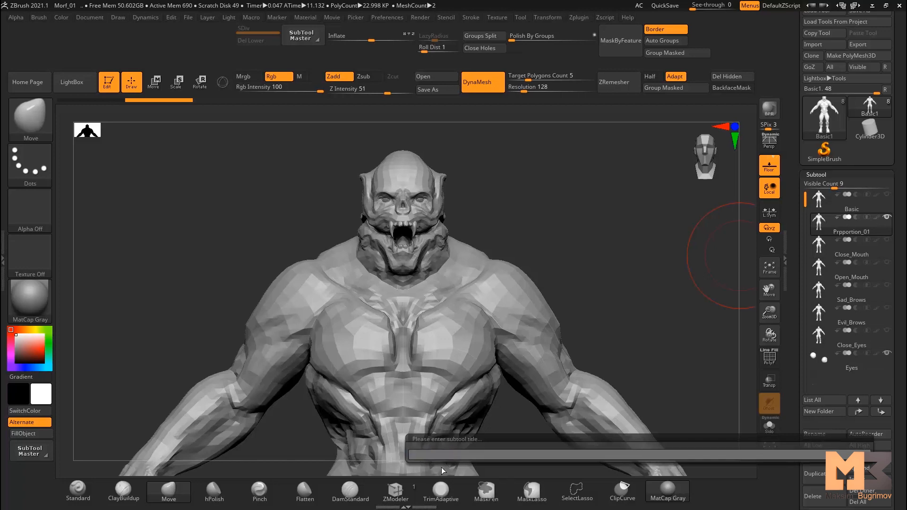
type("Prportion_01")
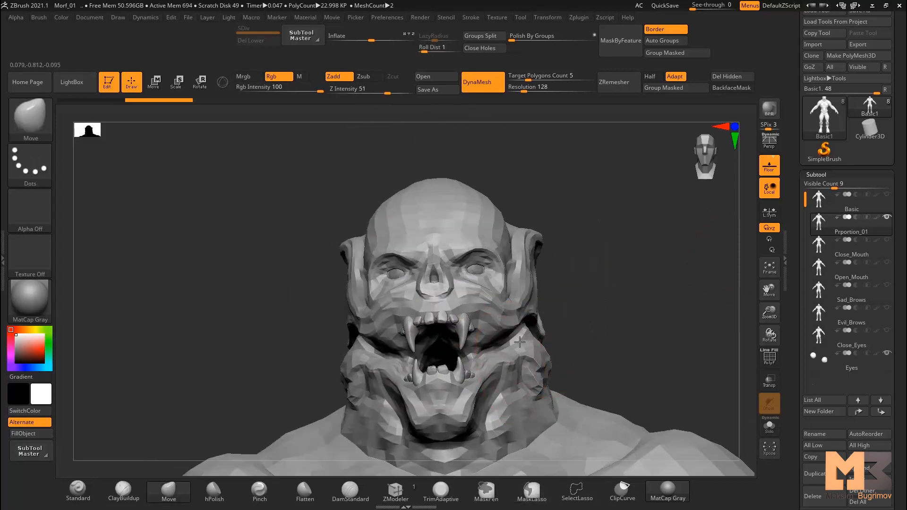
Pull the skull upward, push out its back, and reposition the jaw with Transpose Move.
left_click_drag(521, 342, 477, 252)
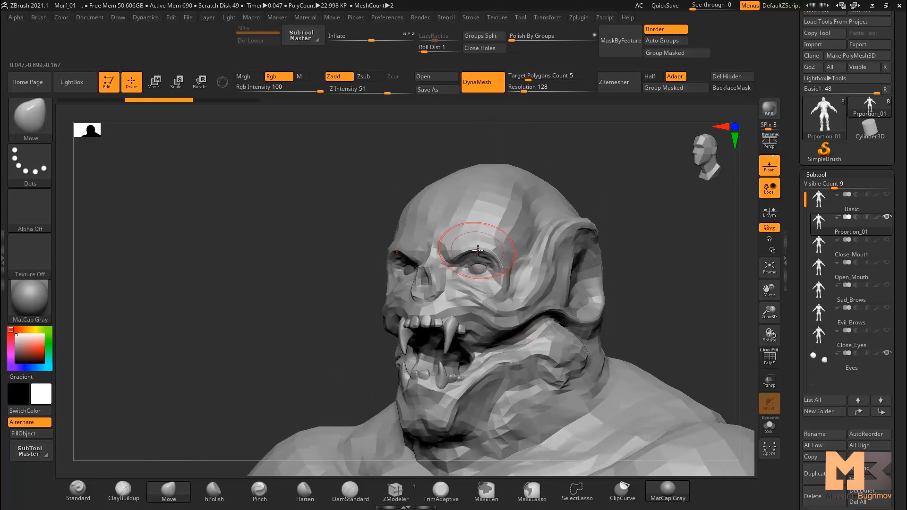
left_click_drag(478, 252, 539, 194)
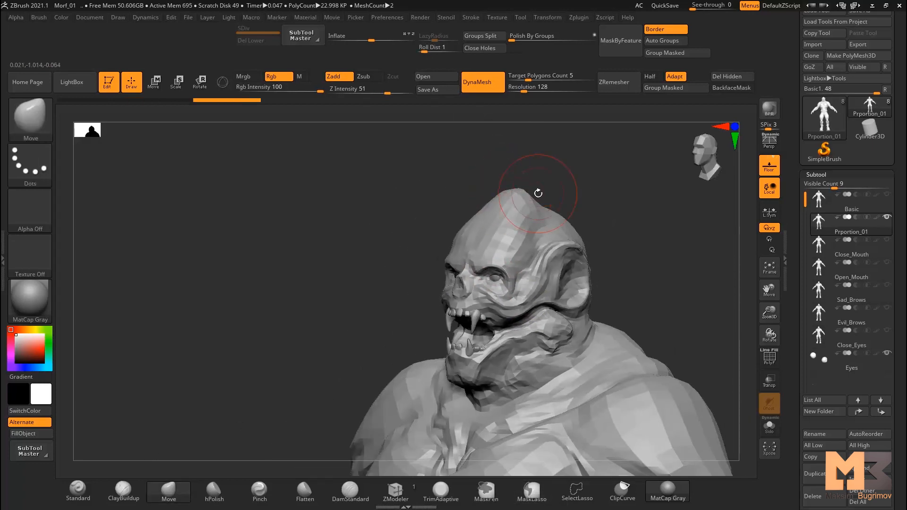
left_click_drag(538, 193, 567, 202)
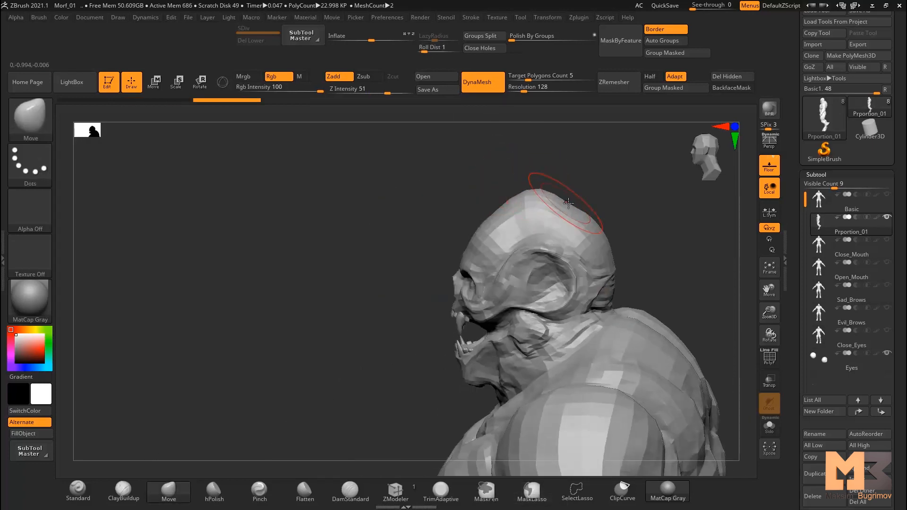
left_click_drag(567, 203, 546, 273)
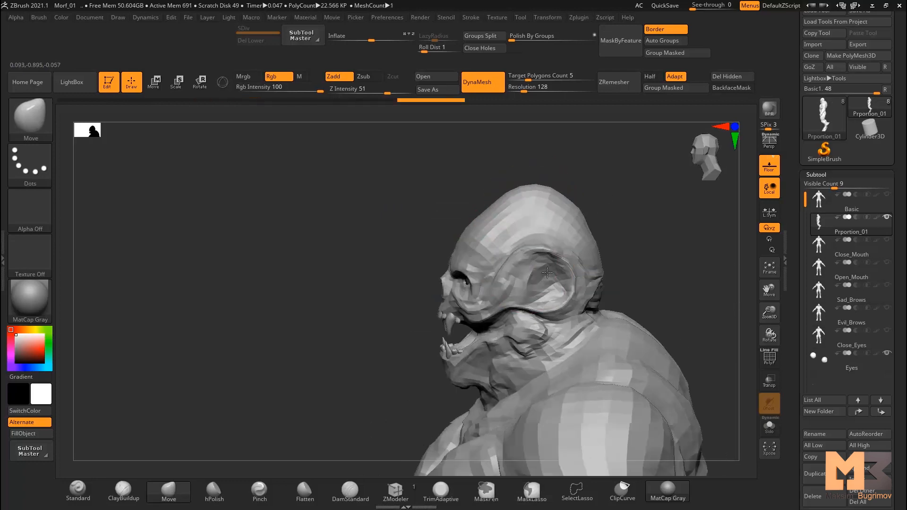
left_click_drag(547, 273, 518, 273)
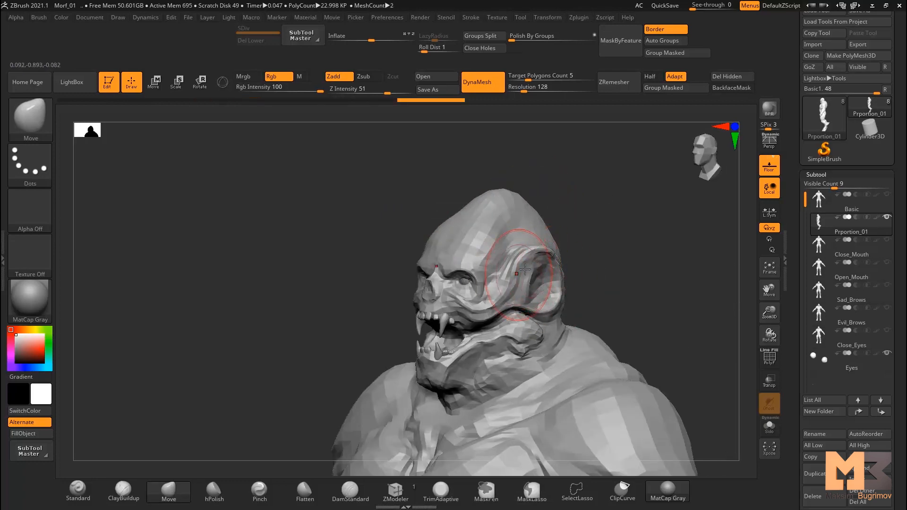
left_click_drag(518, 269, 614, 276)
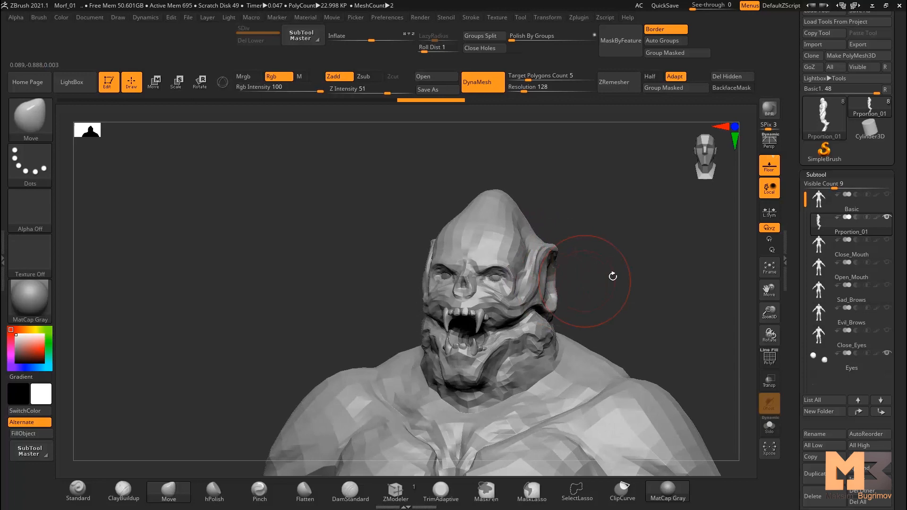
left_click_drag(612, 276, 503, 199)
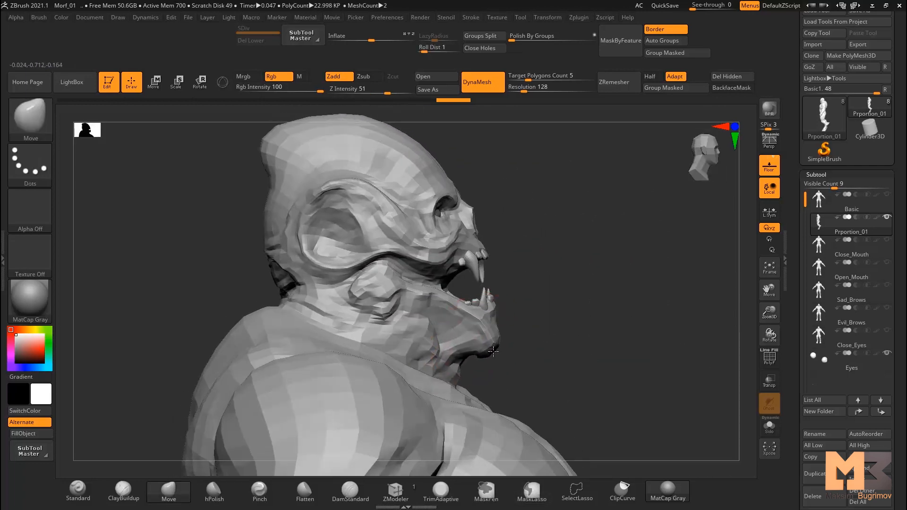
left_click(531, 492)
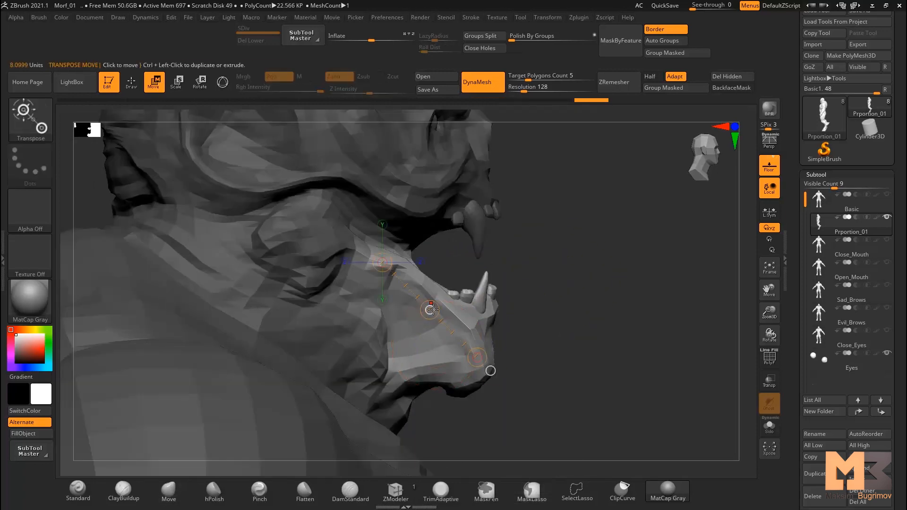
left_click(131, 81)
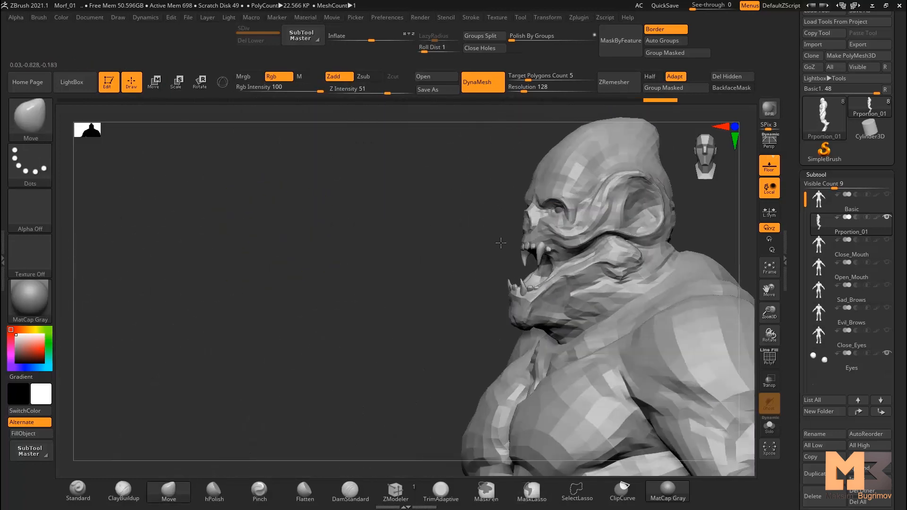
Bulk up the shoulder, forearm and upper arm with the Move brush.
left_click_drag(500, 243, 631, 265)
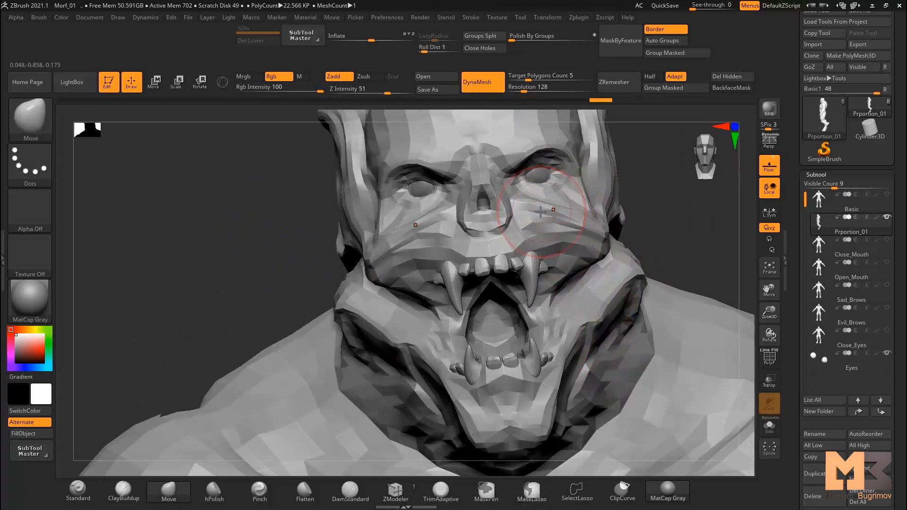
left_click_drag(541, 211, 503, 216)
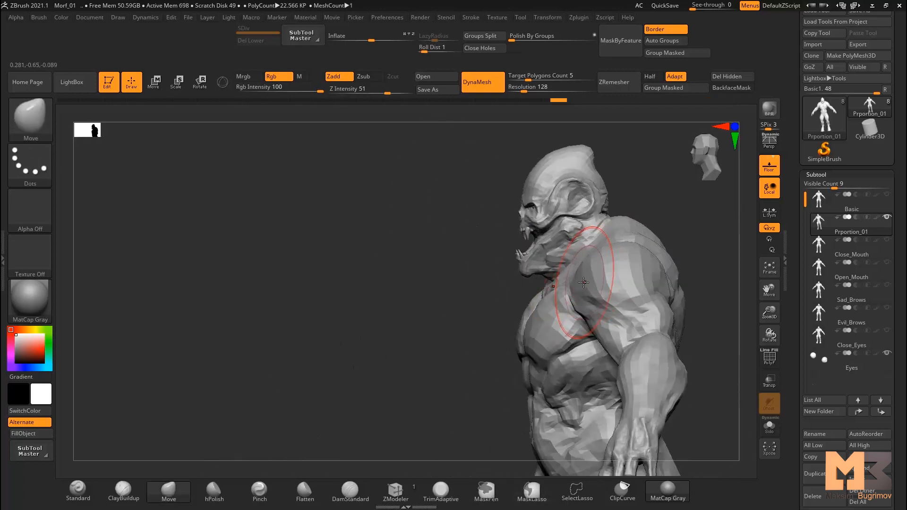
left_click_drag(585, 283, 651, 253)
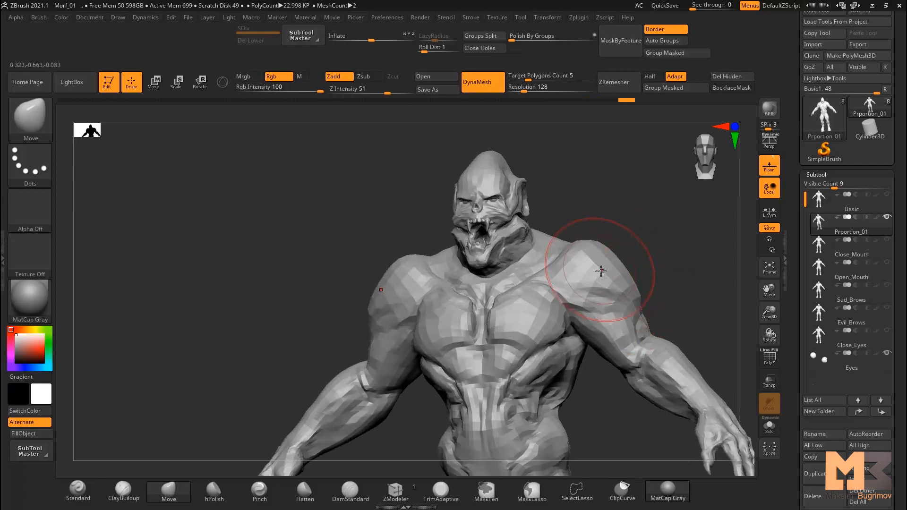
left_click_drag(600, 271, 515, 232)
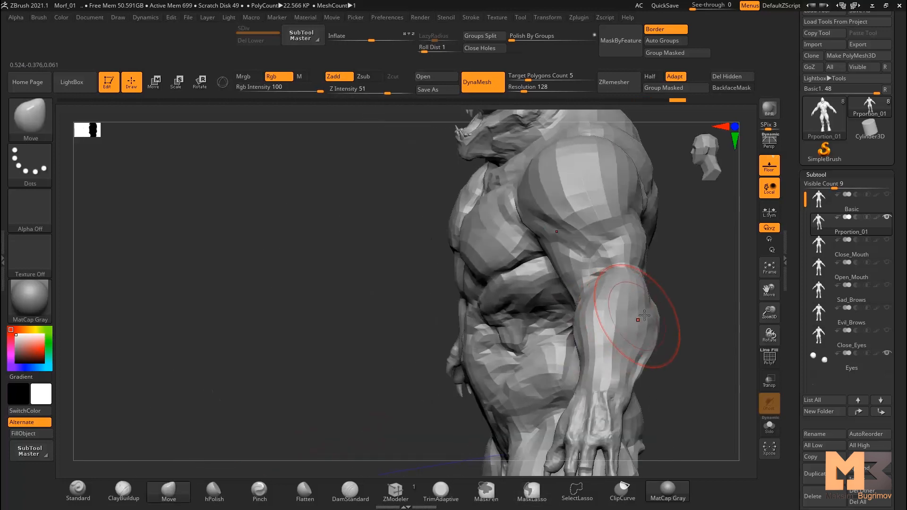
left_click_drag(642, 315, 613, 321)
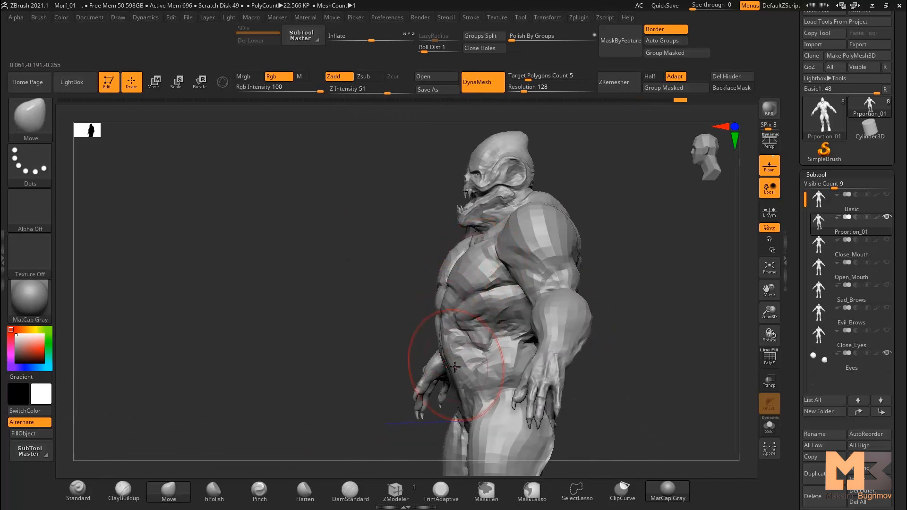
left_click_drag(455, 368, 544, 298)
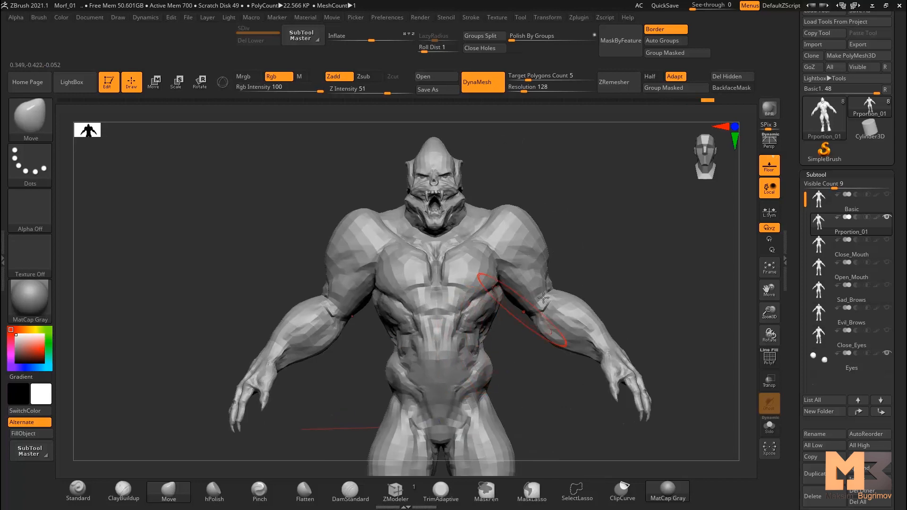
left_click_drag(544, 298, 666, 249)
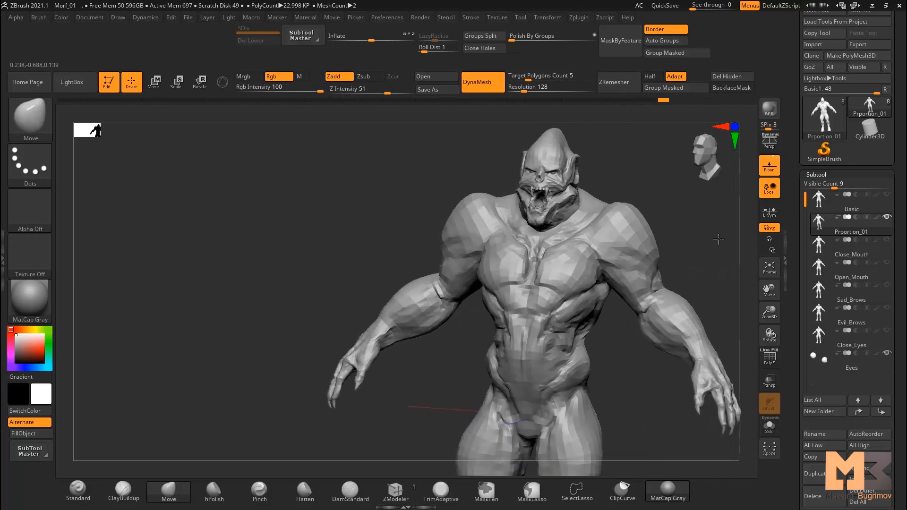
Adjust the legs and reshape the chest and ribcage, then frame the whole body.
left_click_drag(694, 232, 581, 219)
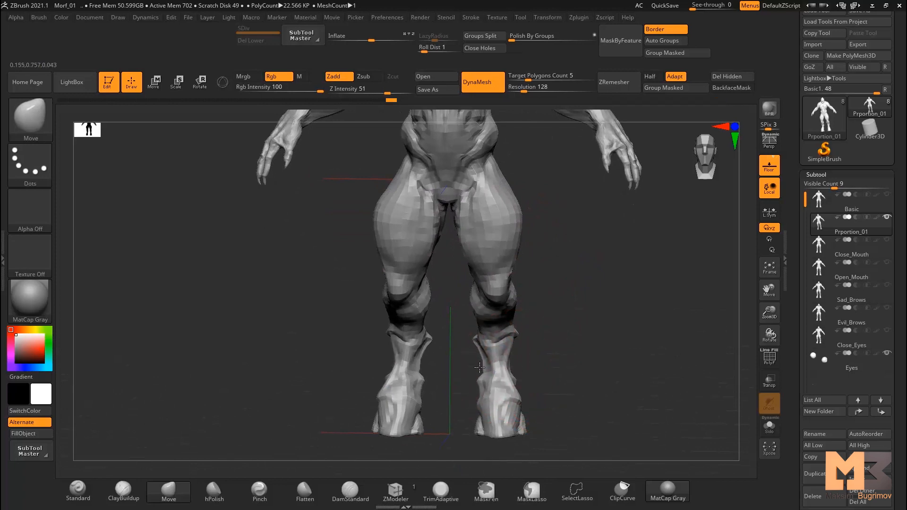
left_click_drag(480, 243, 427, 240)
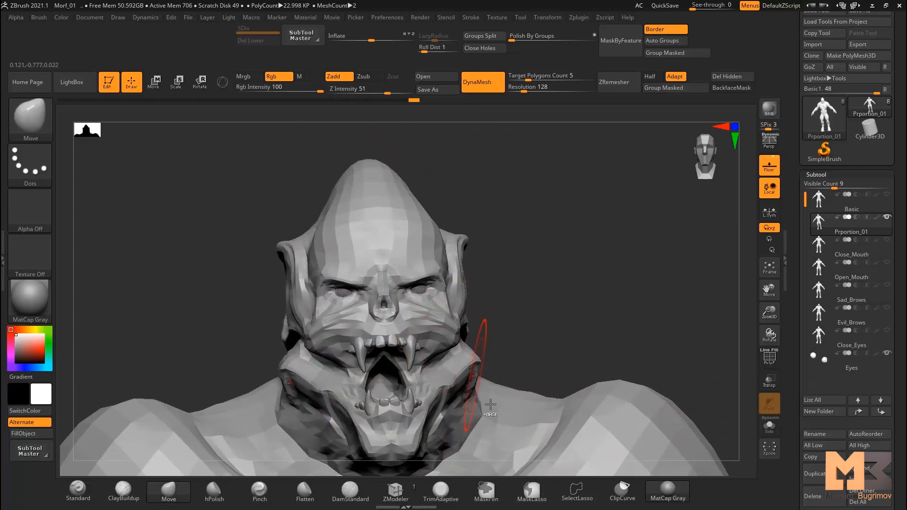
left_click_drag(490, 410, 433, 358)
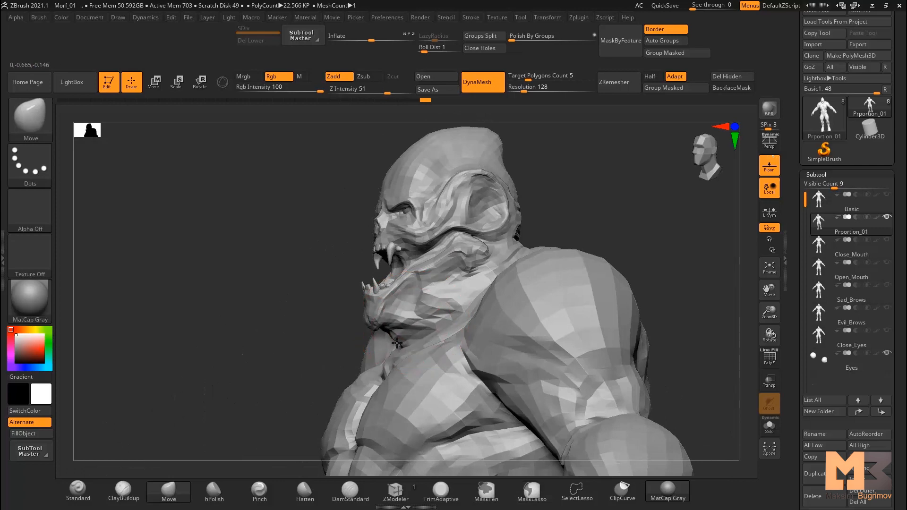
left_click_drag(397, 345, 472, 283)
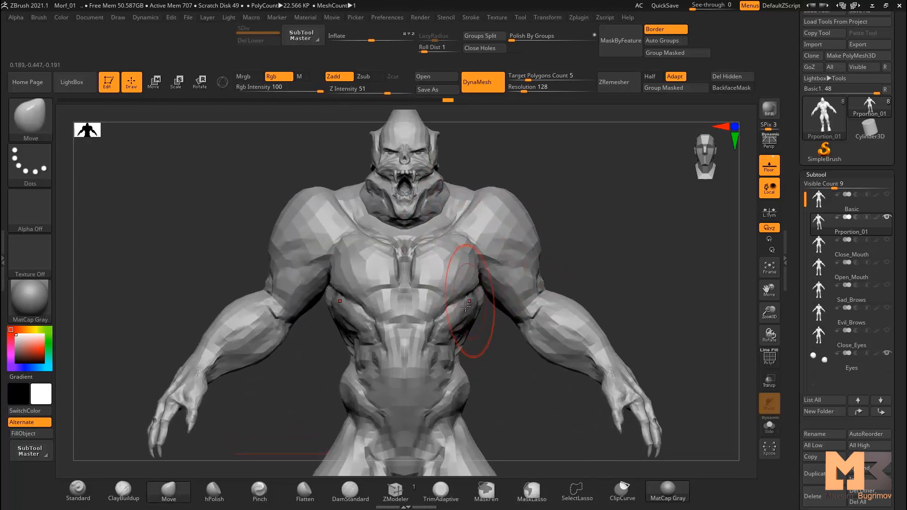
left_click_drag(465, 307, 446, 368)
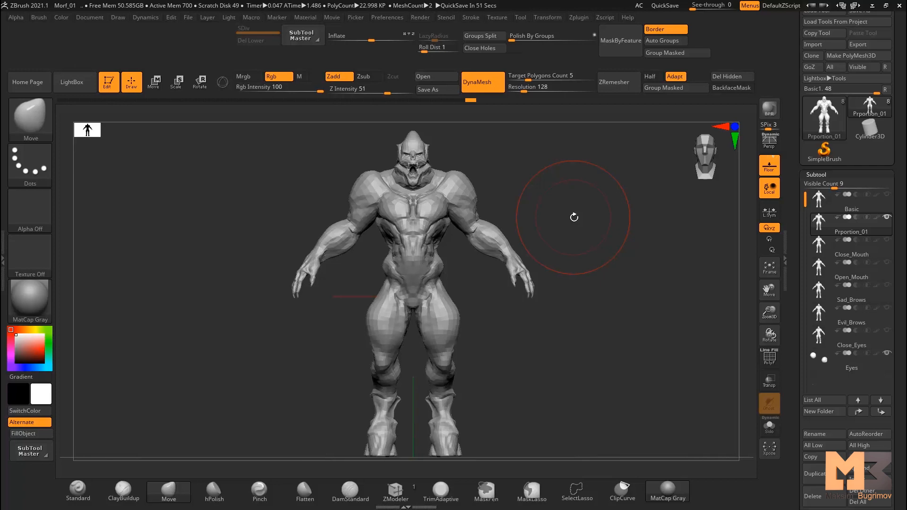
mouse_move(518, 180)
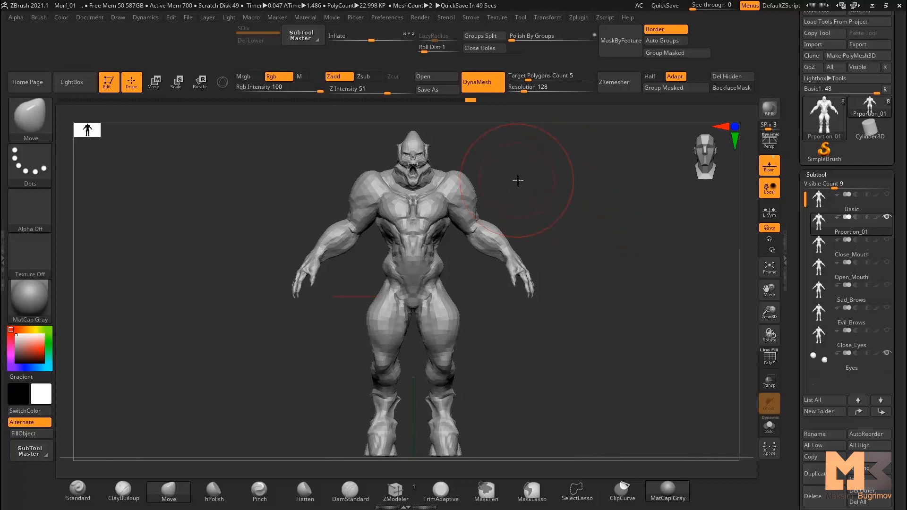
left_click_drag(518, 180, 399, 257)
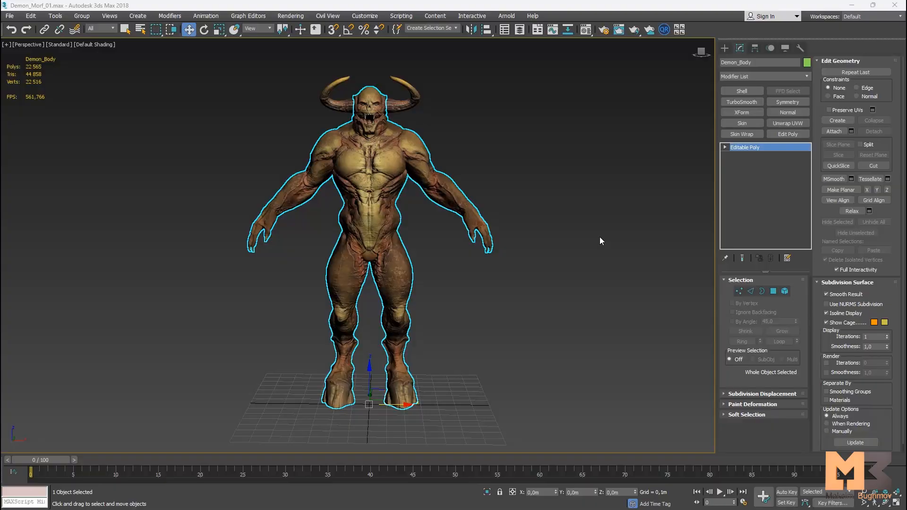
mouse_move(562, 230)
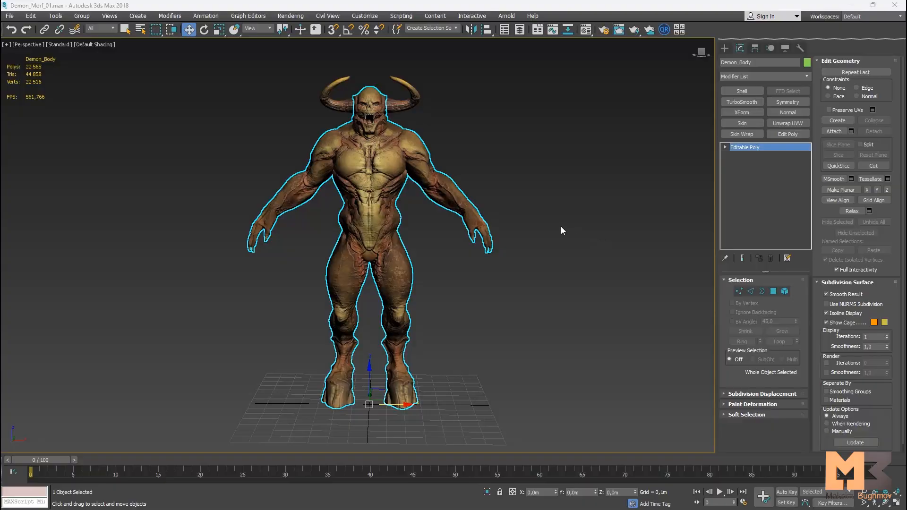
Deselect Demon_Body in the horns-only 3ds Max scene and bring up the File menu.
left_click(541, 235)
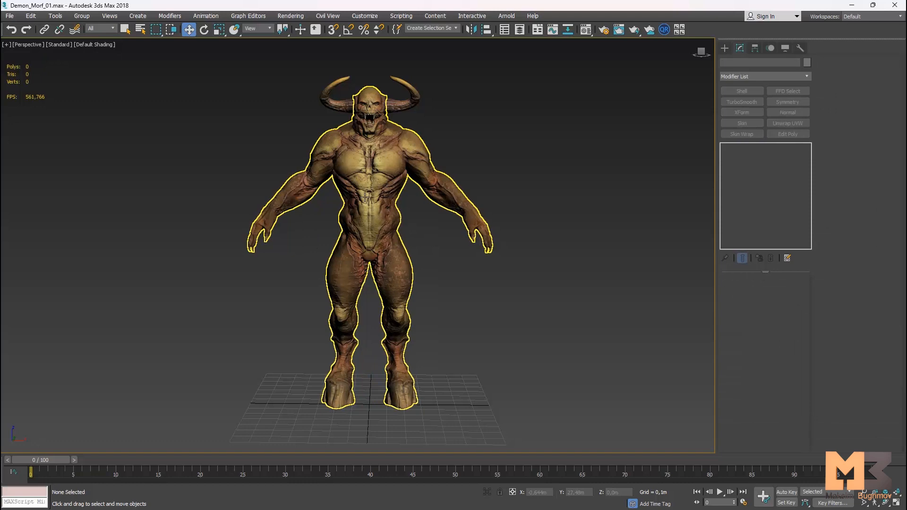
left_click(9, 15)
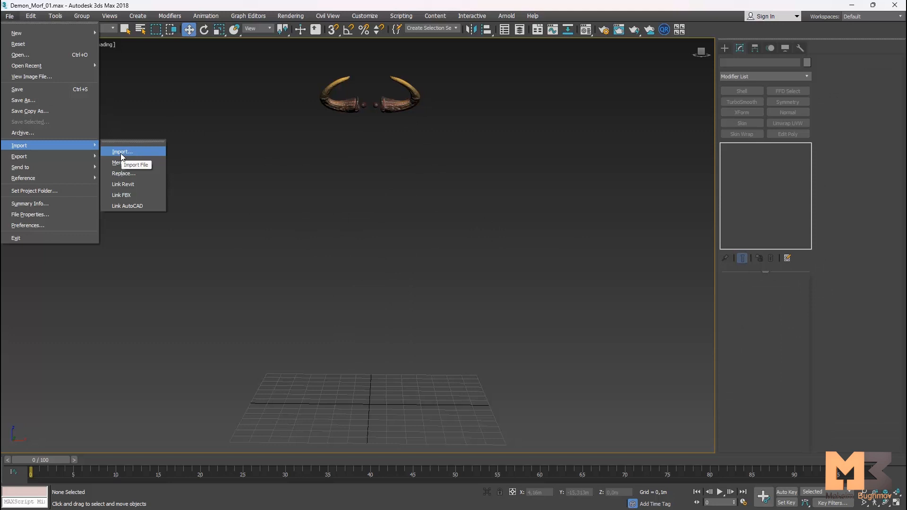
Import Basic.obj, select the body and reset its transforms with Reset XForm.
left_click(121, 151)
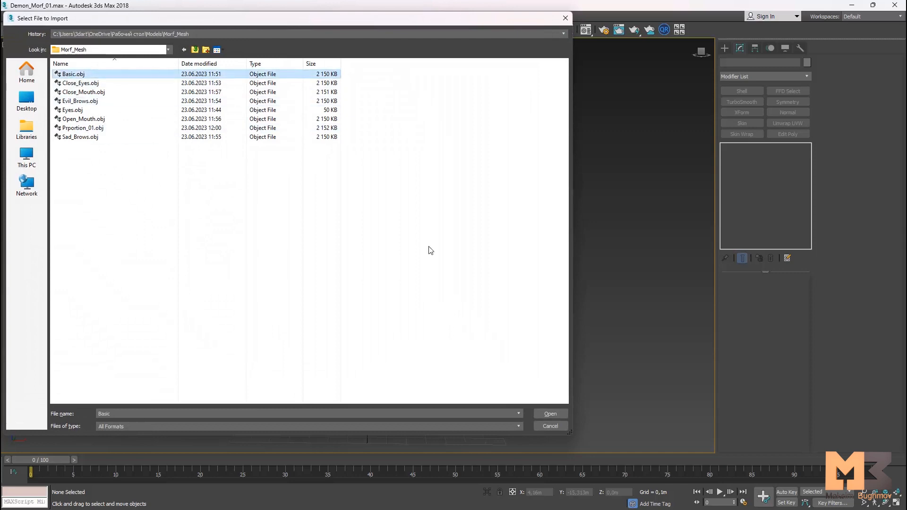
left_click(549, 414)
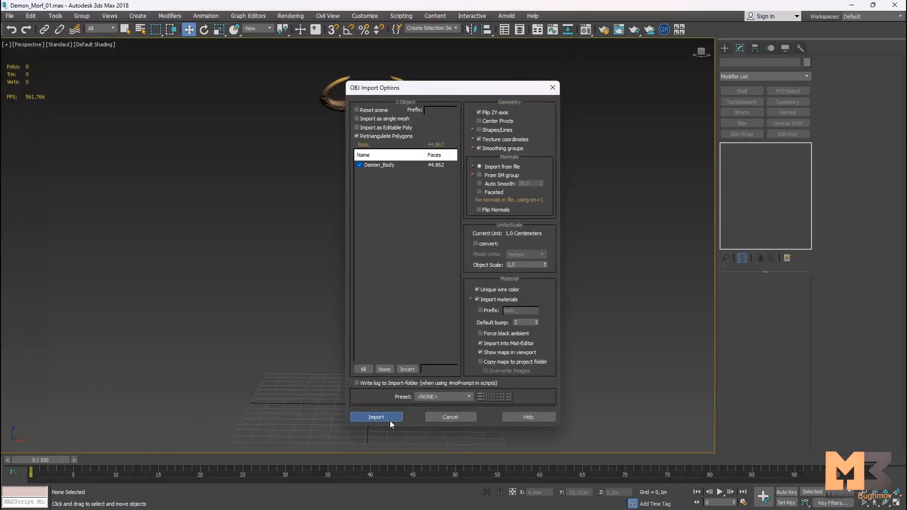
left_click(377, 417)
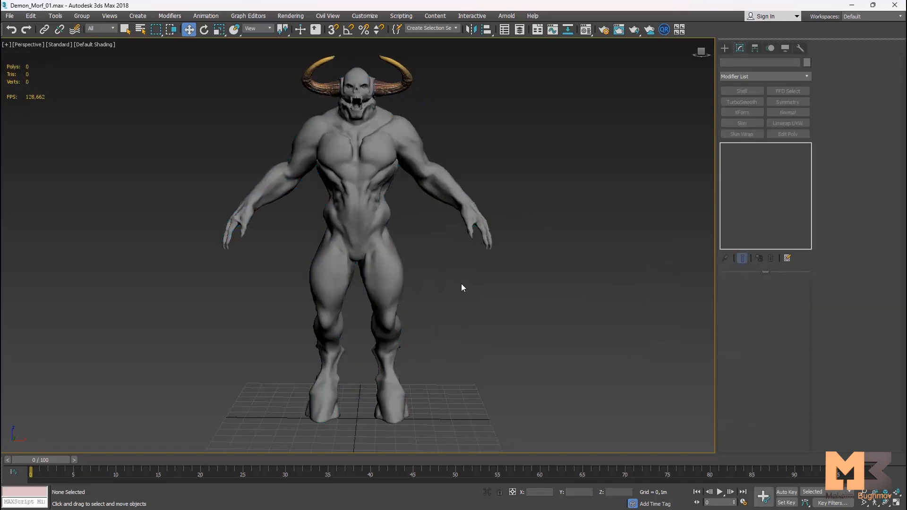
left_click(603, 29)
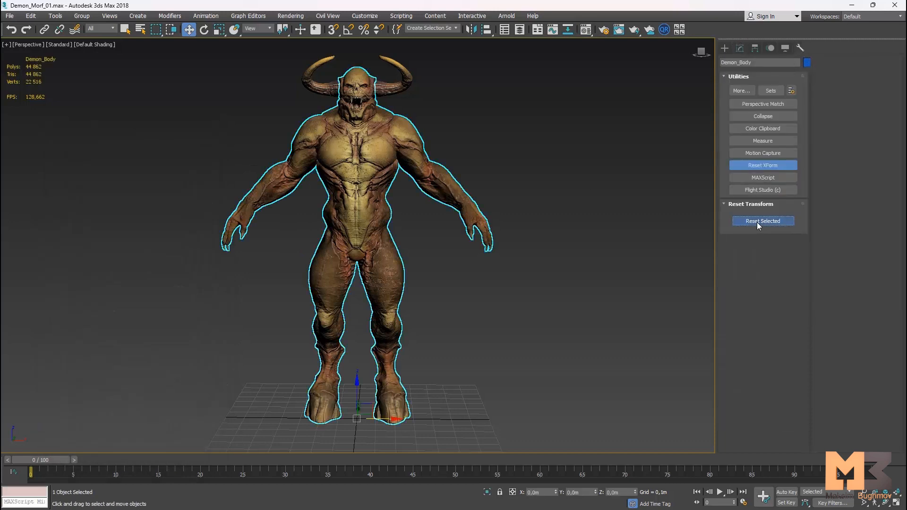
left_click(762, 221)
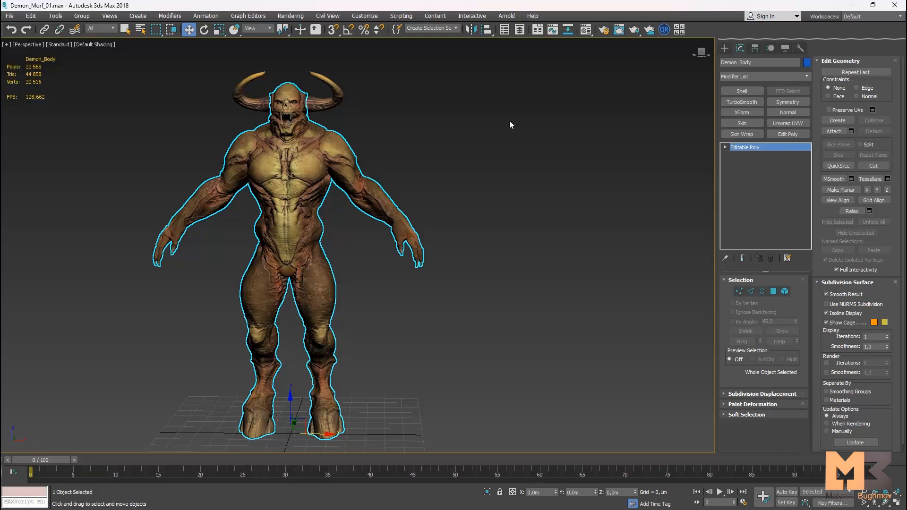
Add a Morpher modifier to Demon_Body from the Modifier List.
left_click(761, 76)
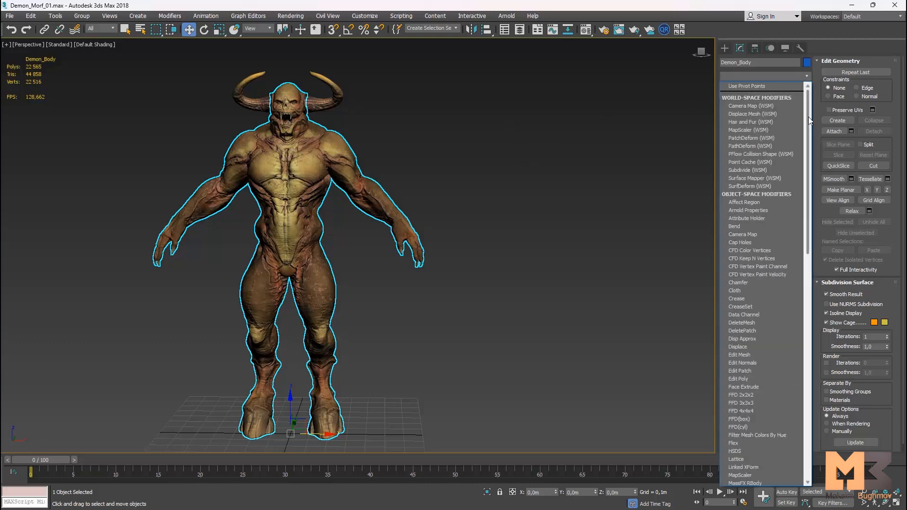
scroll("down", 3)
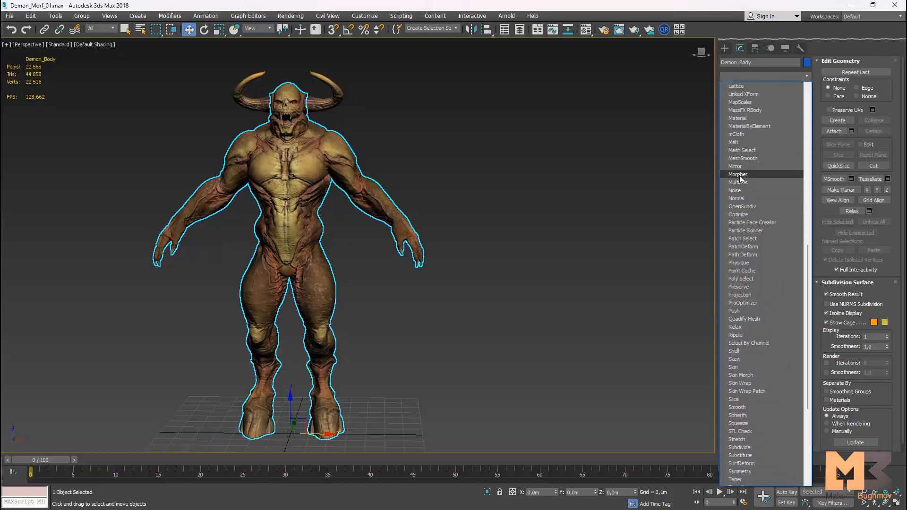
left_click(738, 175)
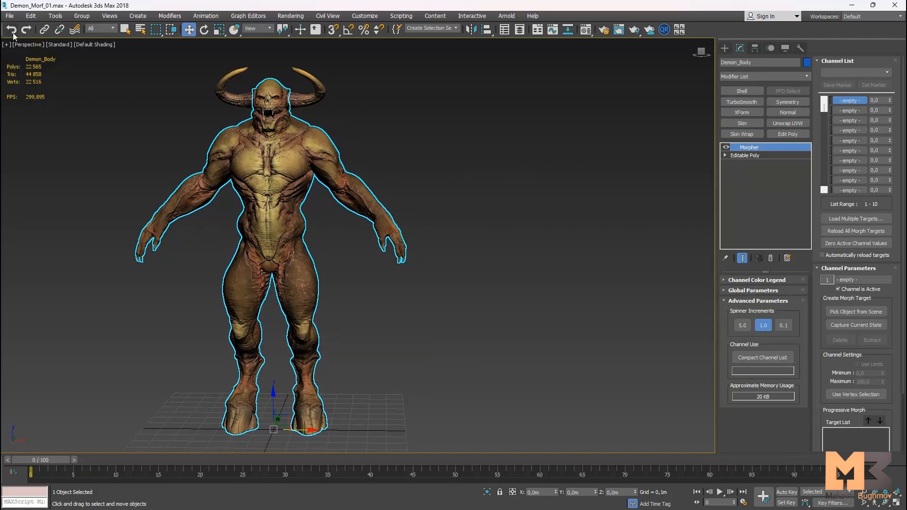
left_click(10, 16)
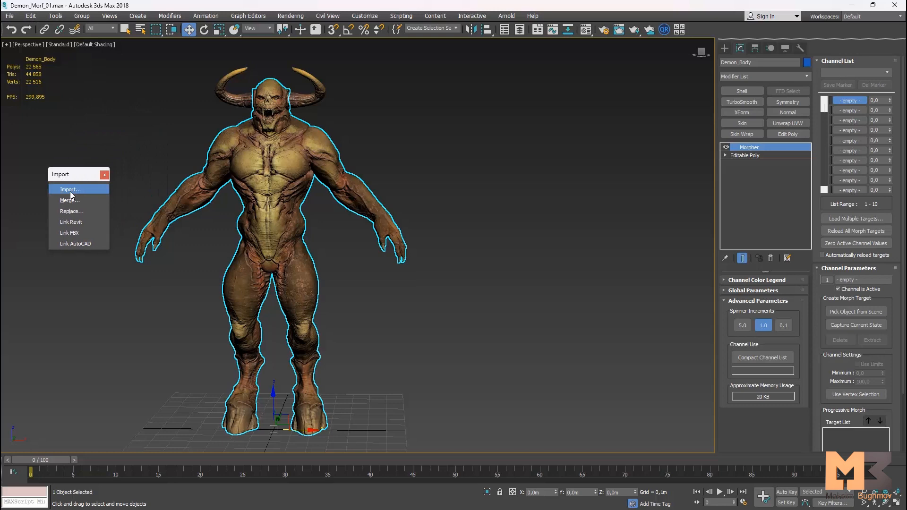
Import Close_Eyes.obj and load it into Morpher channel 1, named Close_Eyes.
left_click(70, 189)
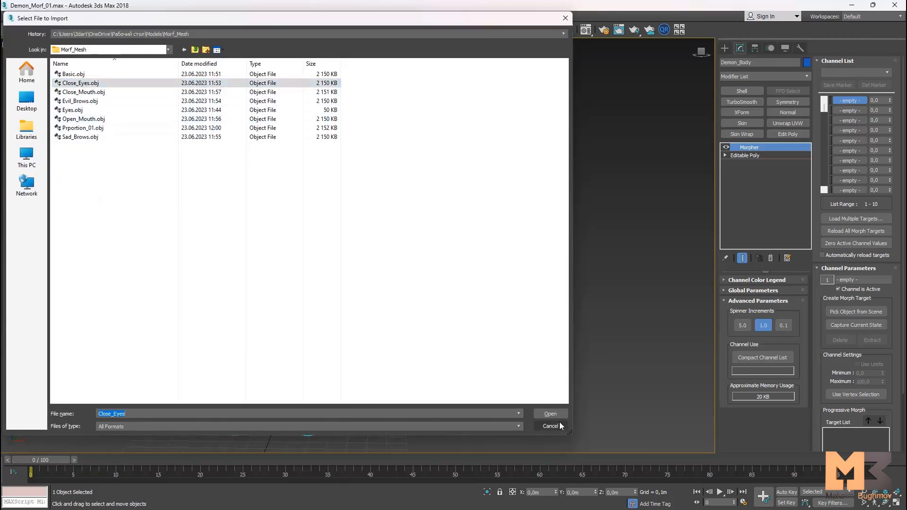
left_click(549, 414)
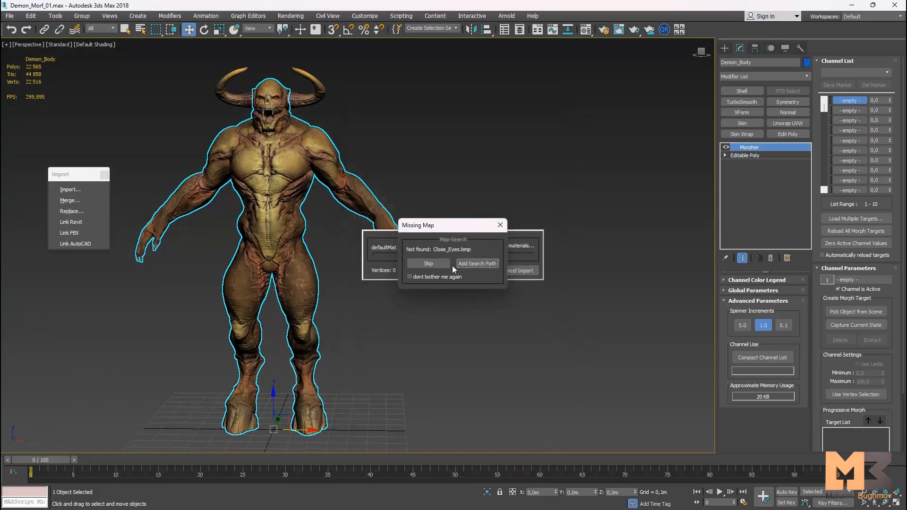
left_click(428, 264)
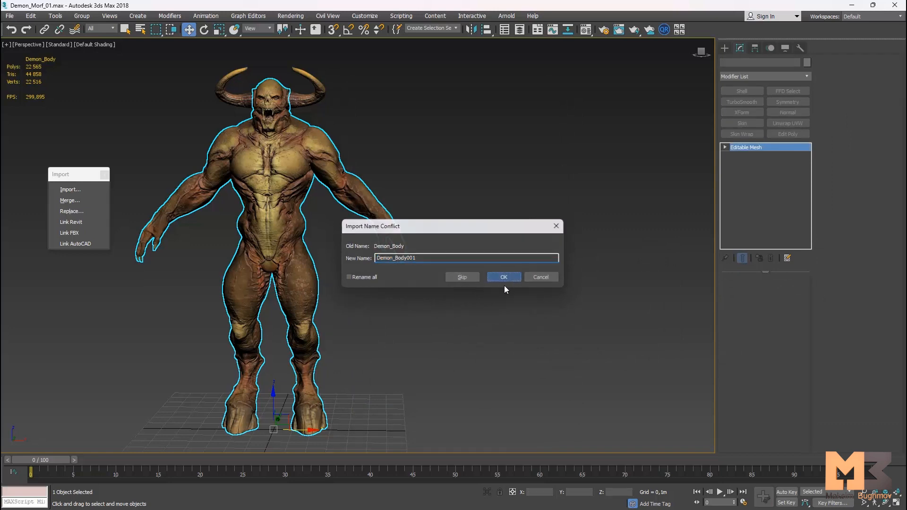
left_click(503, 277)
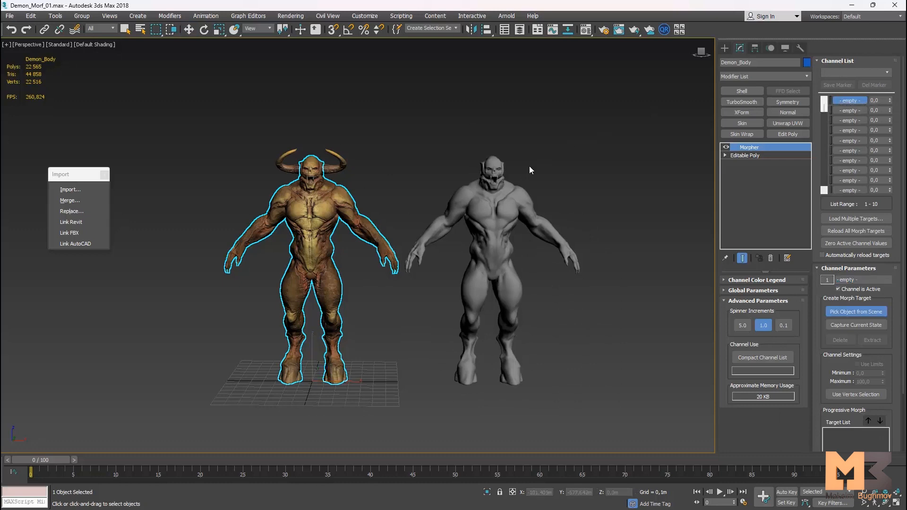
left_click(492, 197)
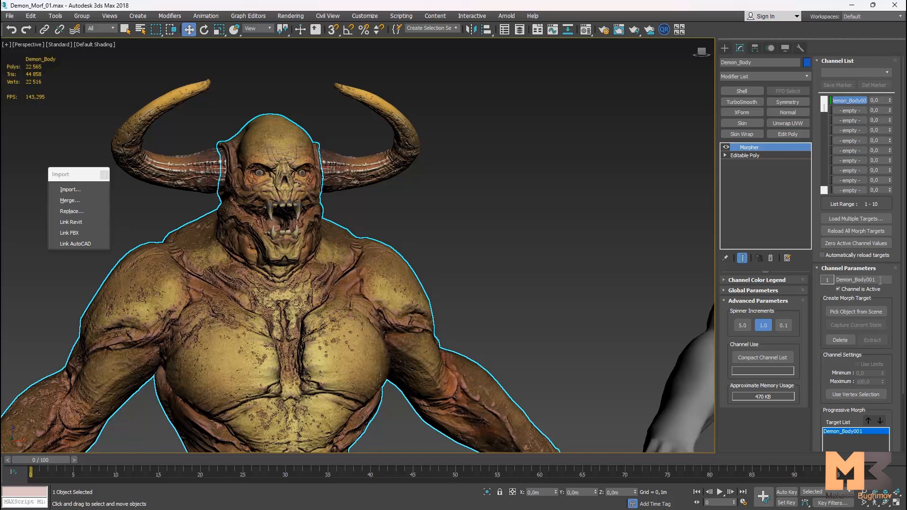
type("Close_Eyes")
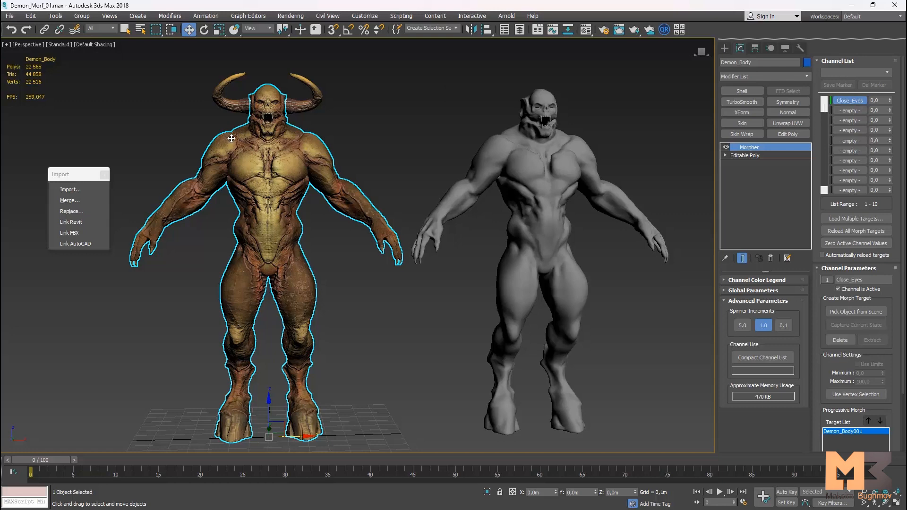
mouse_move(260, 153)
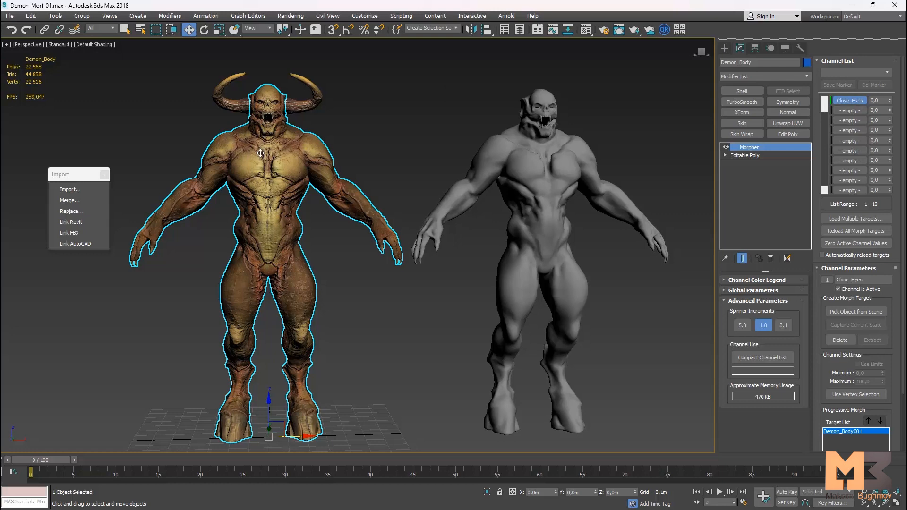
mouse_move(351, 131)
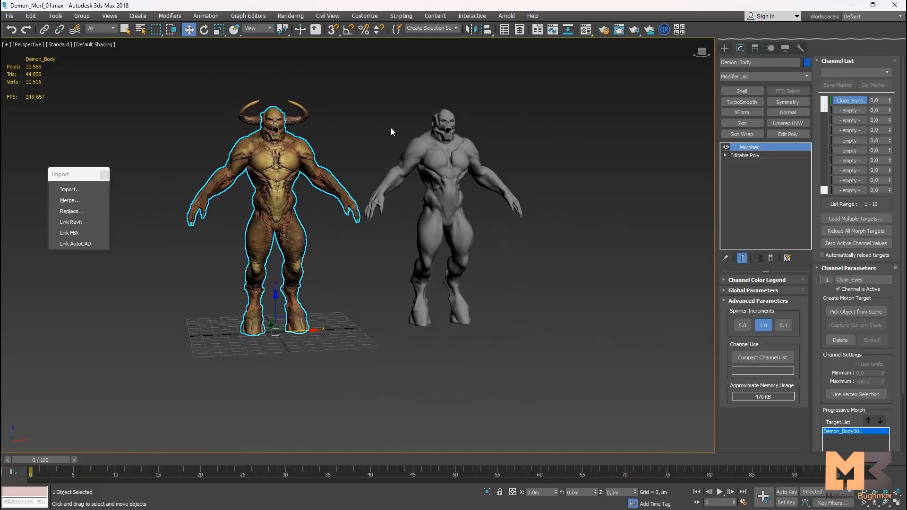
Import Evil_Brows.obj, skipping the missing map, and load it into Morpher channel 2.
left_click(71, 189)
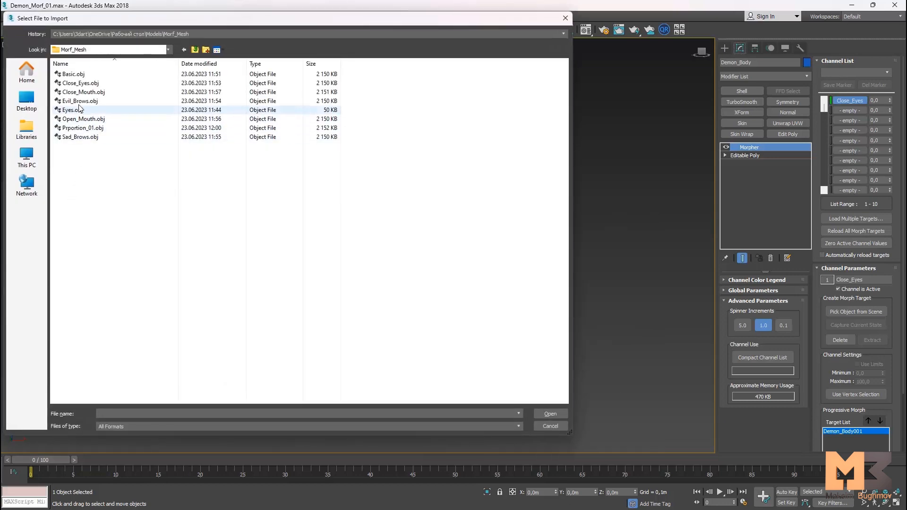
left_click(79, 101)
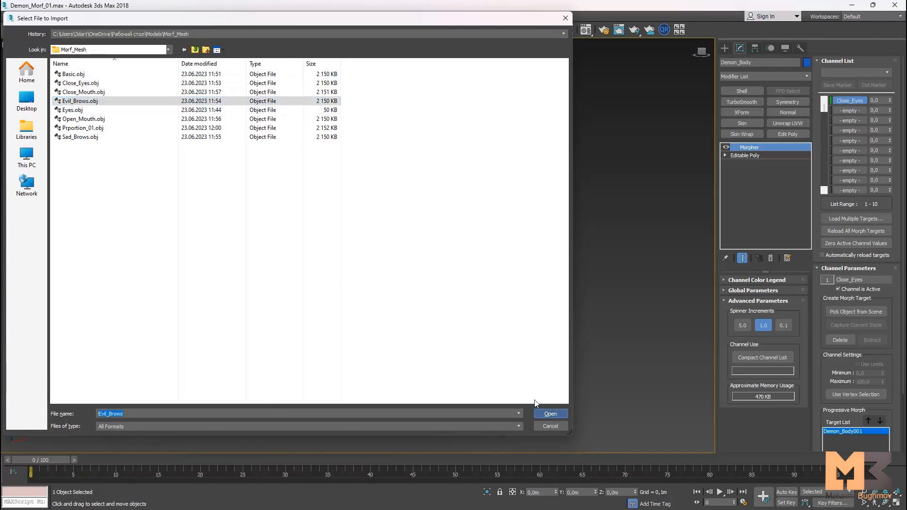
left_click(549, 414)
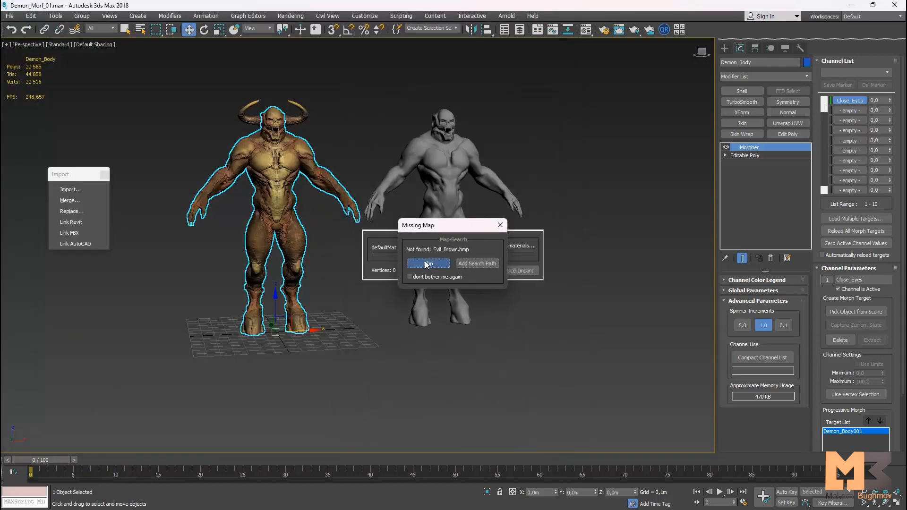
left_click(428, 264)
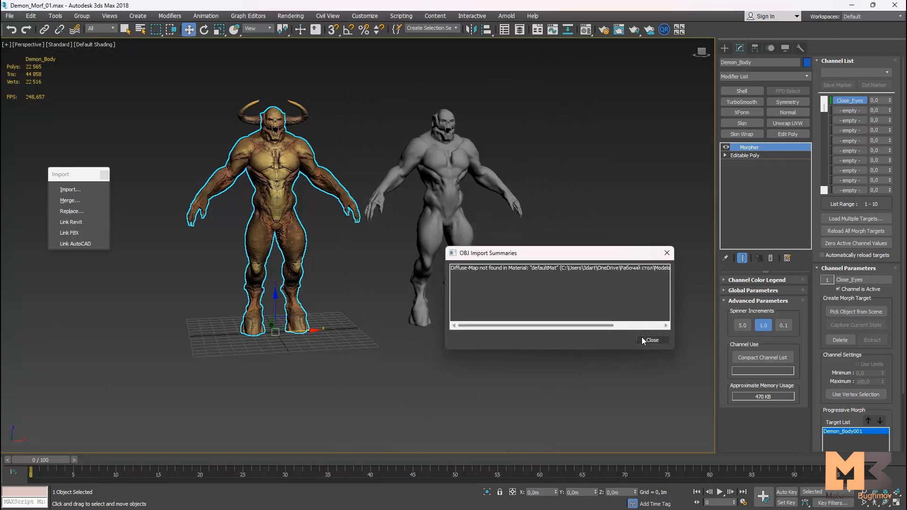
left_click(652, 340)
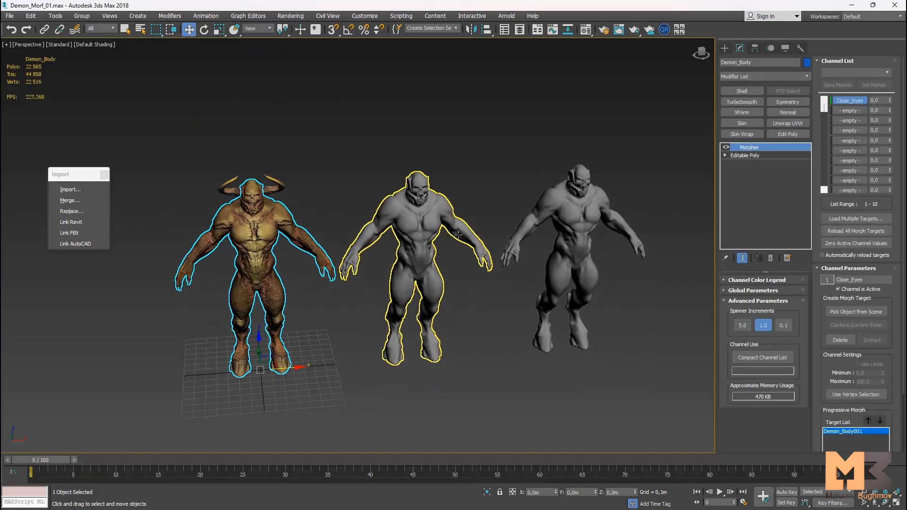
left_click(850, 110)
type("Evil_Brows")
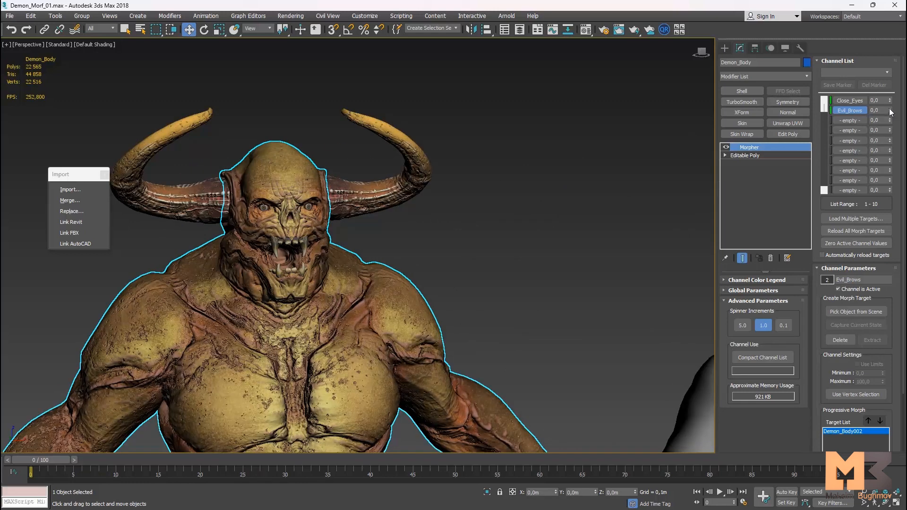
left_click_drag(875, 110, 874, 75)
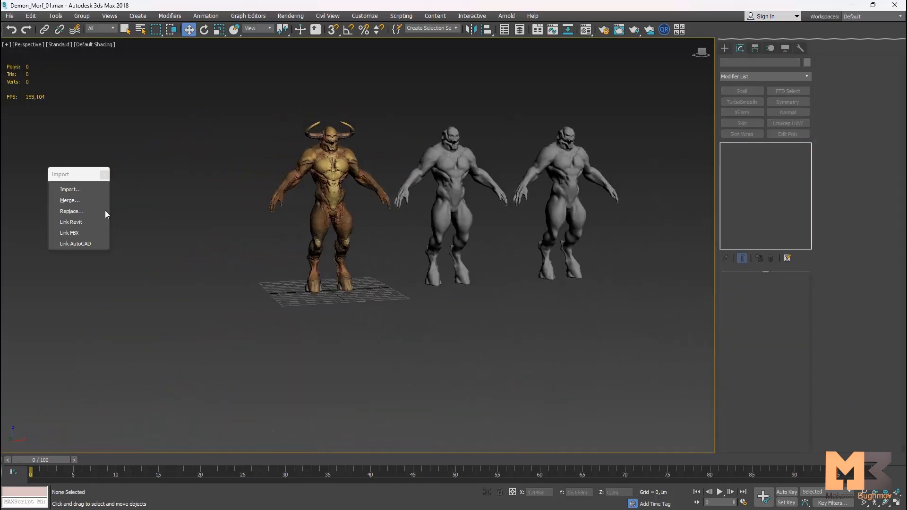
Import Sad_Brows.obj as a third grey body, accepting the name Demon_Body003.
left_click(70, 189)
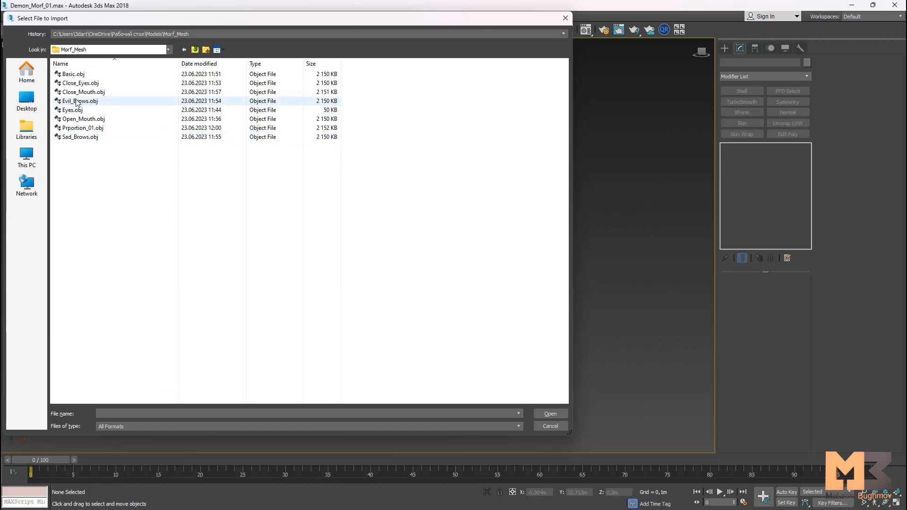
left_click(80, 136)
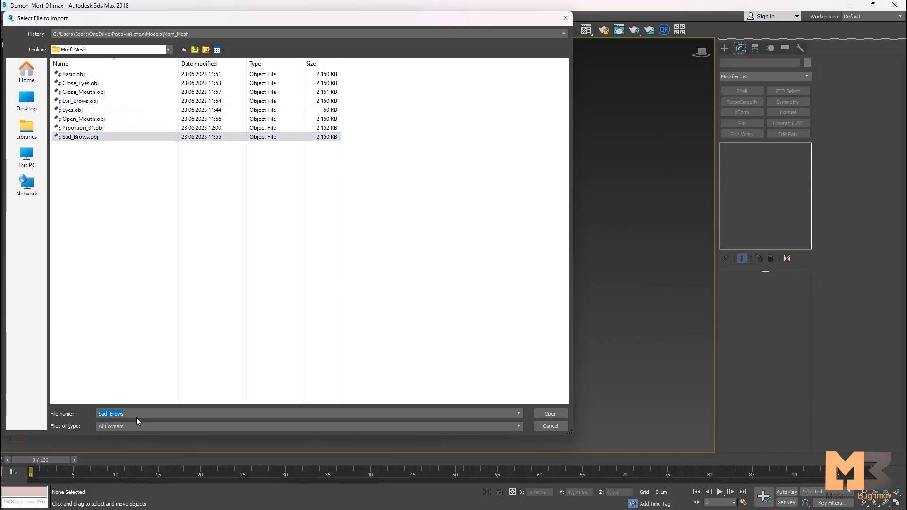
left_click(549, 414)
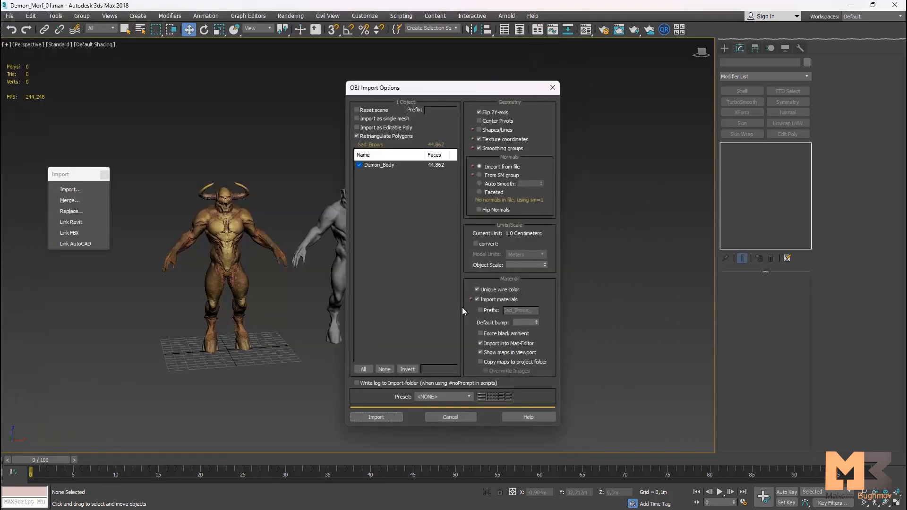
left_click(376, 417)
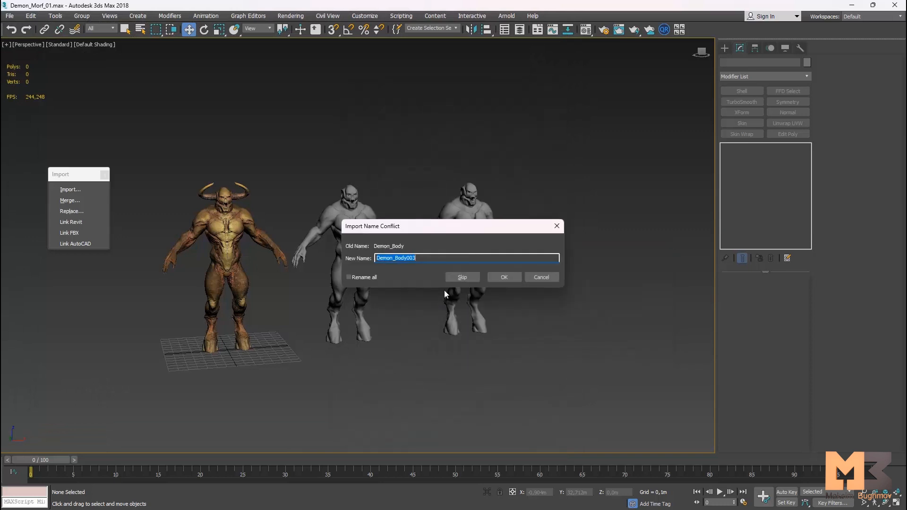
left_click(502, 277)
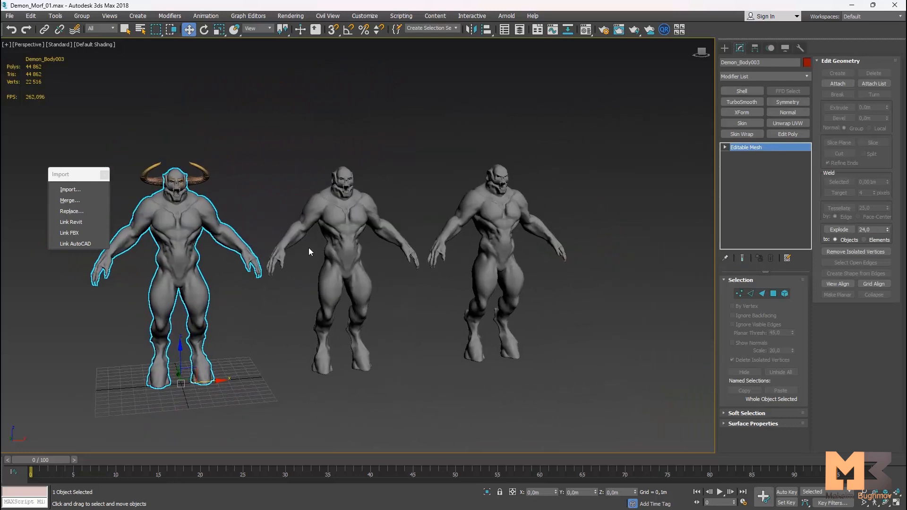
mouse_move(307, 258)
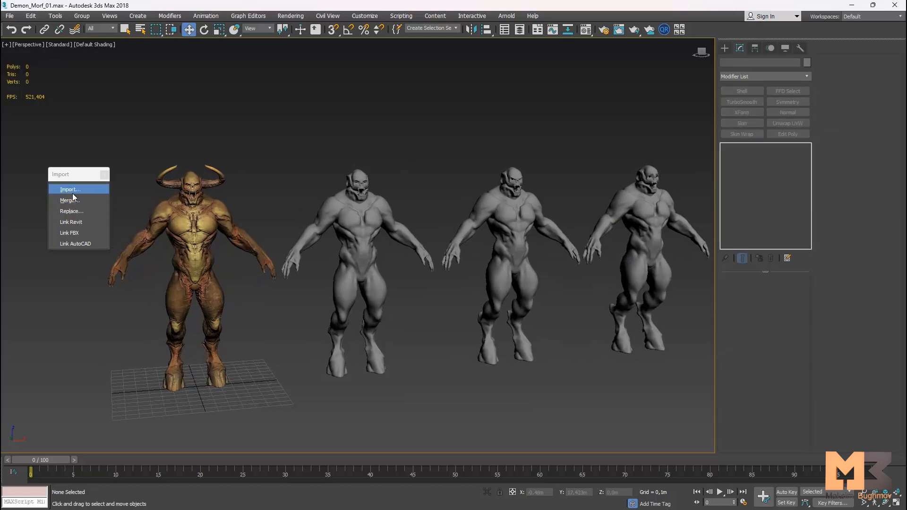
Import Open_Mouth.obj, accept the name Demon_Body004, and frame the imported copies.
left_click(70, 189)
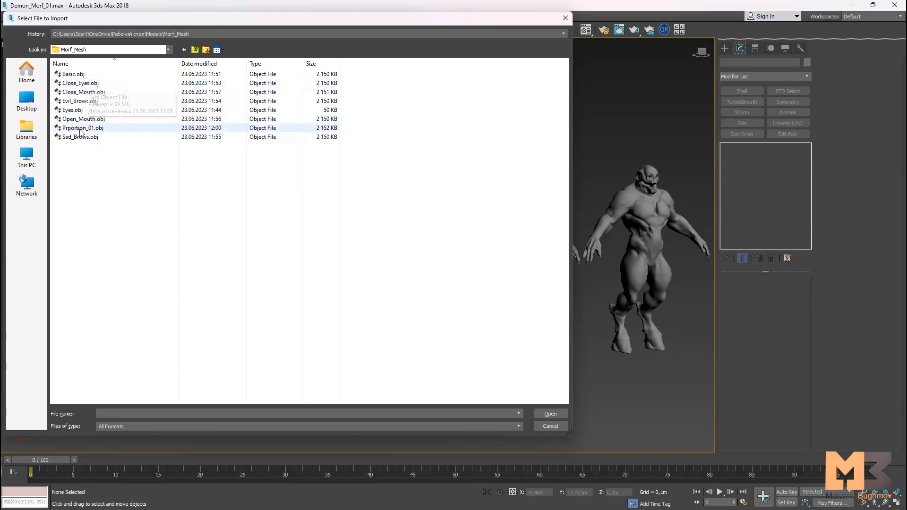
left_click(81, 119)
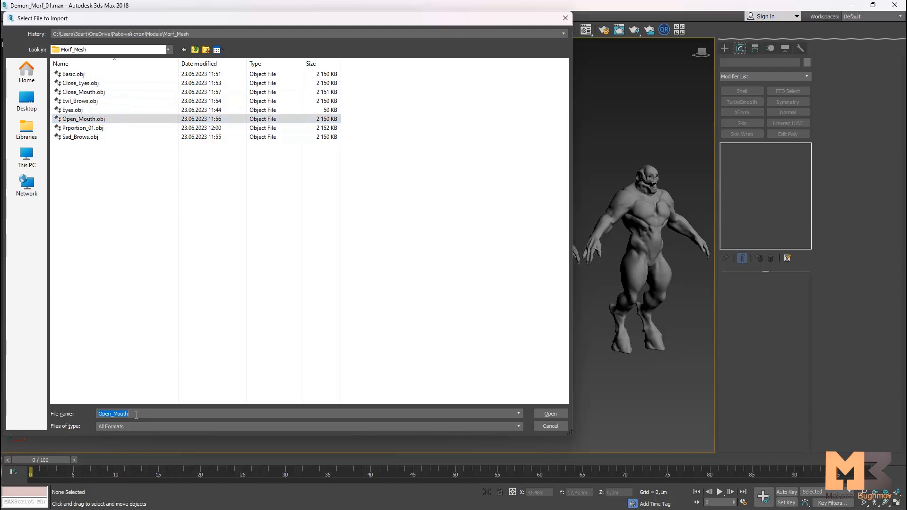
left_click(549, 414)
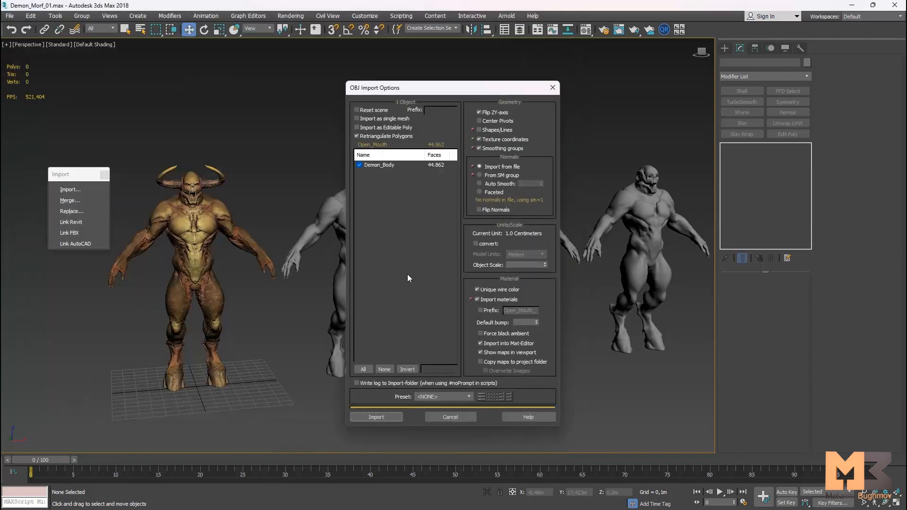
left_click(376, 417)
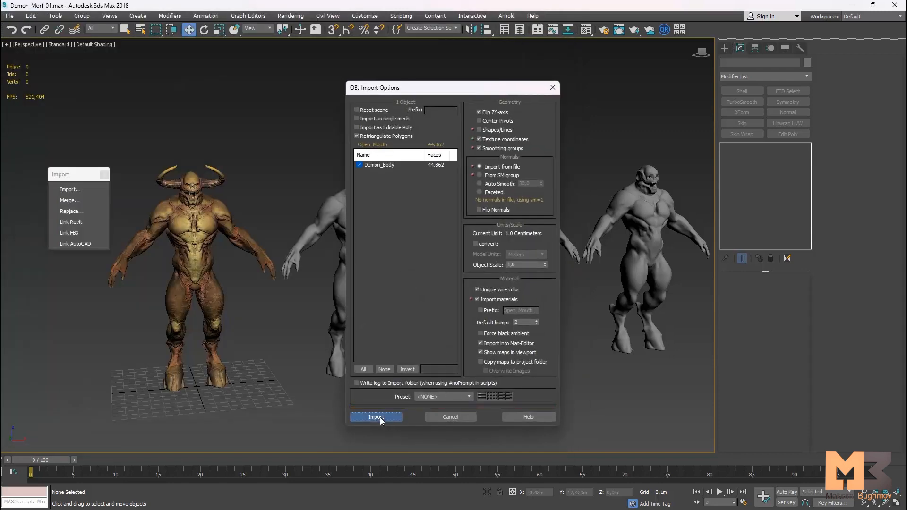
left_click(376, 417)
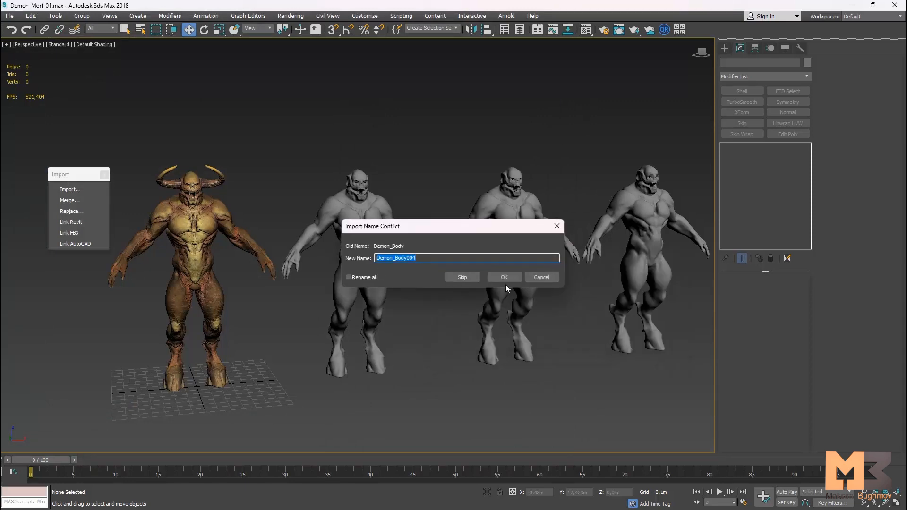
left_click(503, 277)
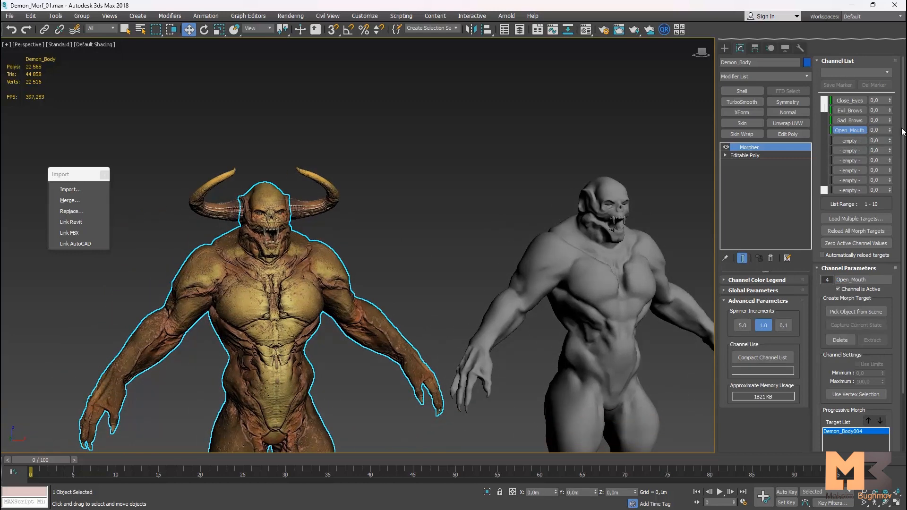
left_click_drag(890, 130, 889, 110)
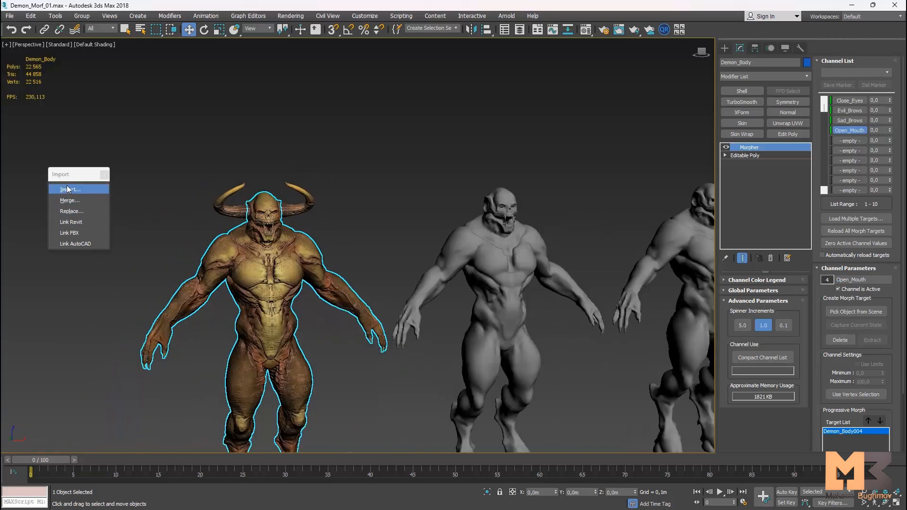
Import Close_Mouth.obj as Demon_Body005, then select the textured demon body.
left_click(70, 189)
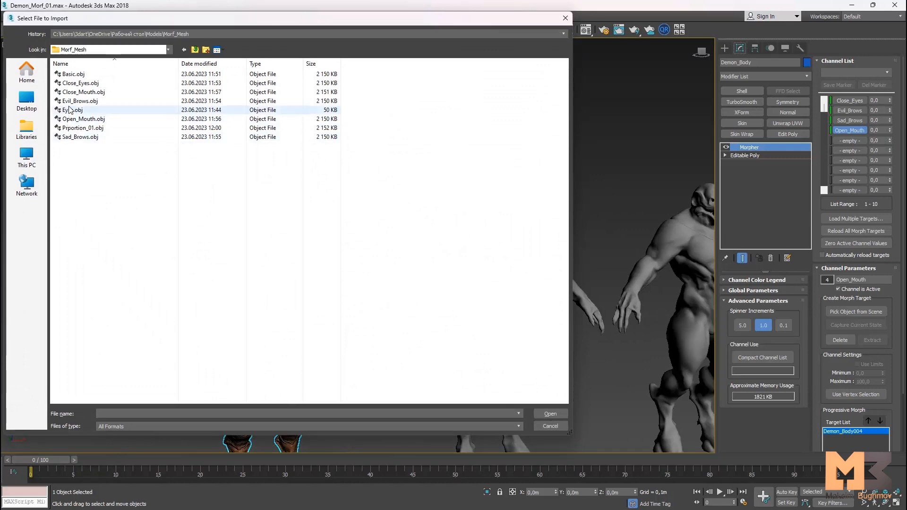
left_click(83, 91)
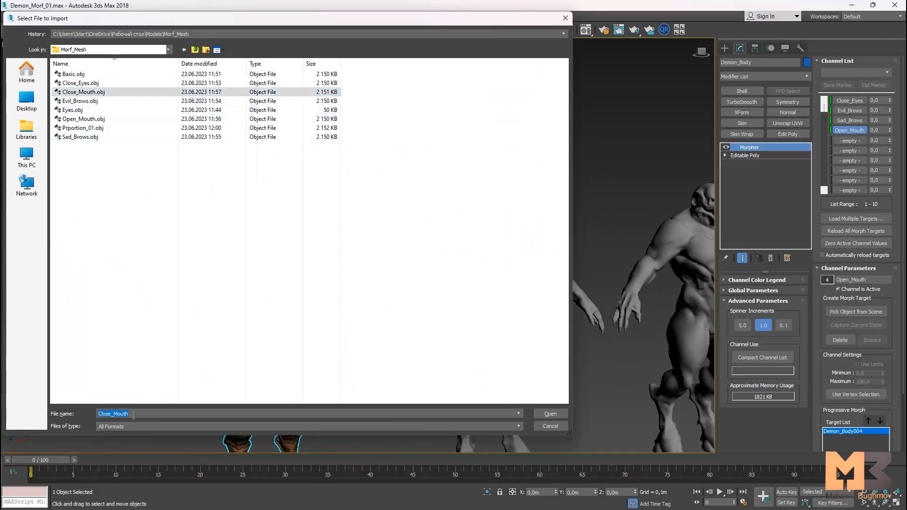
left_click(549, 414)
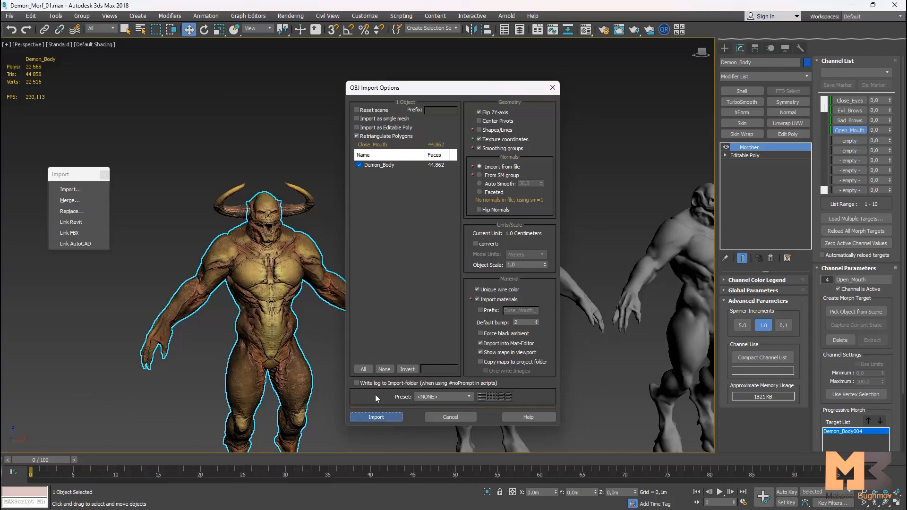
left_click(376, 417)
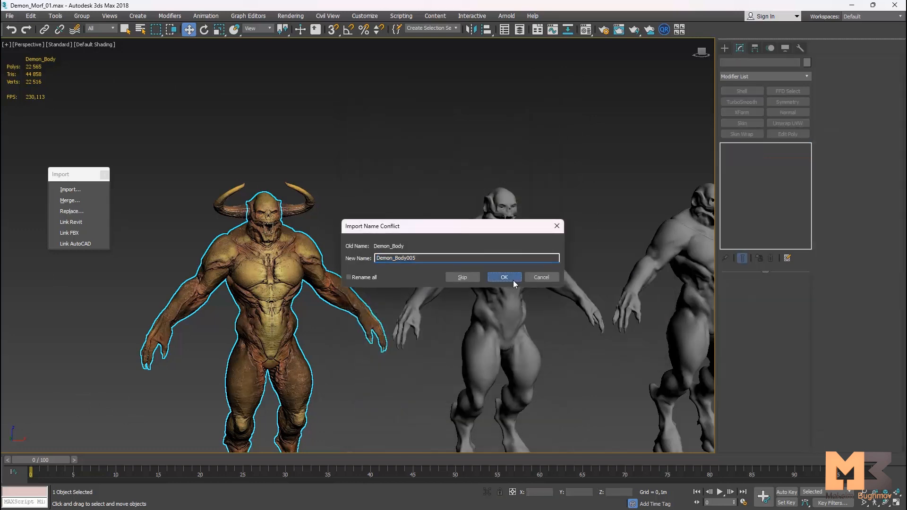
left_click(503, 278)
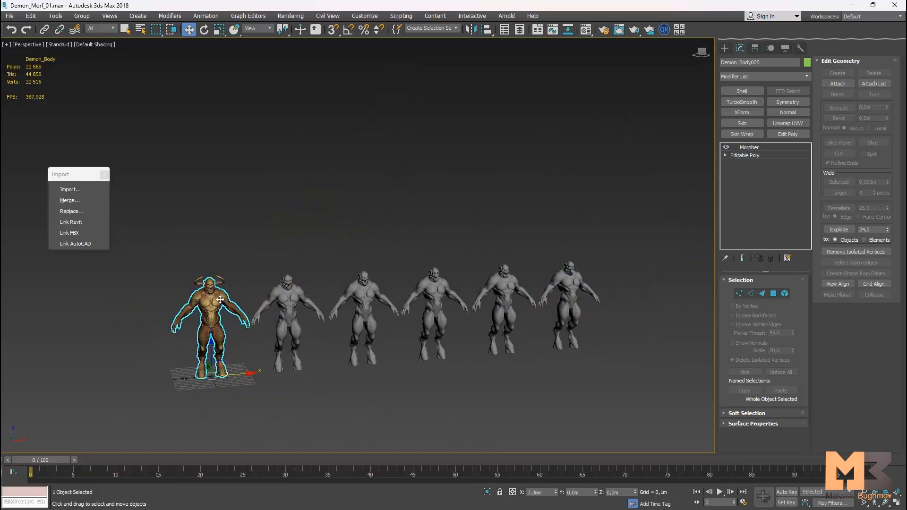
left_click(749, 147)
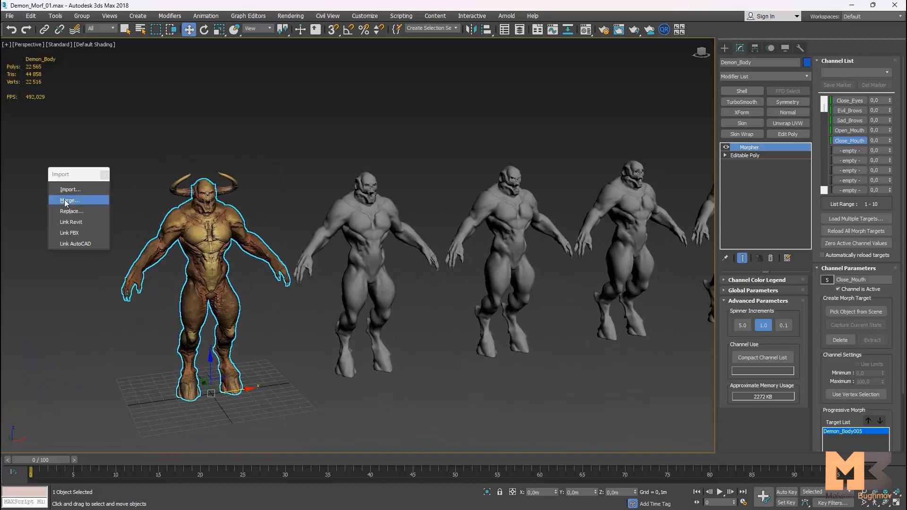
Import Prportion_01.obj and accept the new name Demon_Body006.
left_click(70, 189)
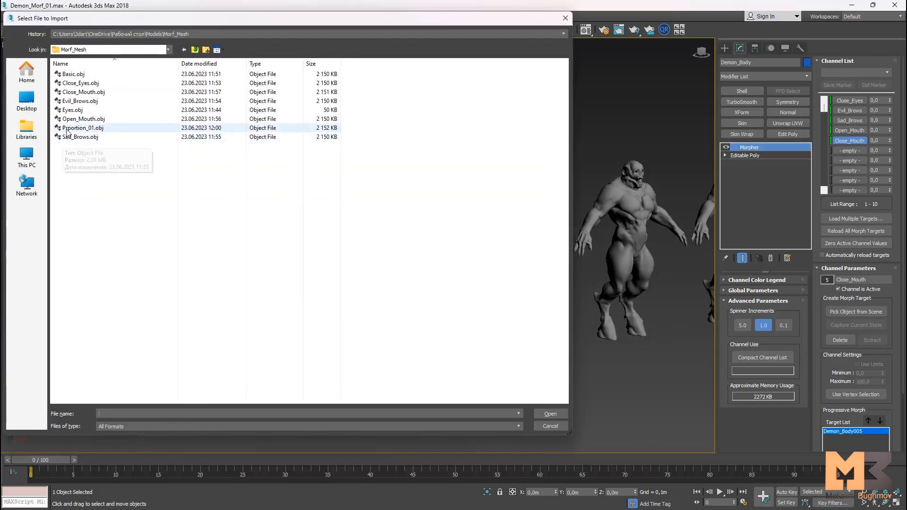
left_click(82, 129)
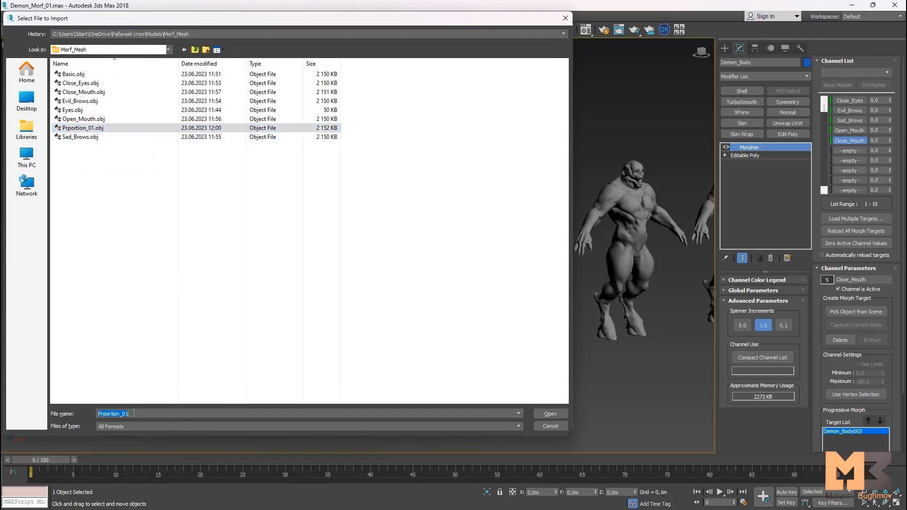
left_click(548, 413)
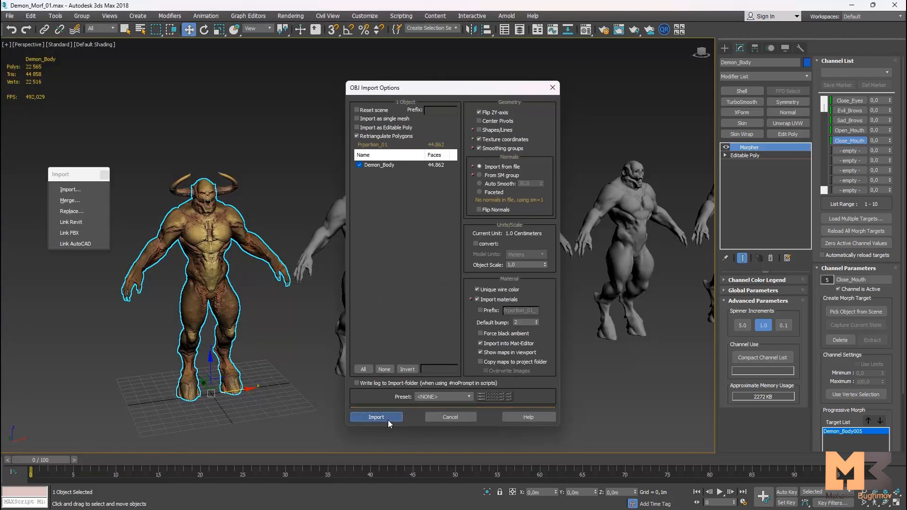
left_click(375, 417)
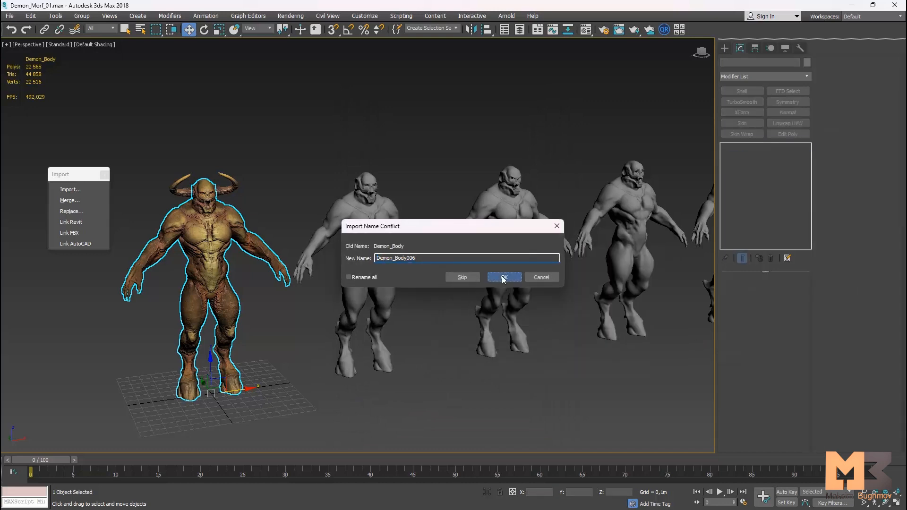
left_click(503, 278)
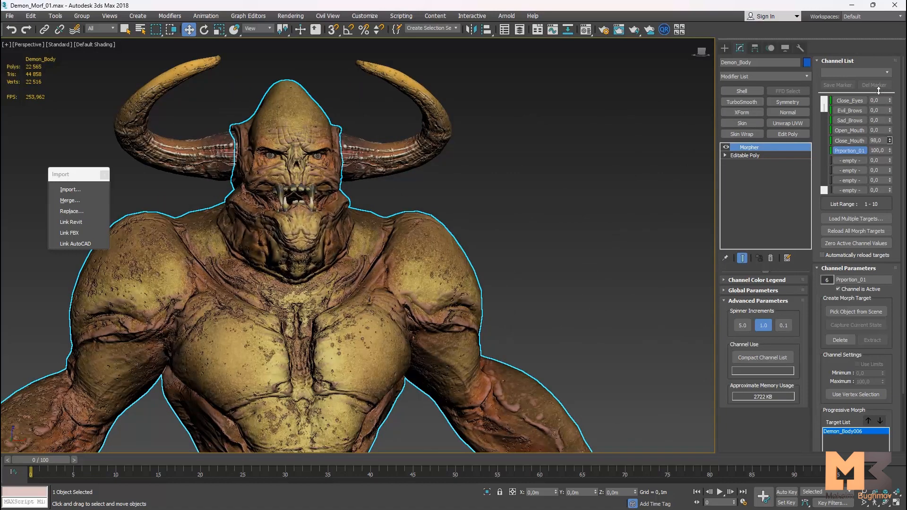
left_click(889, 120)
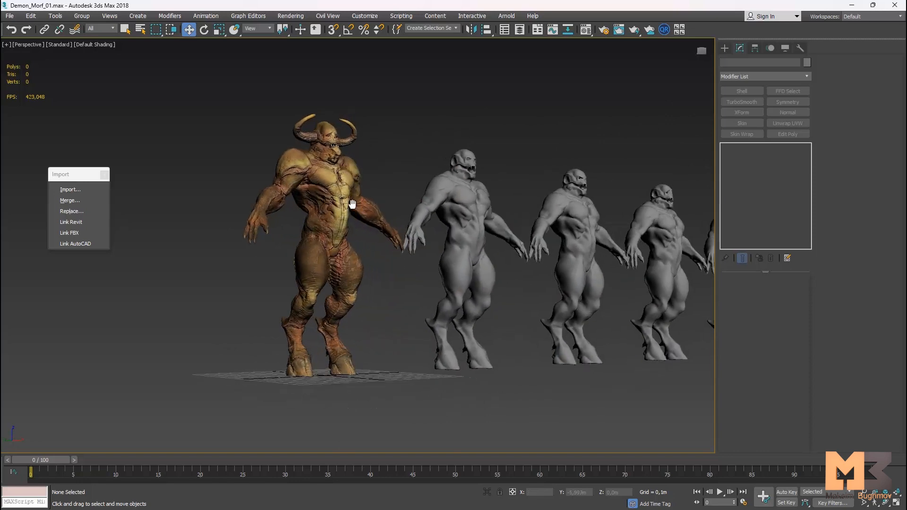
left_click_drag(352, 203, 341, 213)
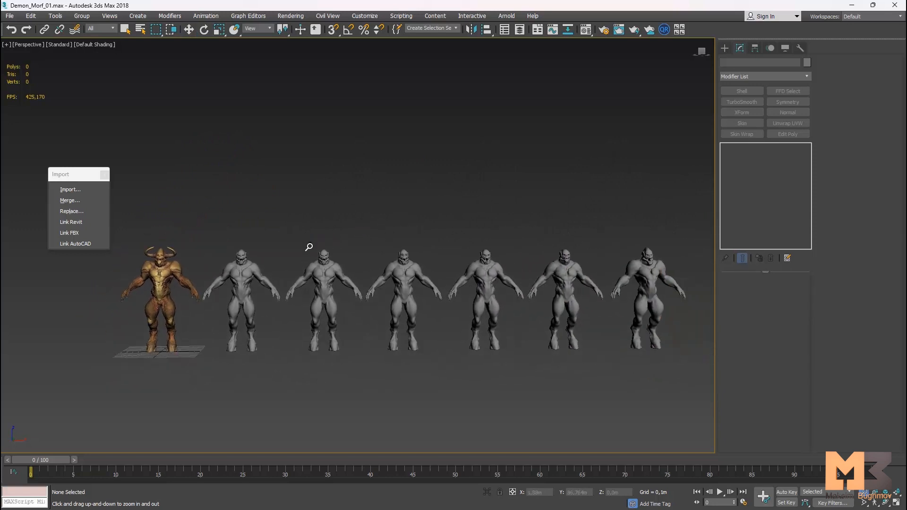
Region-select the six grey target meshes and save an incremented Demon_Morf_02.max.
left_click_drag(225, 242, 624, 282)
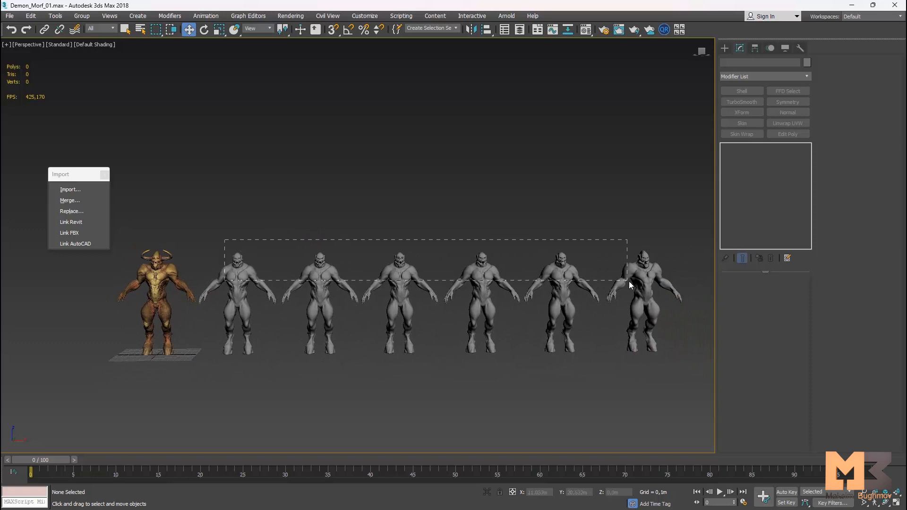
left_click_drag(226, 238, 626, 284)
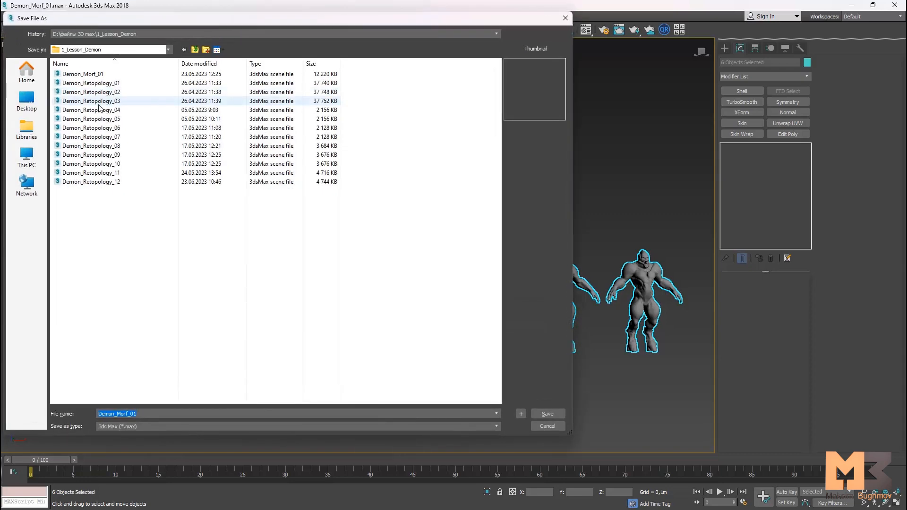
left_click(83, 74)
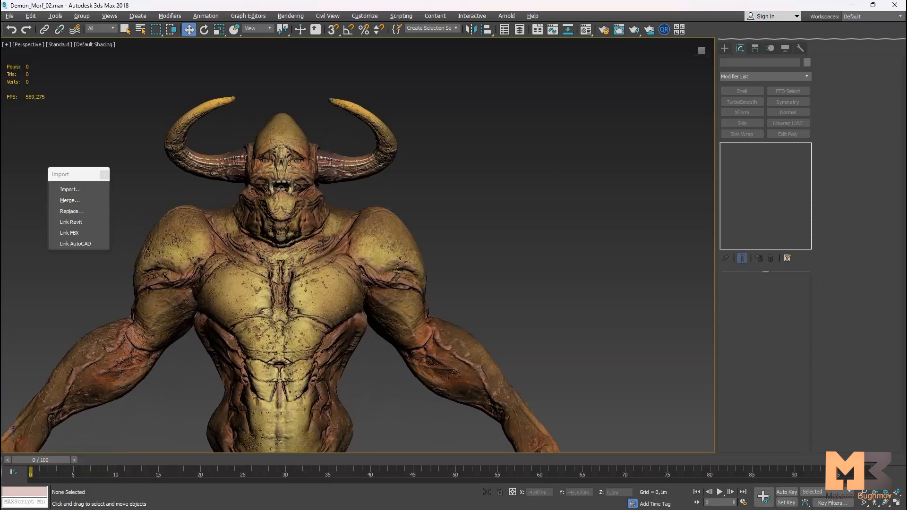
Select Demon_Body and enter Vertex level on its Editable Poly below the Morpher.
left_click(358, 231)
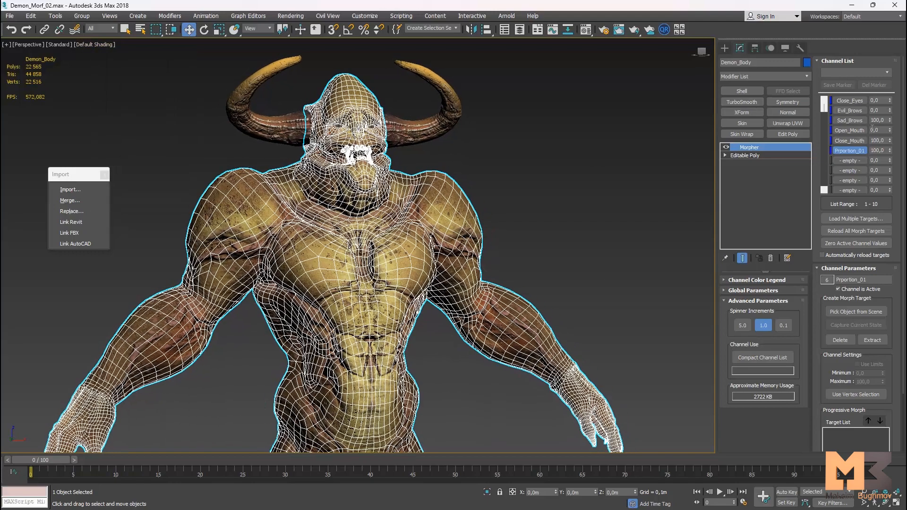
left_click(725, 155)
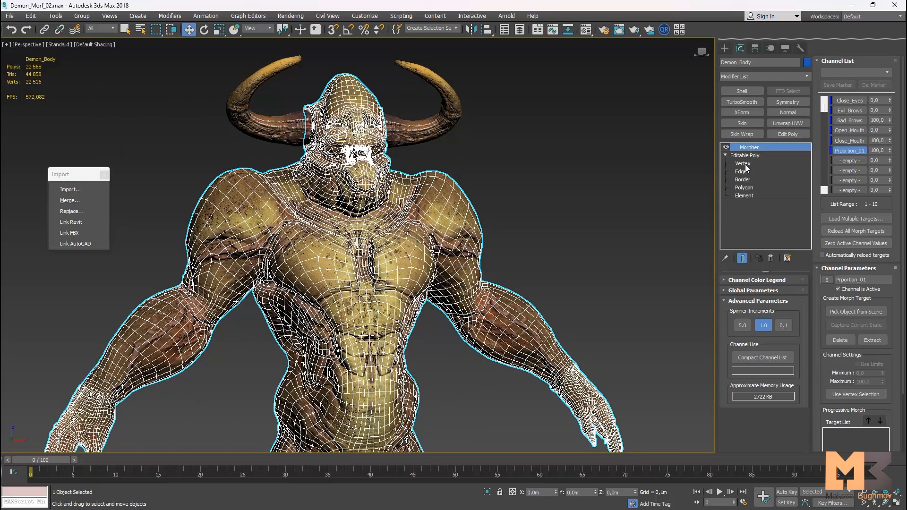
mouse_move(760, 179)
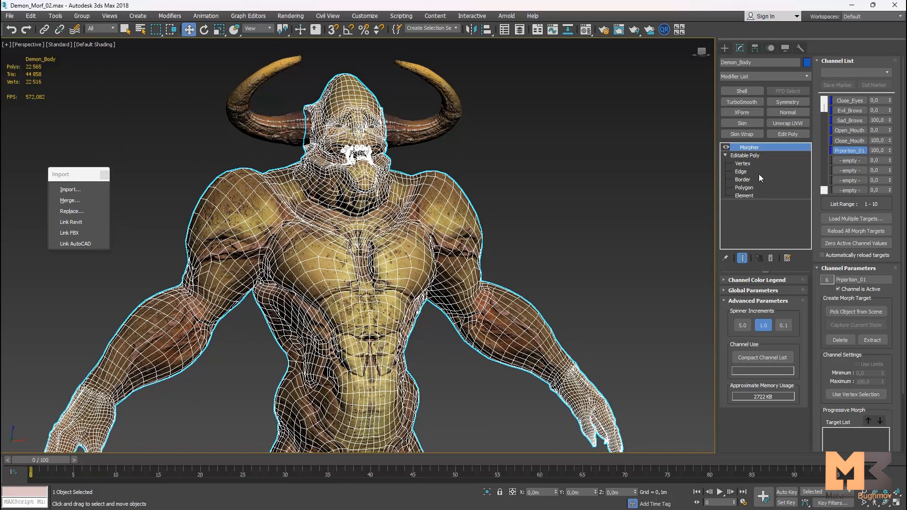
left_click(743, 163)
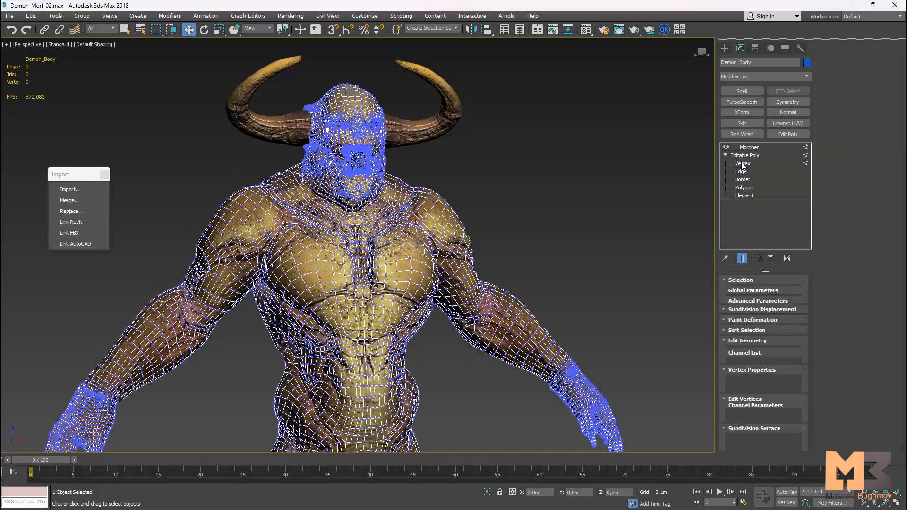
left_click(743, 163)
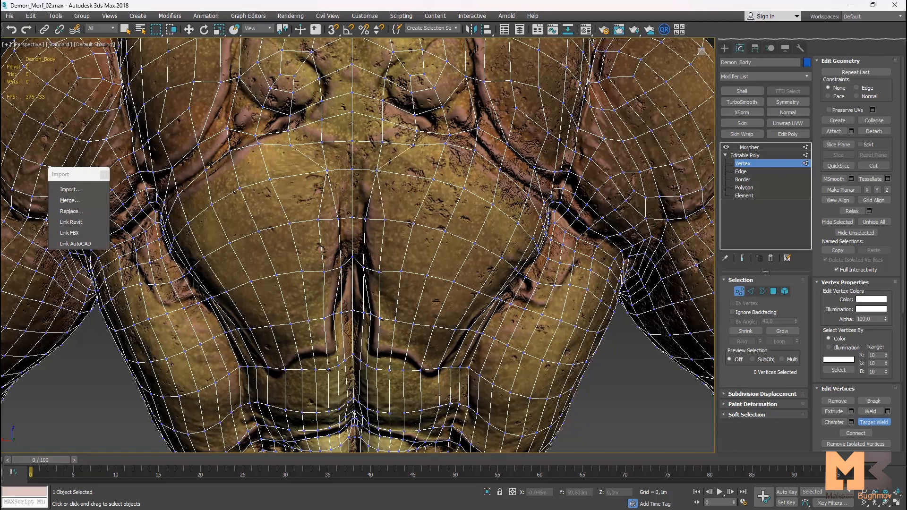
mouse_move(373, 225)
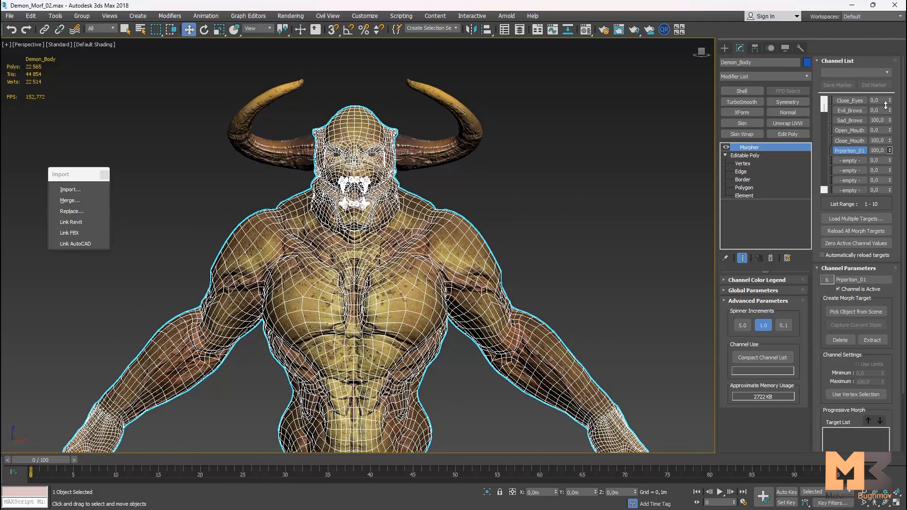
Zoom out to bring the whole demon body into view.
left_click_drag(897, 149, 898, 179)
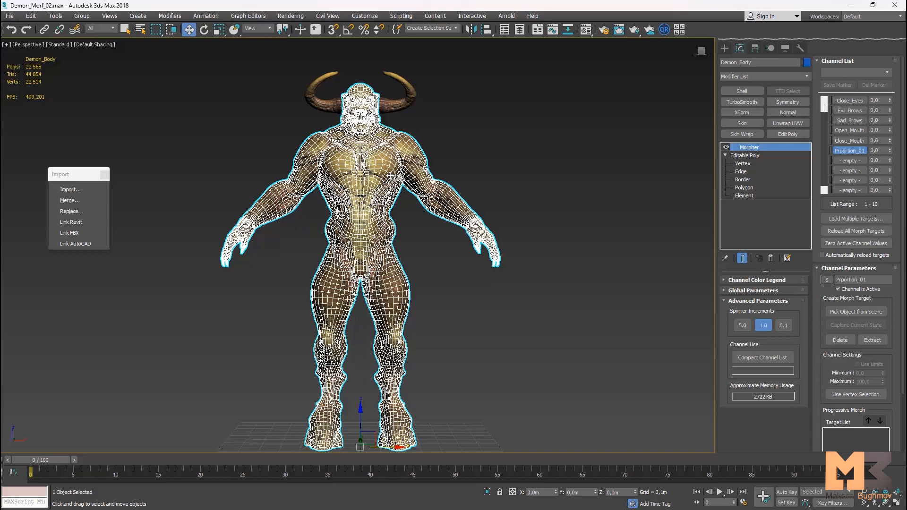
mouse_move(533, 157)
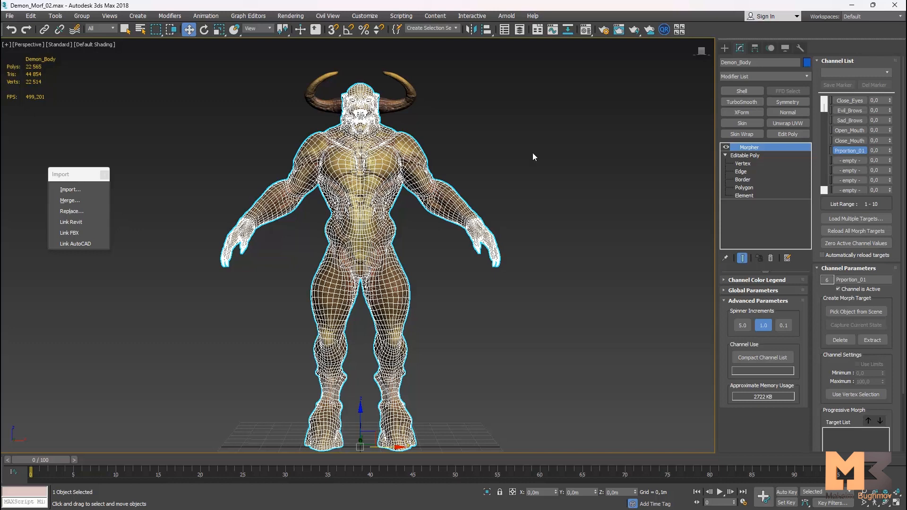